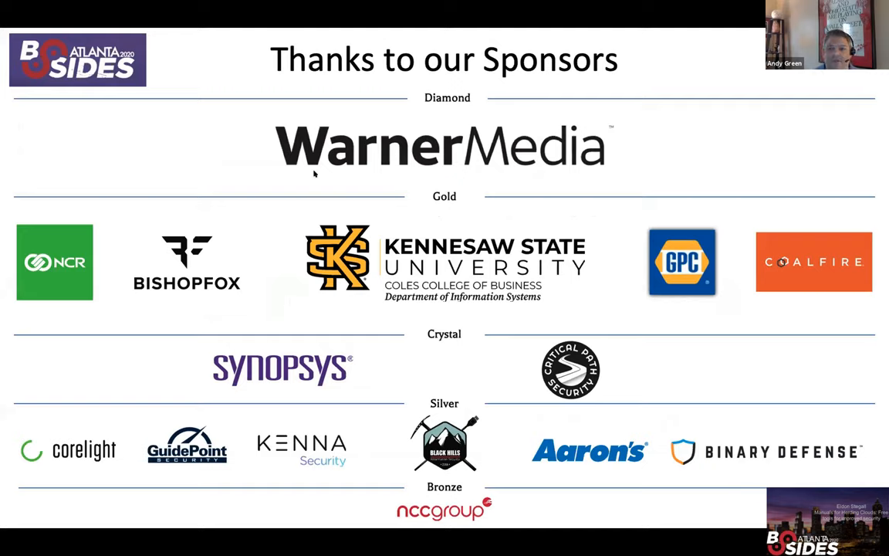
pyautogui.moveTo(455, 177)
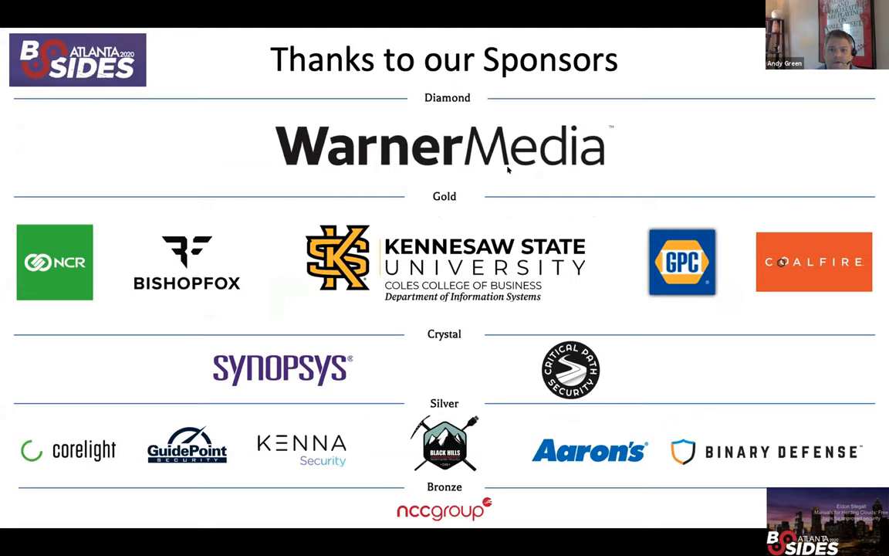
pyautogui.moveTo(507, 203)
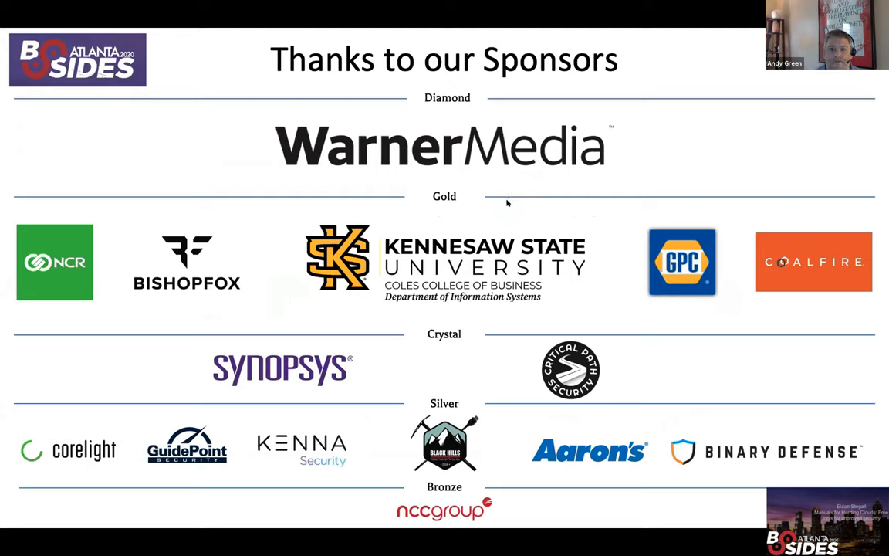
pyautogui.moveTo(354, 116)
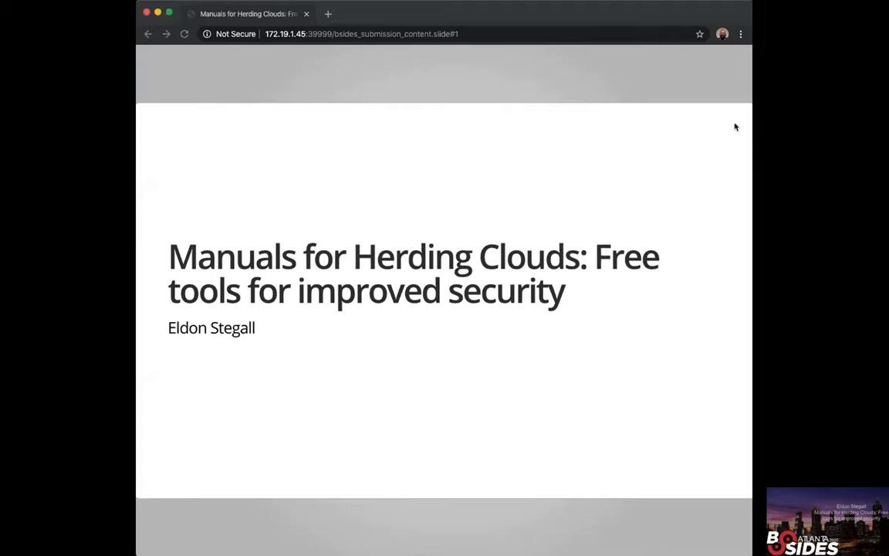
pyautogui.moveTo(504, 275)
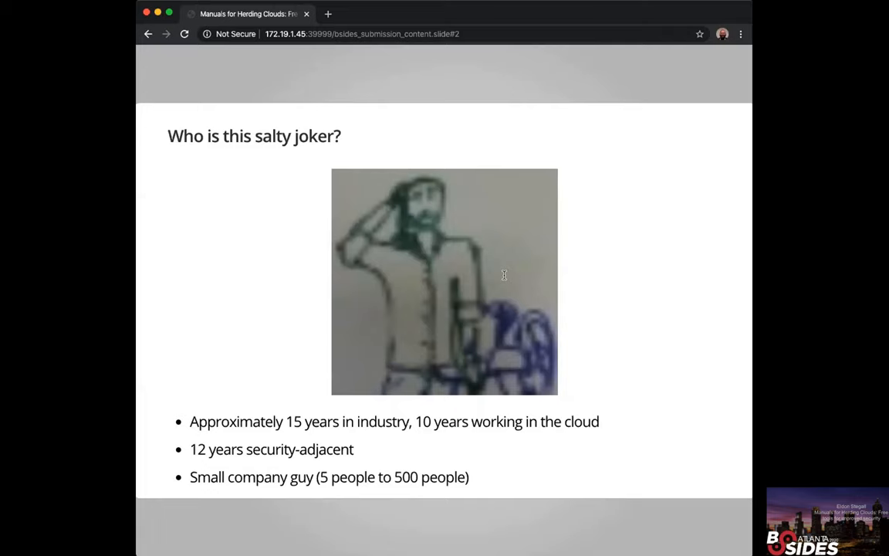
# Advance past the 'Why am I here?' slides to slide 5, 'What is a public cloud?'
pyautogui.press('Right')
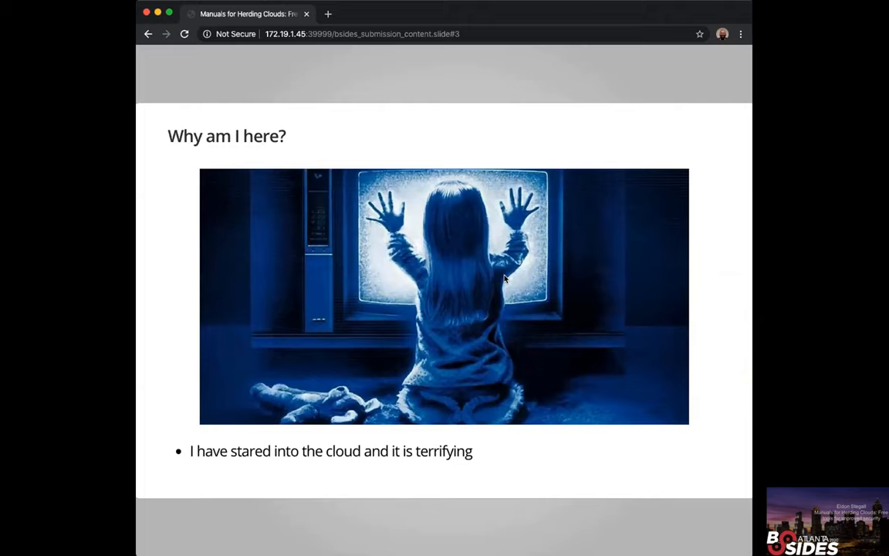
pyautogui.press('Right')
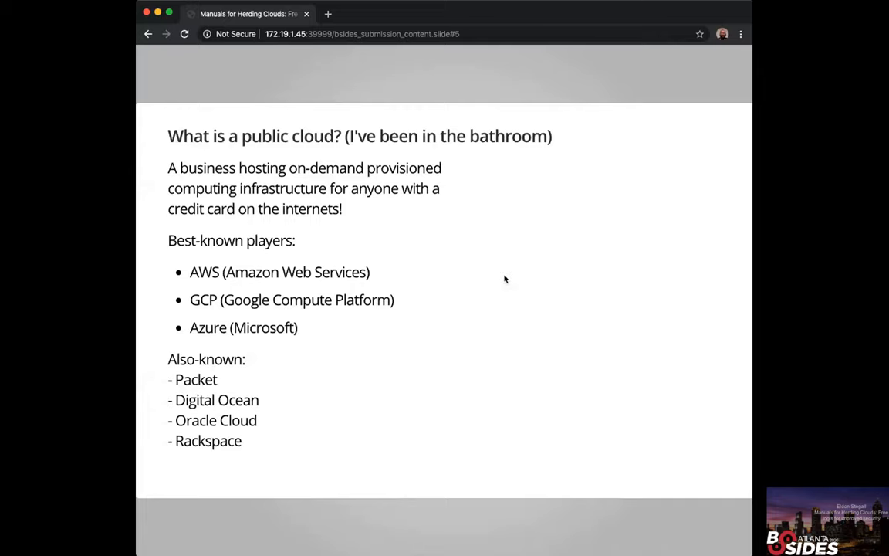
# Advance to slide 6 on the kinds of services public clouds offer
pyautogui.press('Right')
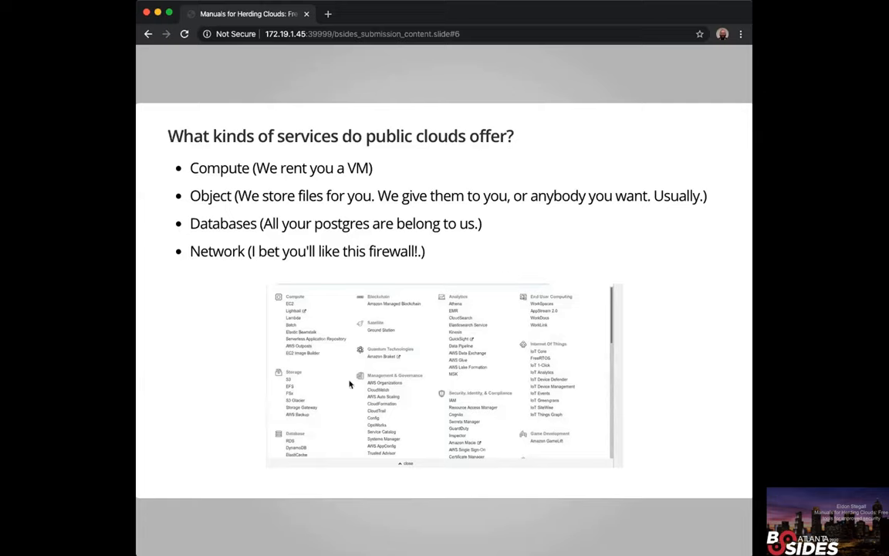
pyautogui.moveTo(303, 393)
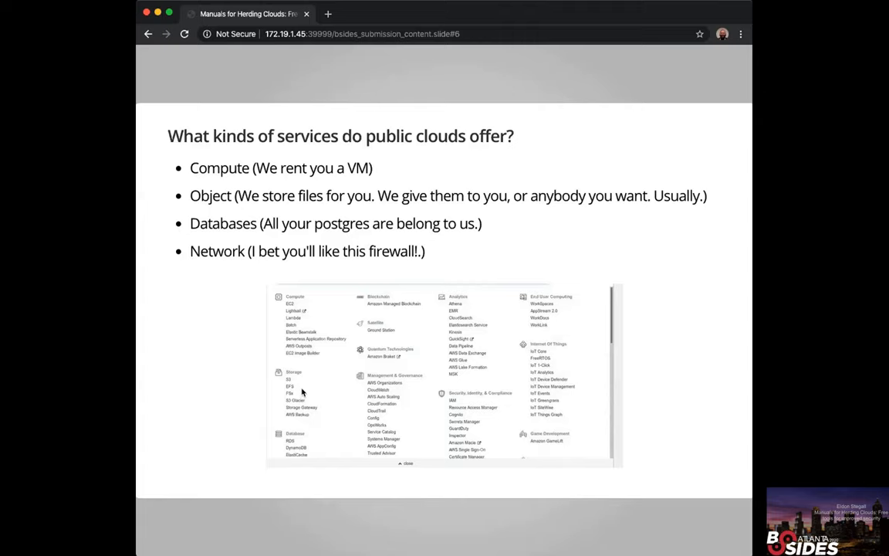
pyautogui.moveTo(591, 343)
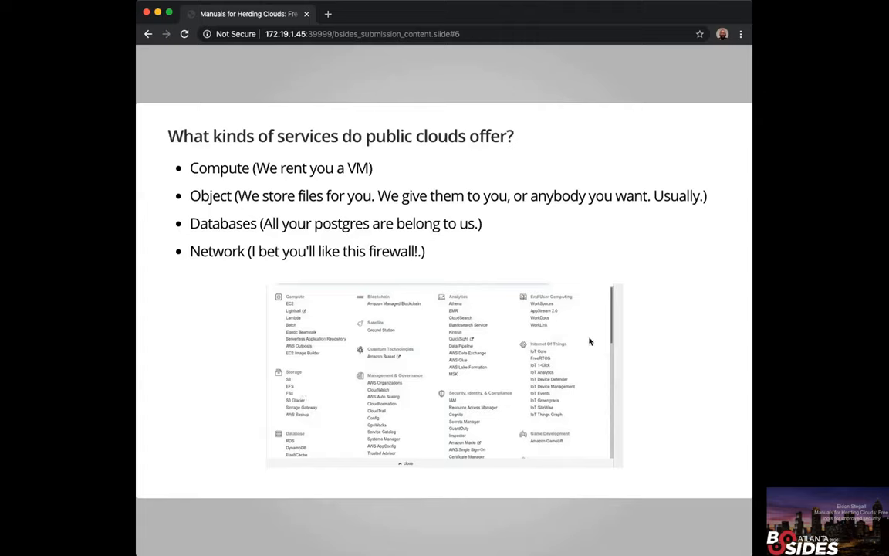
pyautogui.moveTo(549, 388)
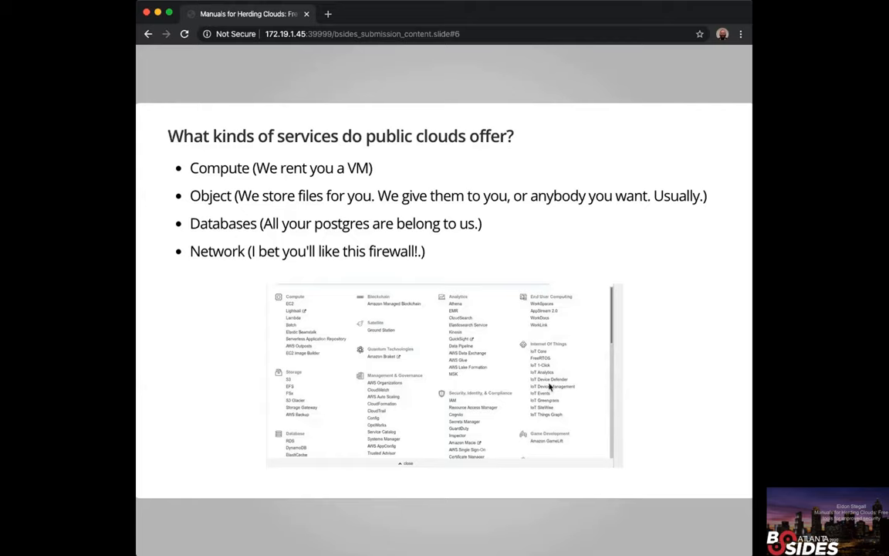
pyautogui.moveTo(542, 367)
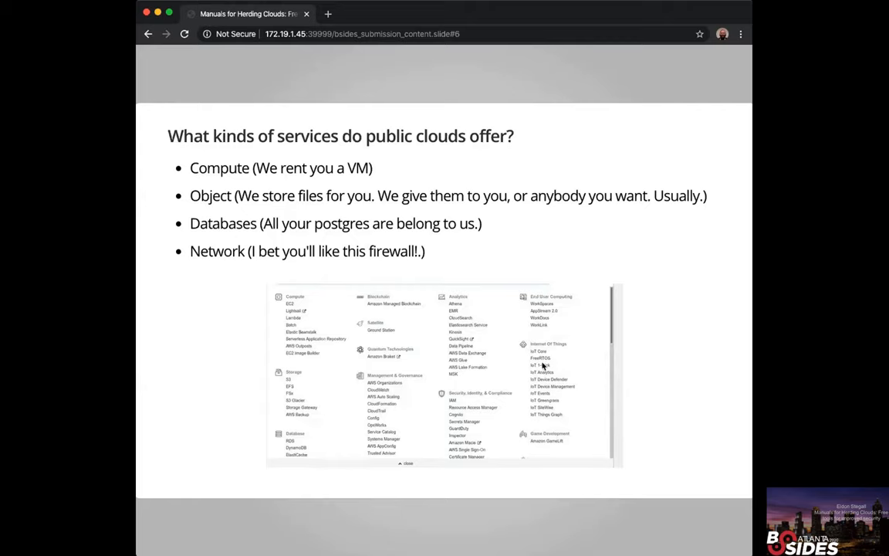
pyautogui.moveTo(298, 377)
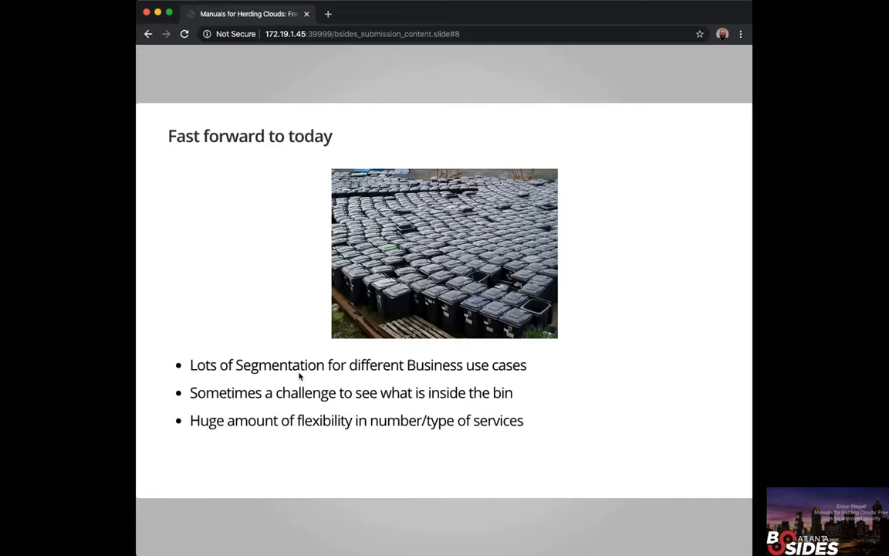
# Advance to slide 9, 'Personal Journey'
pyautogui.press('Right')
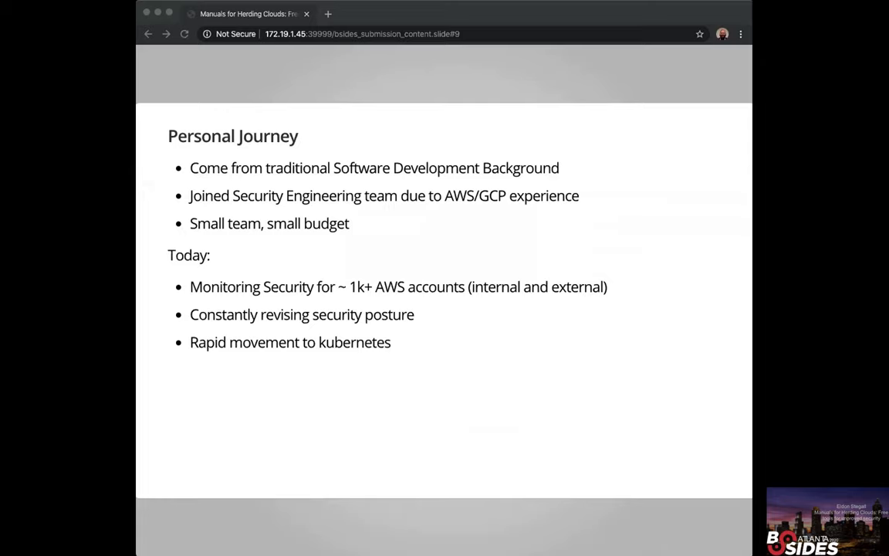
pyautogui.moveTo(345, 220)
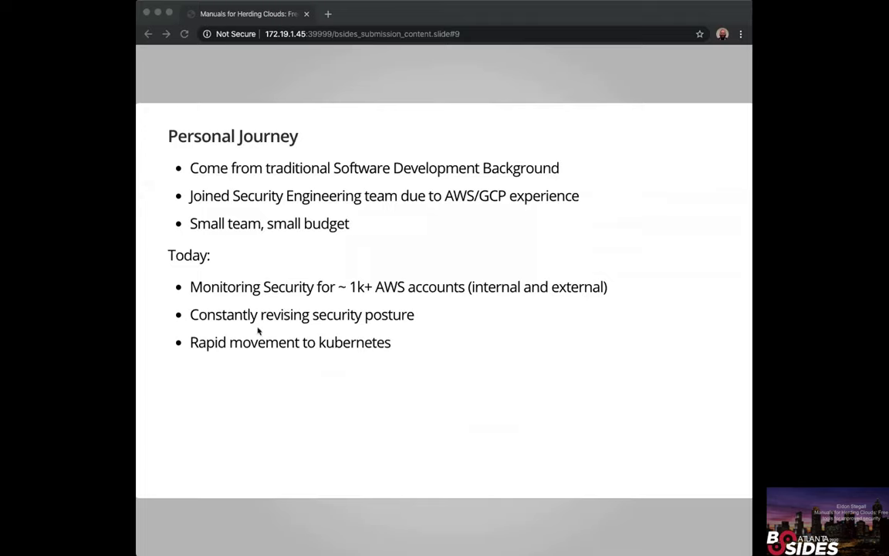
pyautogui.moveTo(276, 304)
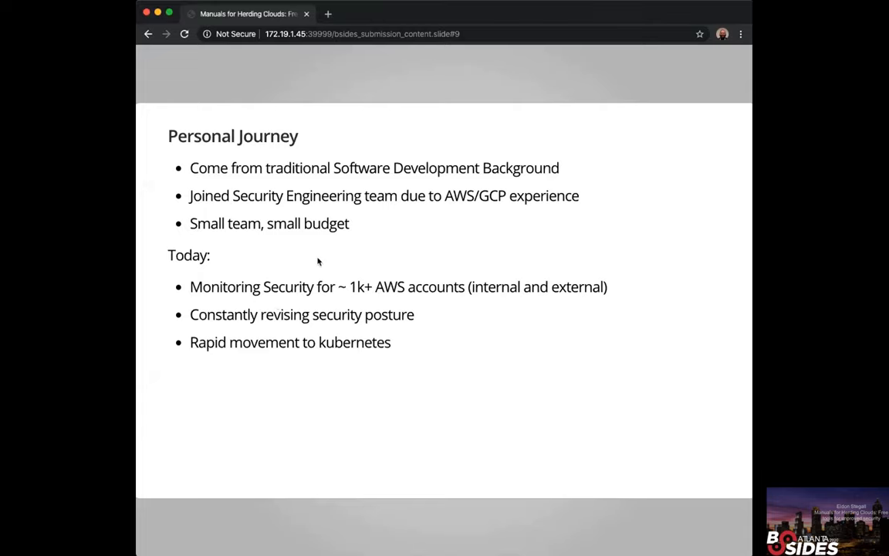
# Advance to slide 11, 'Candidates', listing Vendors A, B, C and Open Source
pyautogui.press('Right')
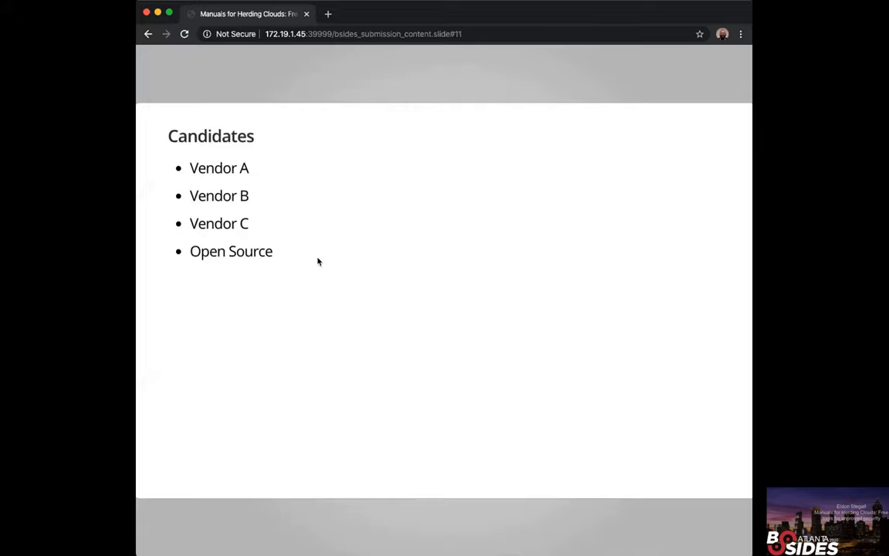
pyautogui.press('Right')
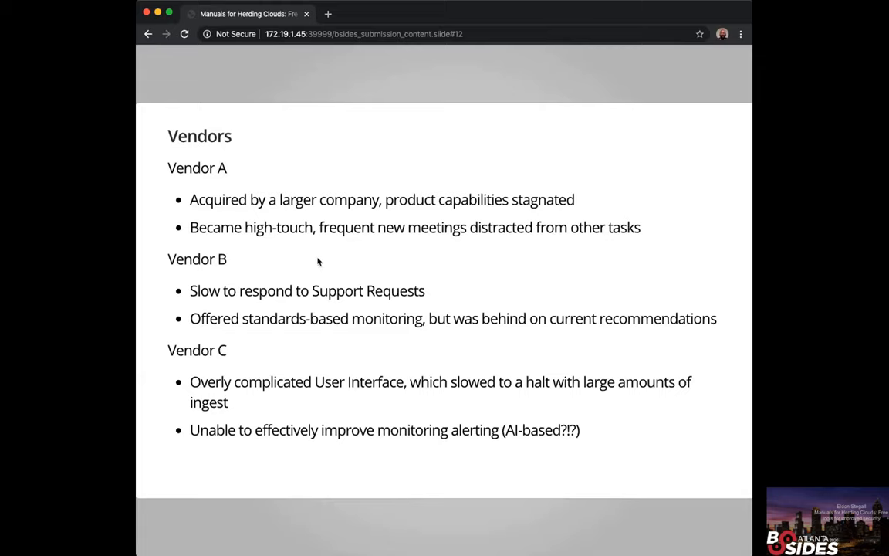
# Advance from the Vendors slide toward 'Gathering the bits'
pyautogui.press('Right')
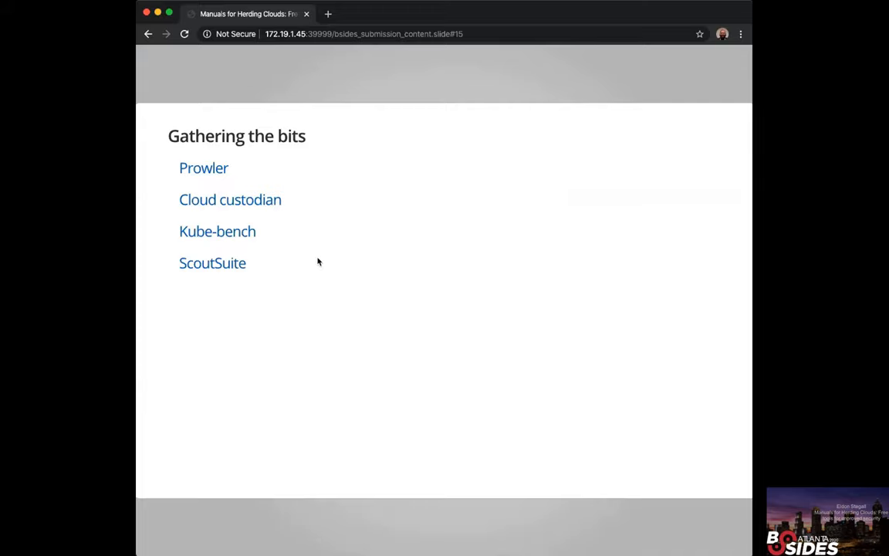
pyautogui.moveTo(209, 184)
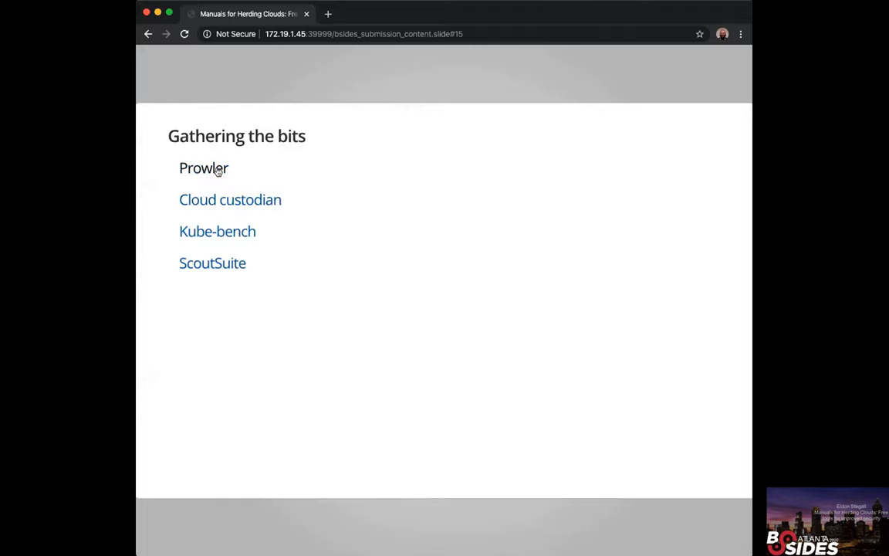
pyautogui.moveTo(222, 172)
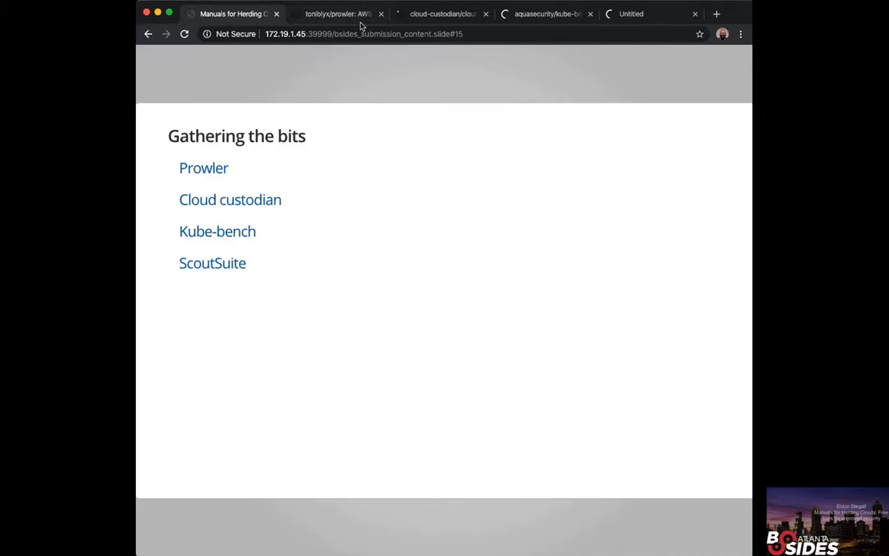
# Switch to the Prowler GitHub repository tab beside the deck
pyautogui.click(338, 14)
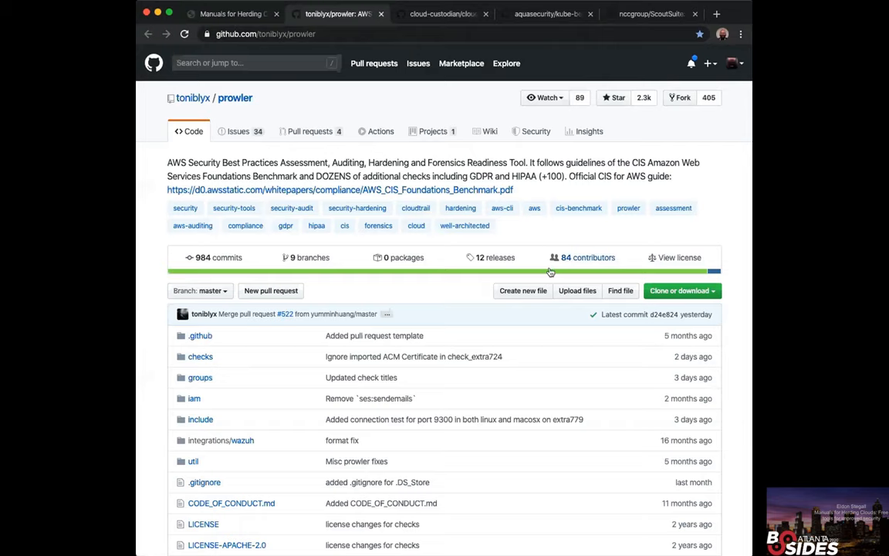
pyautogui.scroll(-3)
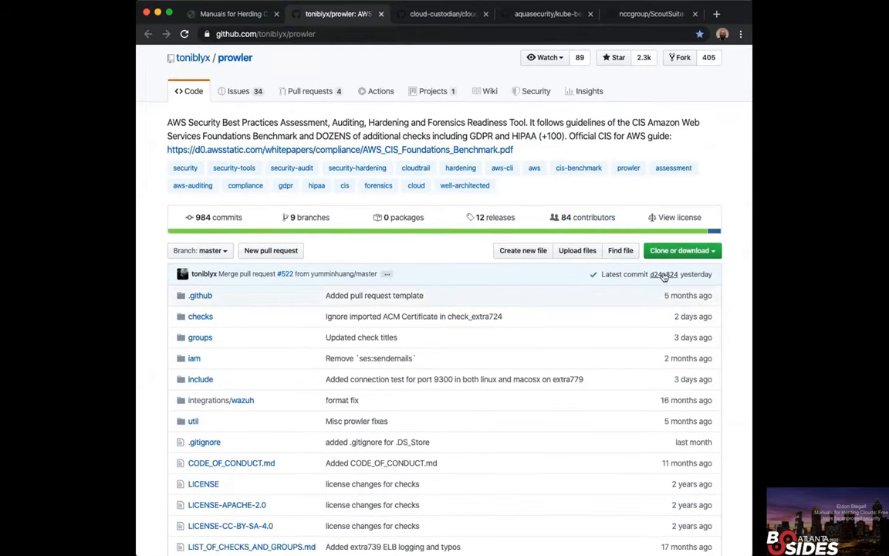
pyautogui.click(444, 14)
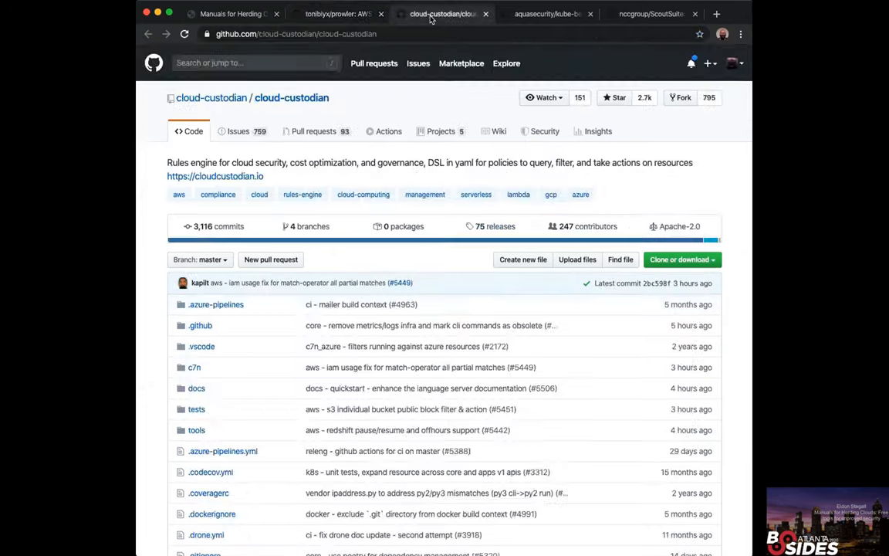
pyautogui.click(548, 13)
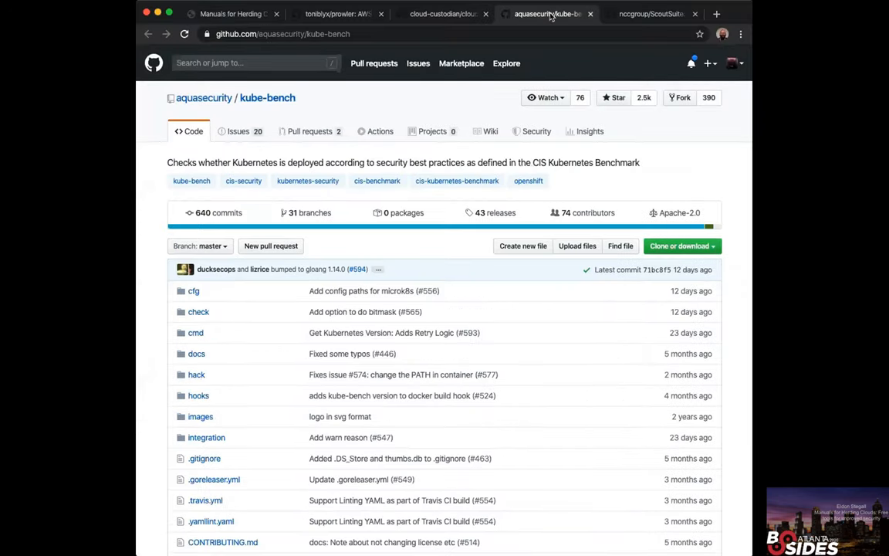
pyautogui.click(653, 14)
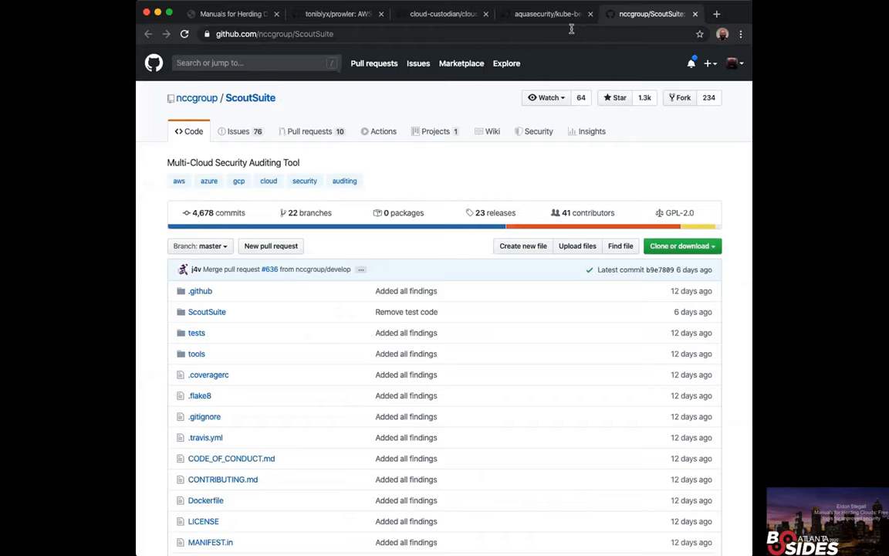
pyautogui.click(444, 13)
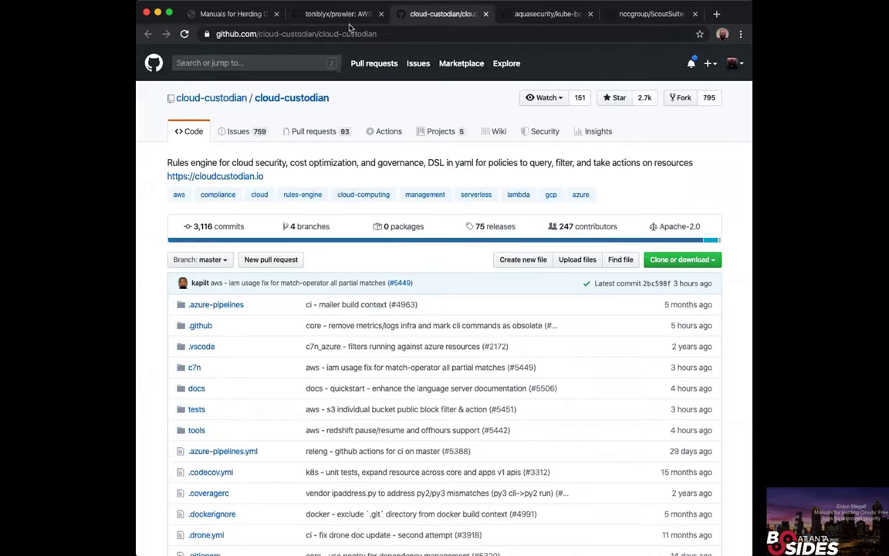
pyautogui.click(232, 15)
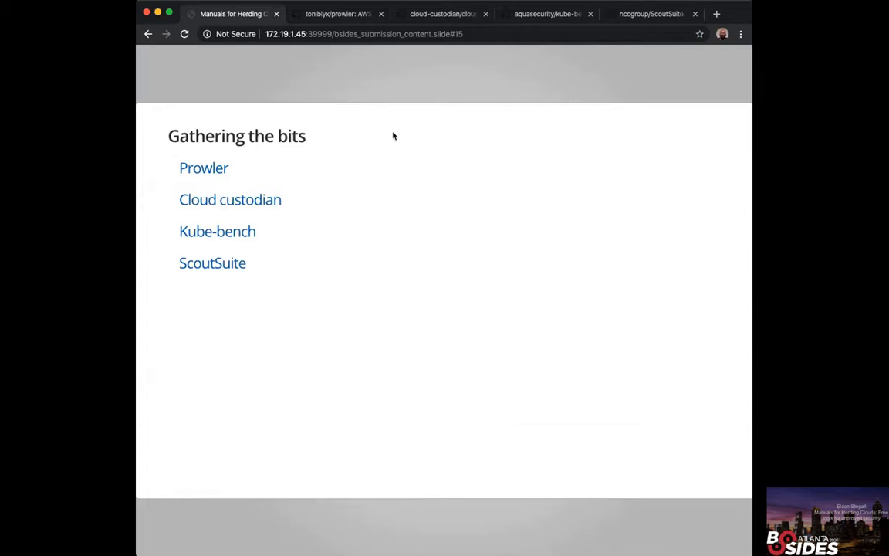
pyautogui.moveTo(338, 20)
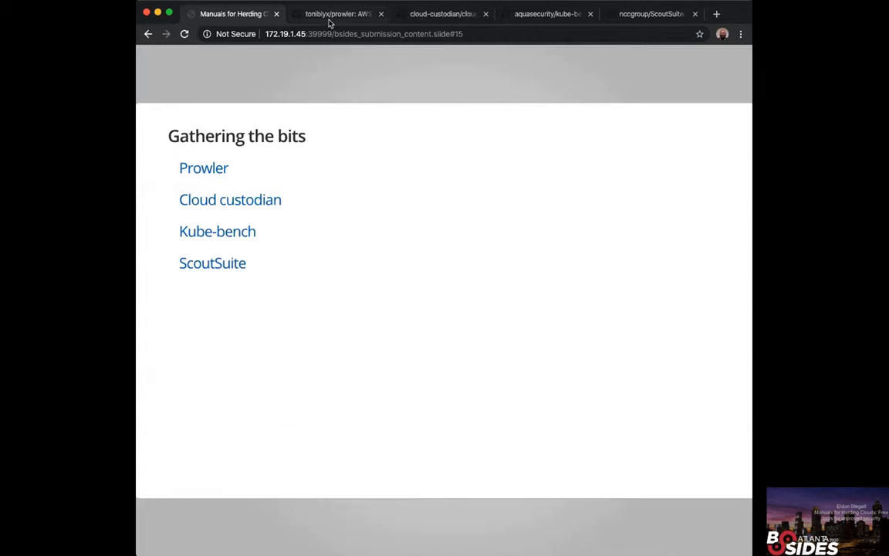
pyautogui.click(334, 14)
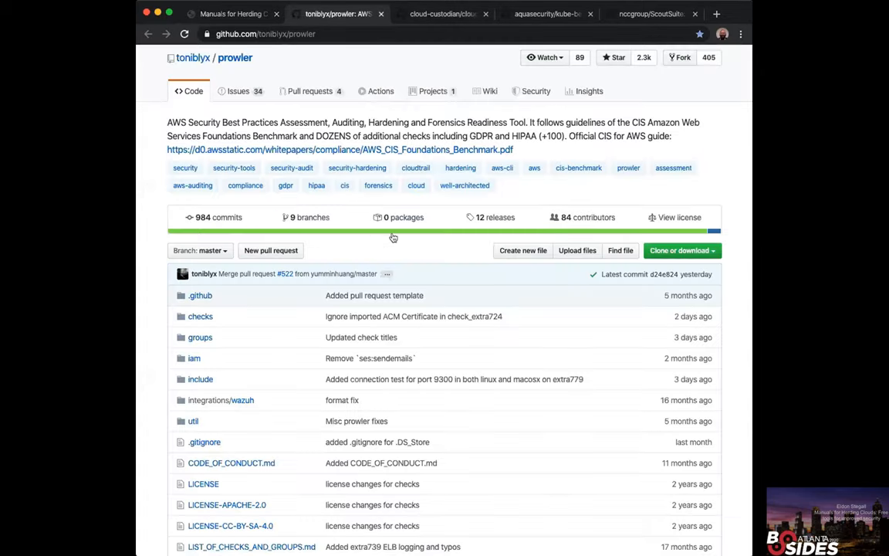
# View the cloud-custodian, kube-bench and ScoutSuite repository tabs in turn
pyautogui.click(439, 13)
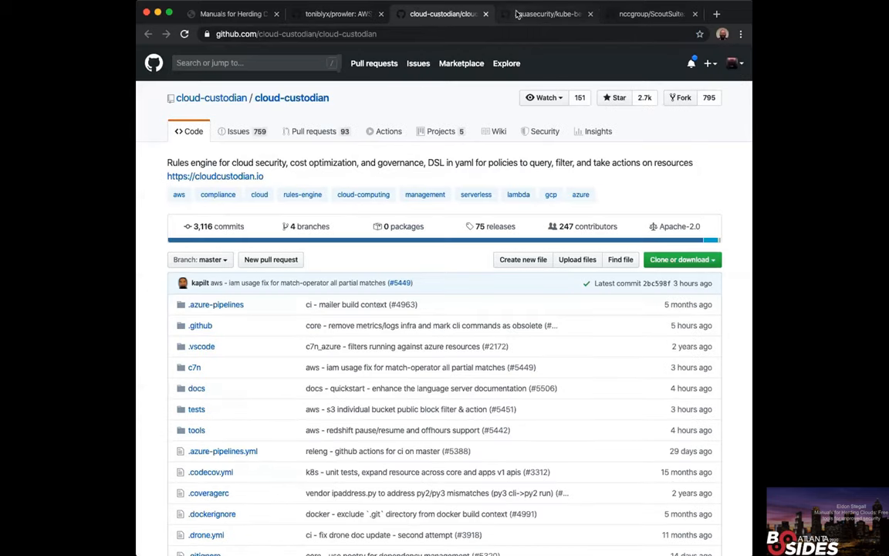
pyautogui.click(549, 14)
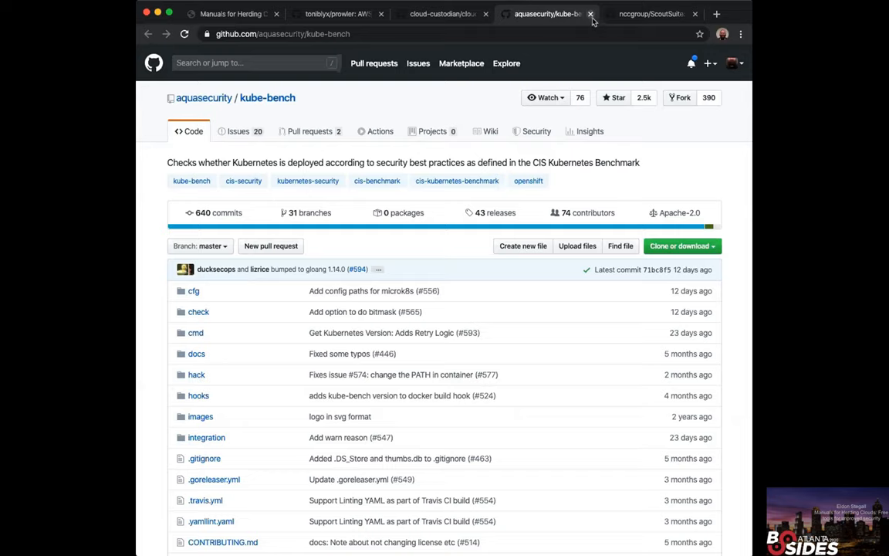
pyautogui.click(656, 14)
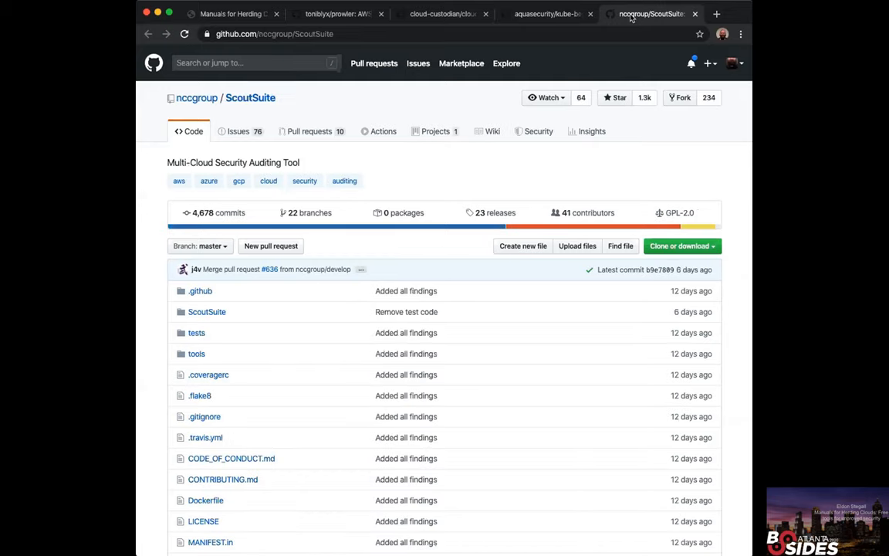
pyautogui.moveTo(376, 262)
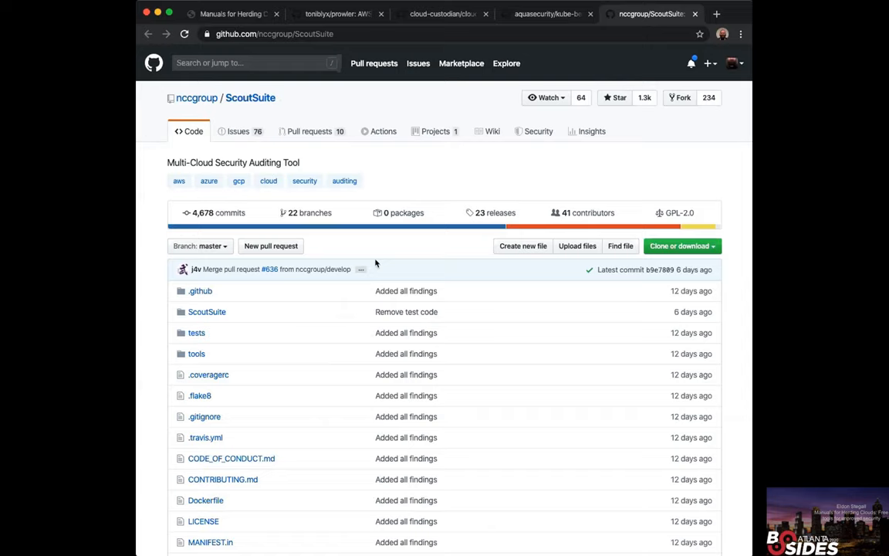
# Read down the ScoutSuite README to its supported providers and installation sections
pyautogui.scroll(-3)
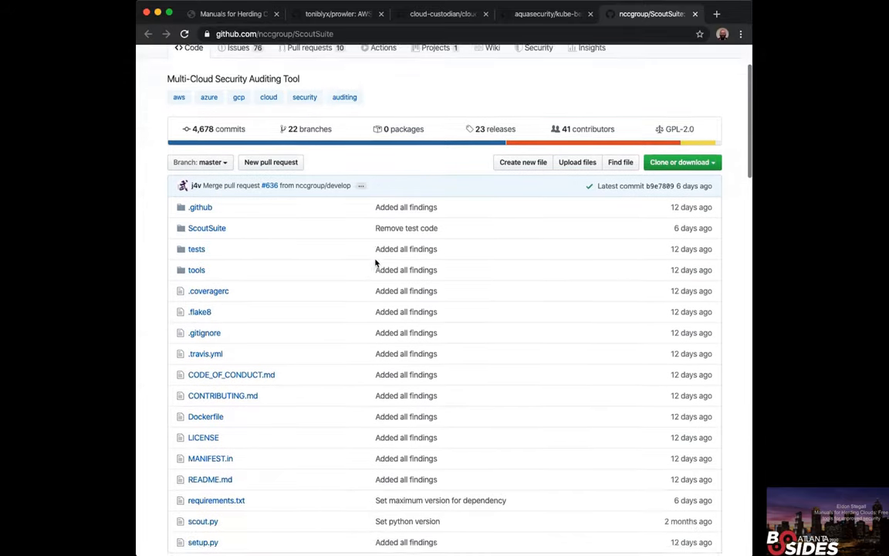
pyautogui.scroll(-3)
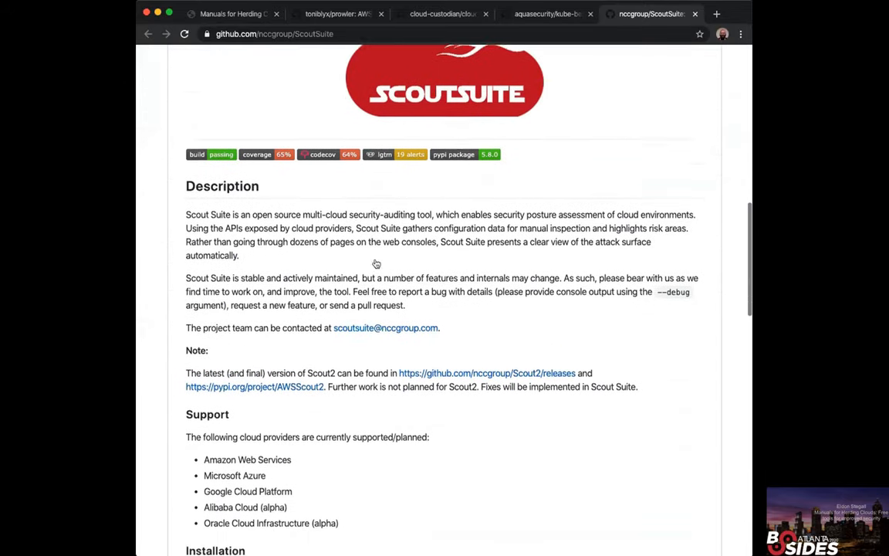
pyautogui.scroll(-3)
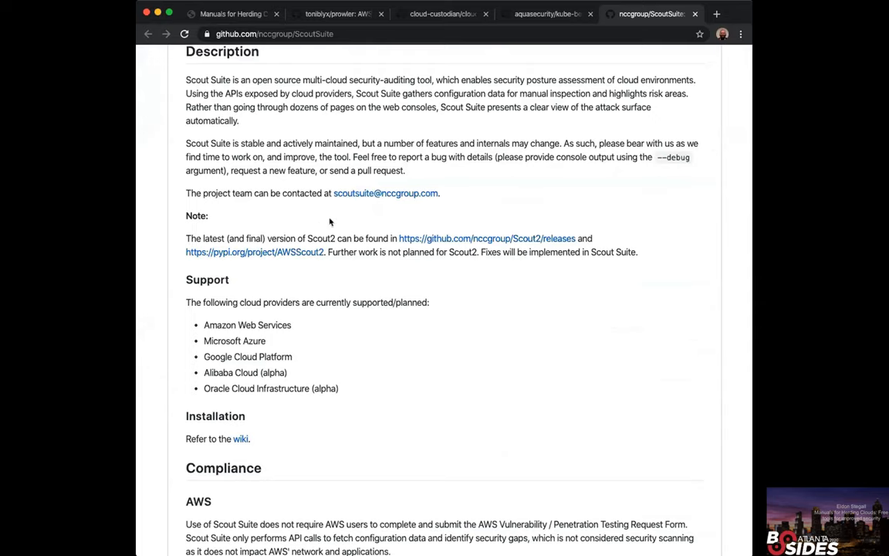
pyautogui.moveTo(425, 345)
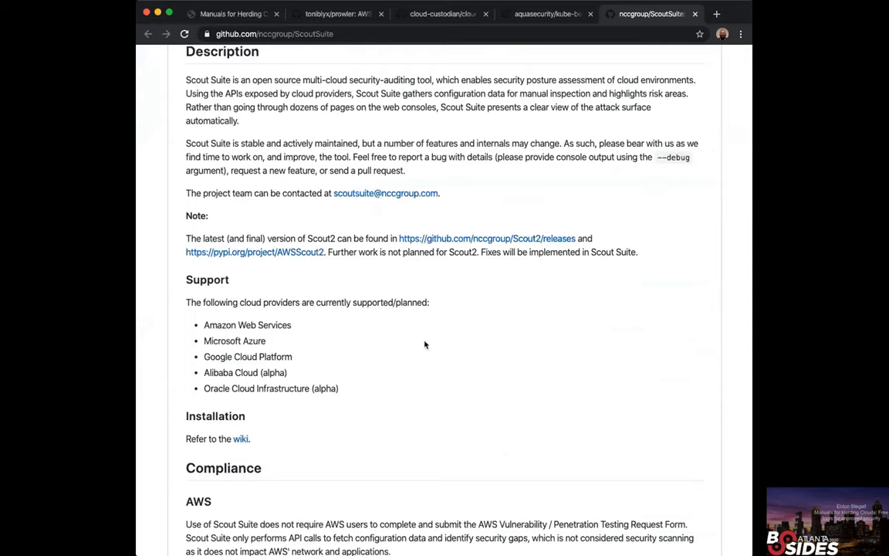
pyautogui.moveTo(389, 276)
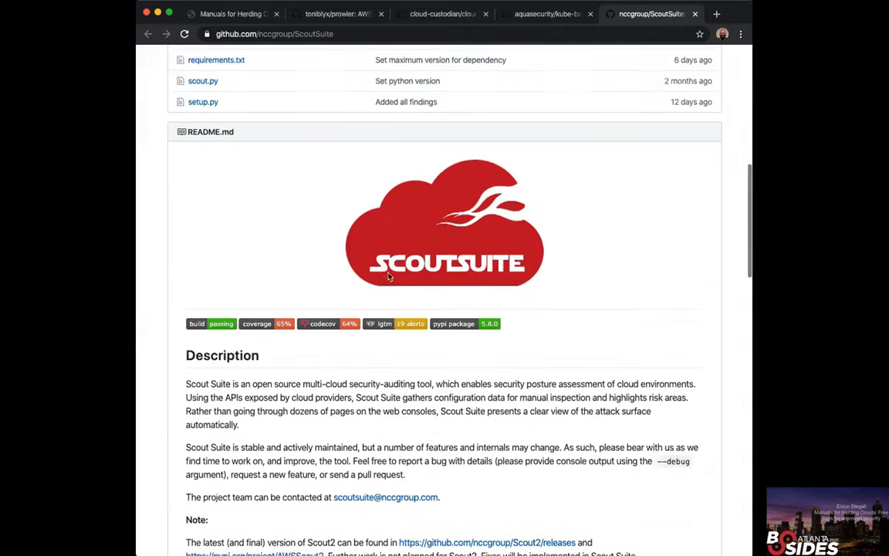
pyautogui.scroll(3)
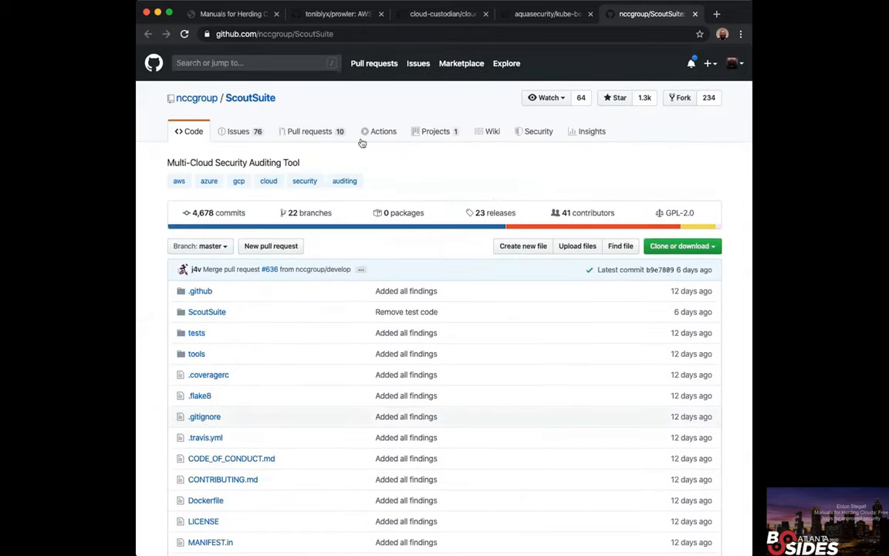
pyautogui.moveTo(340, 190)
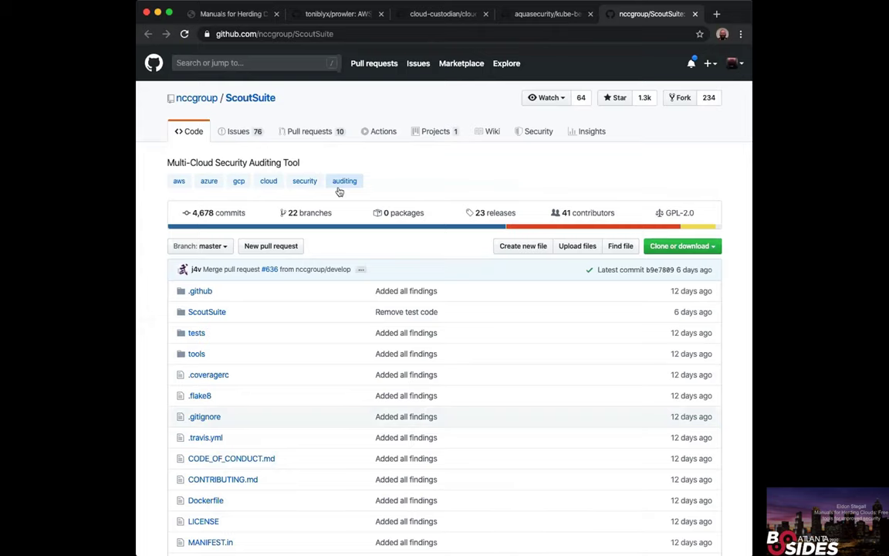
pyautogui.scroll(-3)
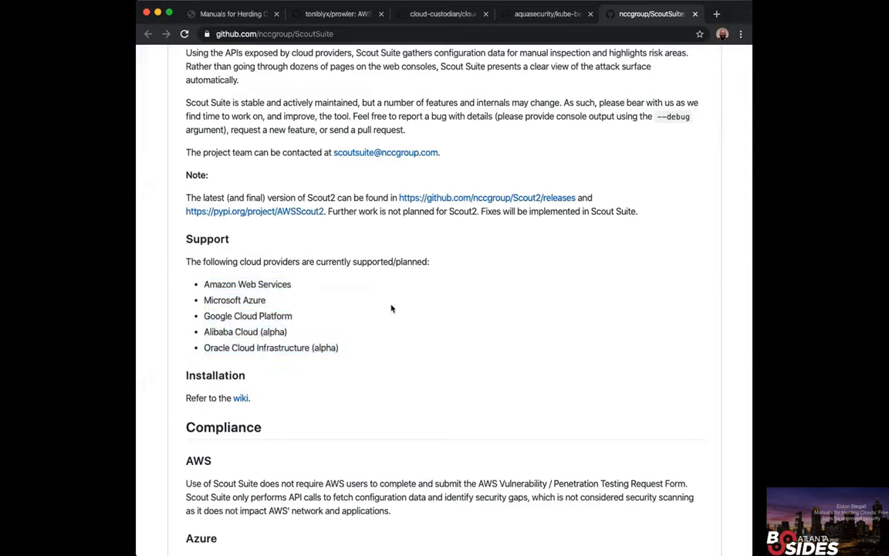
pyautogui.moveTo(348, 314)
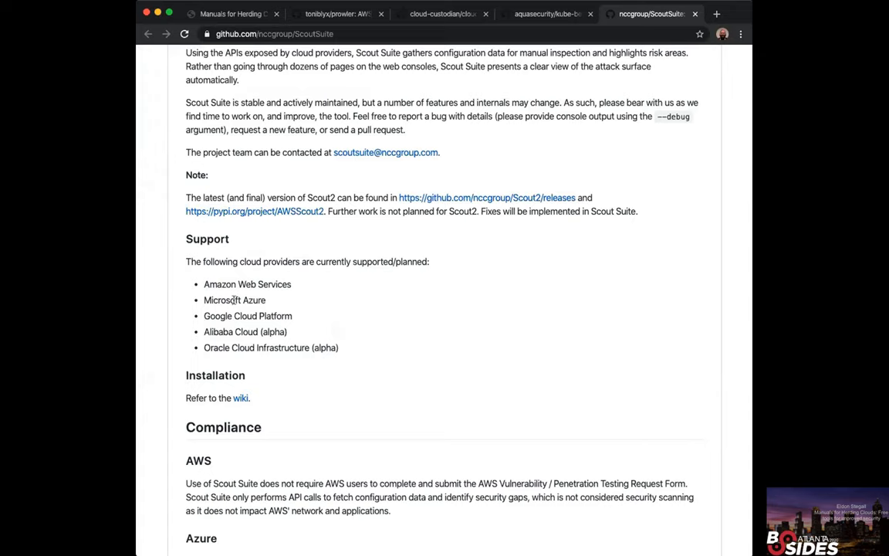
pyautogui.moveTo(223, 315)
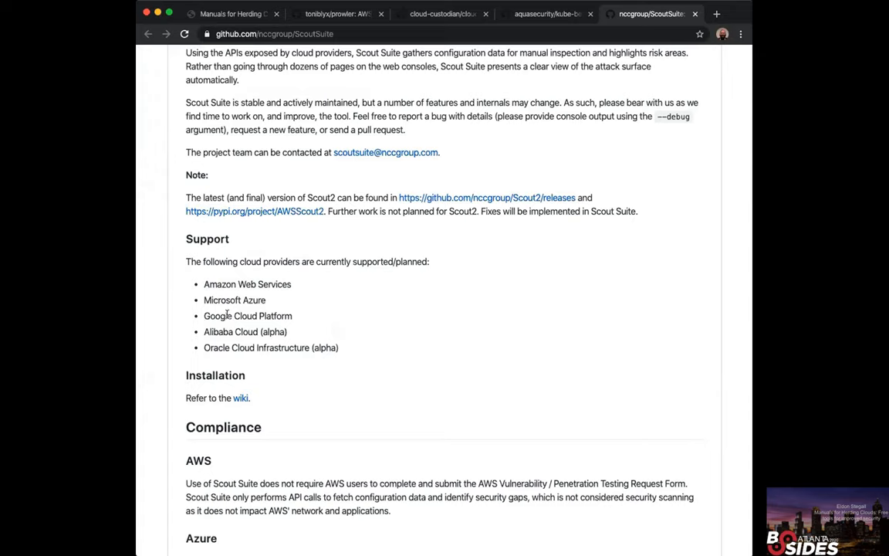
pyautogui.moveTo(499, 361)
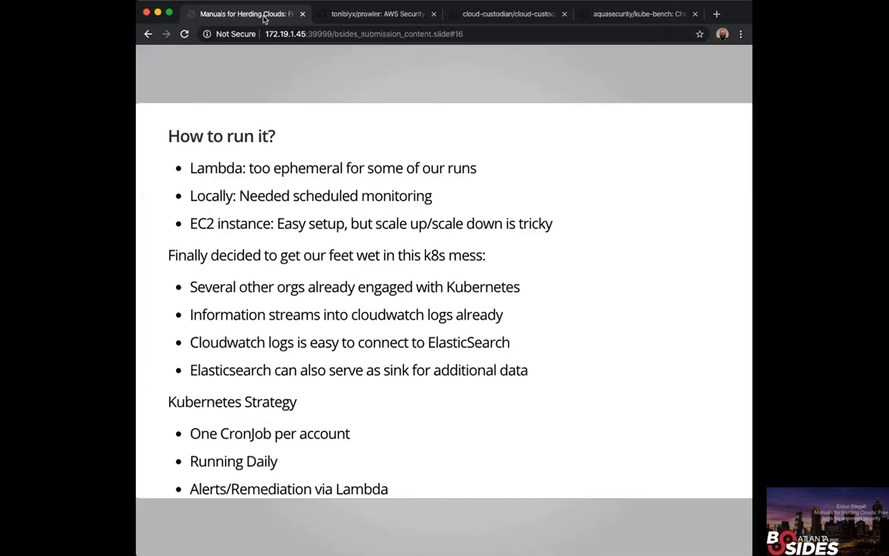
pyautogui.moveTo(353, 12)
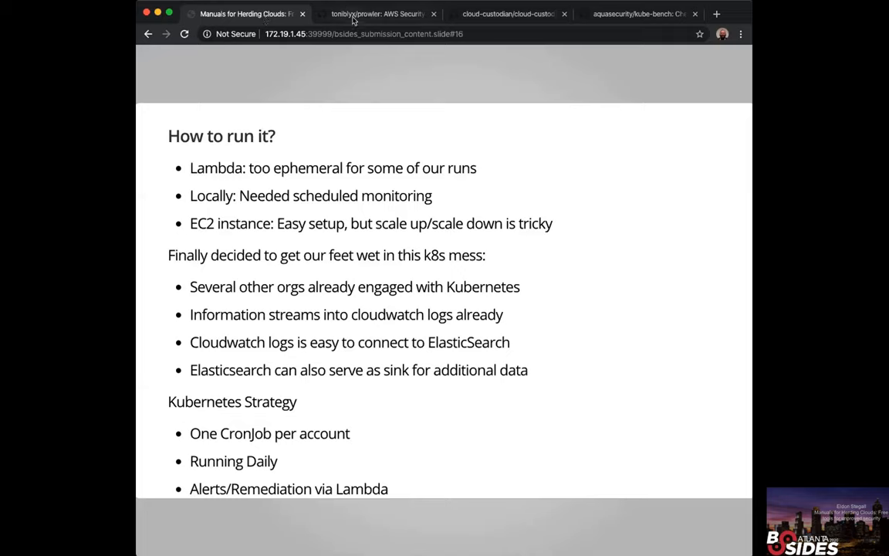
# Switch from the 'How to run it?' slide to the toniblyx/prowler repository tab
pyautogui.click(376, 14)
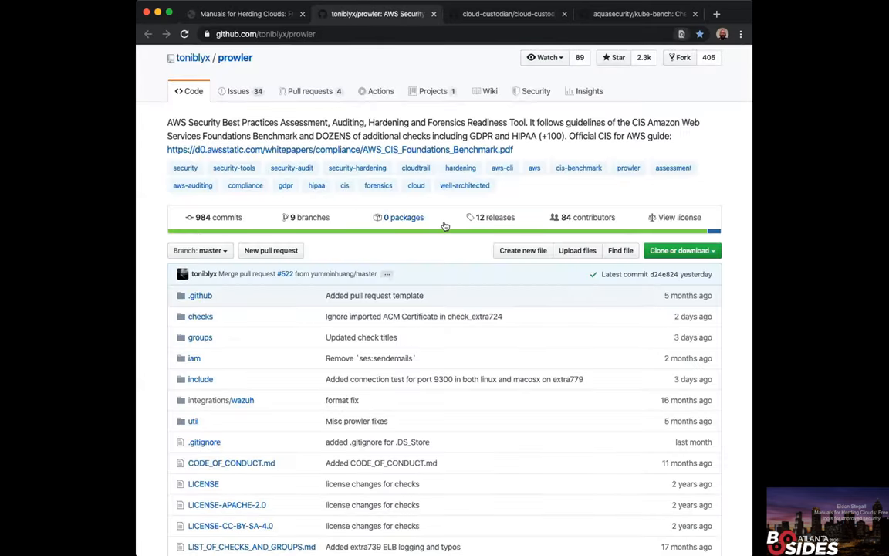
# Scroll the Prowler README to its JSON output usage, then return to the deck tab
pyautogui.scroll(-3)
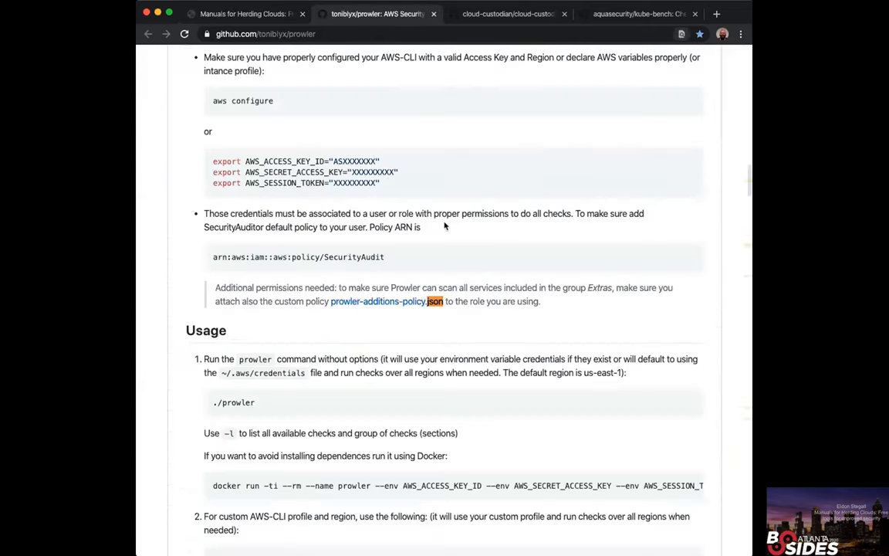
pyautogui.scroll(-3)
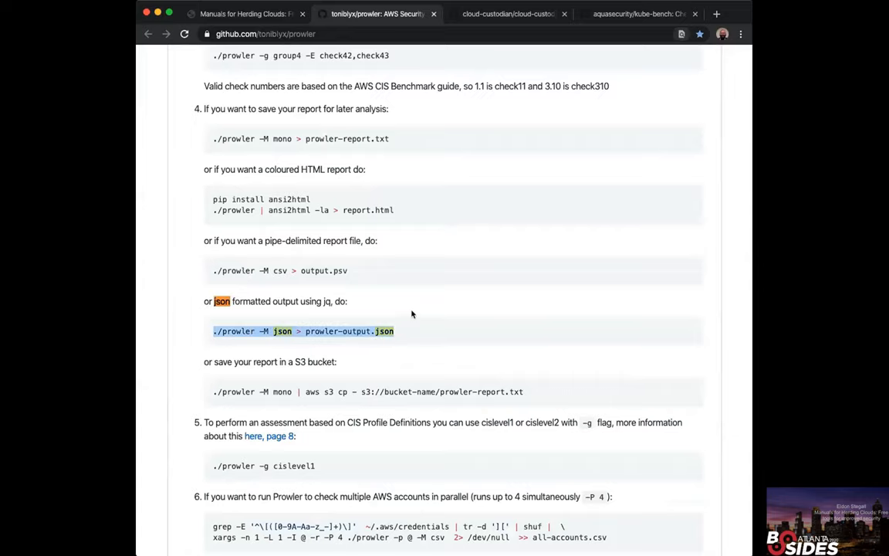
pyautogui.click(243, 14)
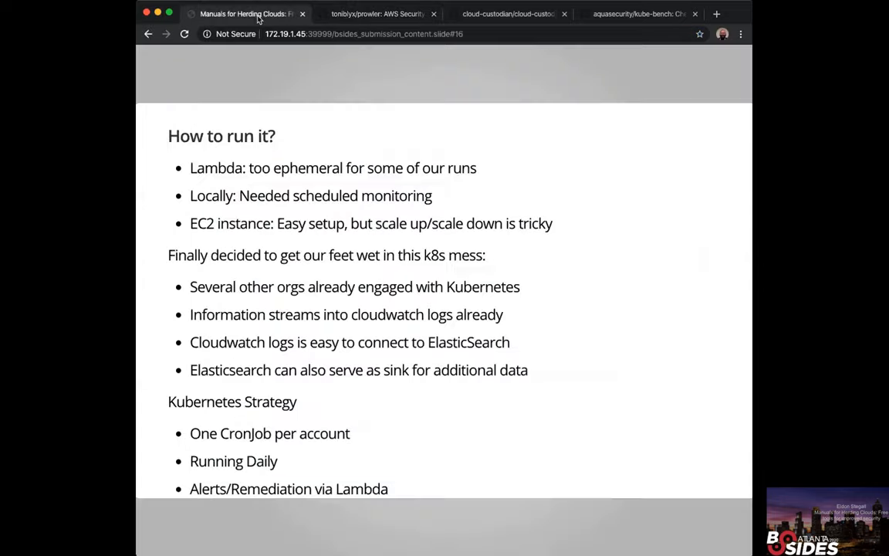
pyautogui.moveTo(208, 332)
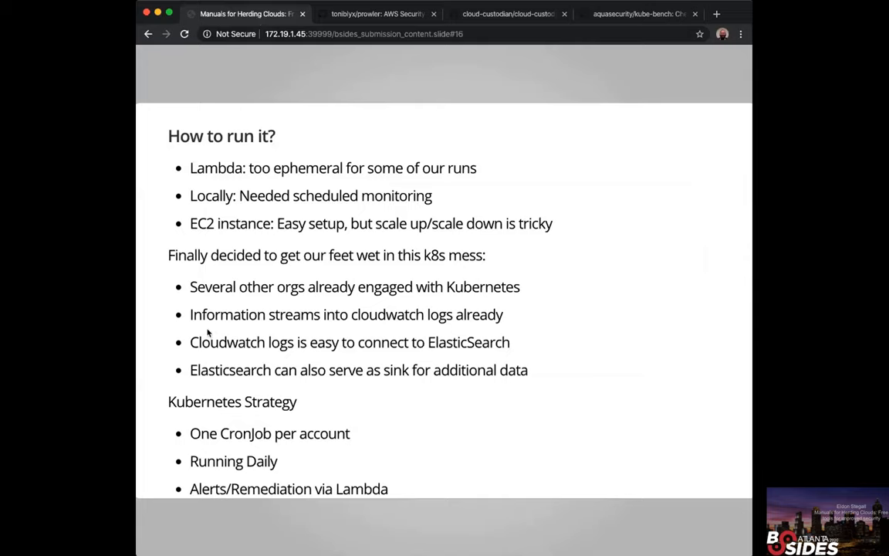
pyautogui.moveTo(204, 376)
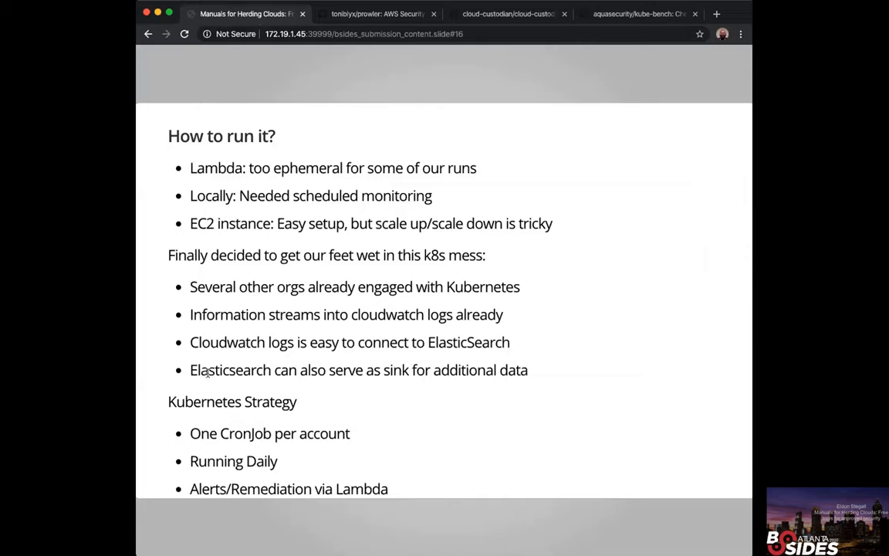
pyautogui.doubleClick(219, 342)
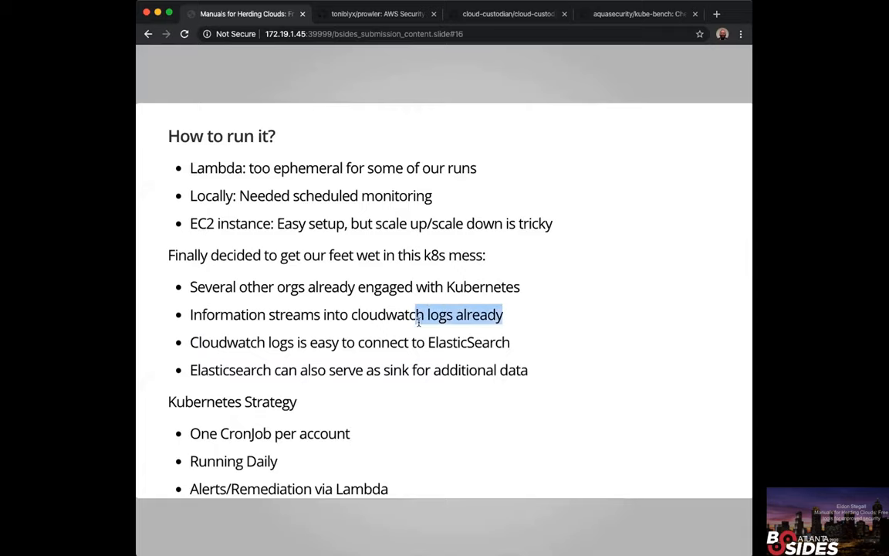
pyautogui.click(559, 352)
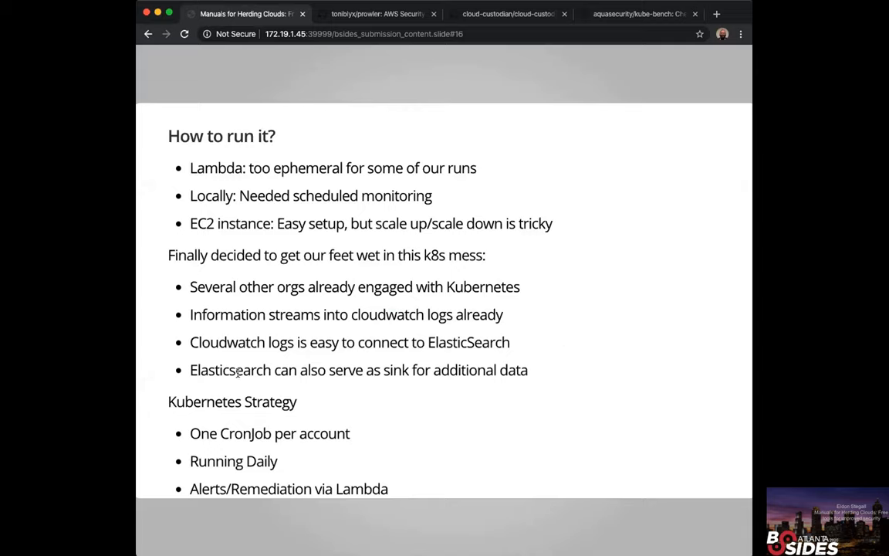
pyautogui.moveTo(284, 342)
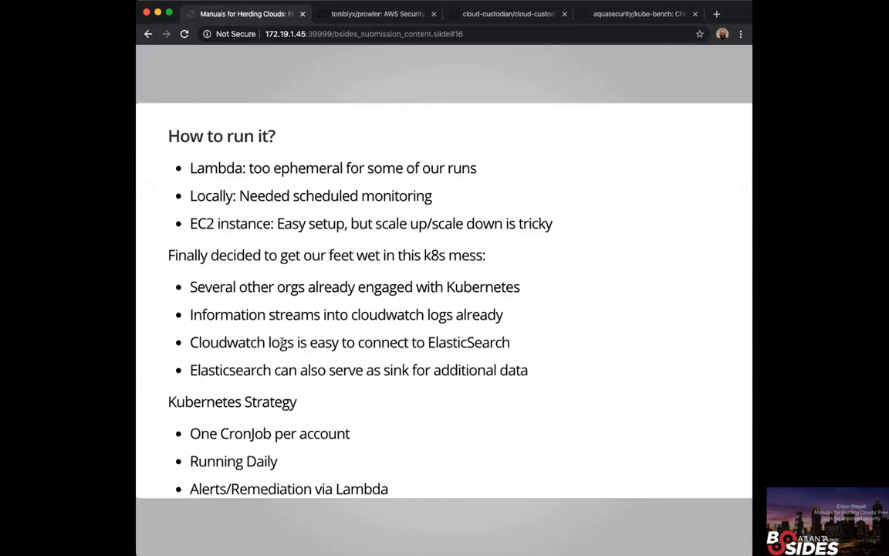
pyautogui.moveTo(417, 314)
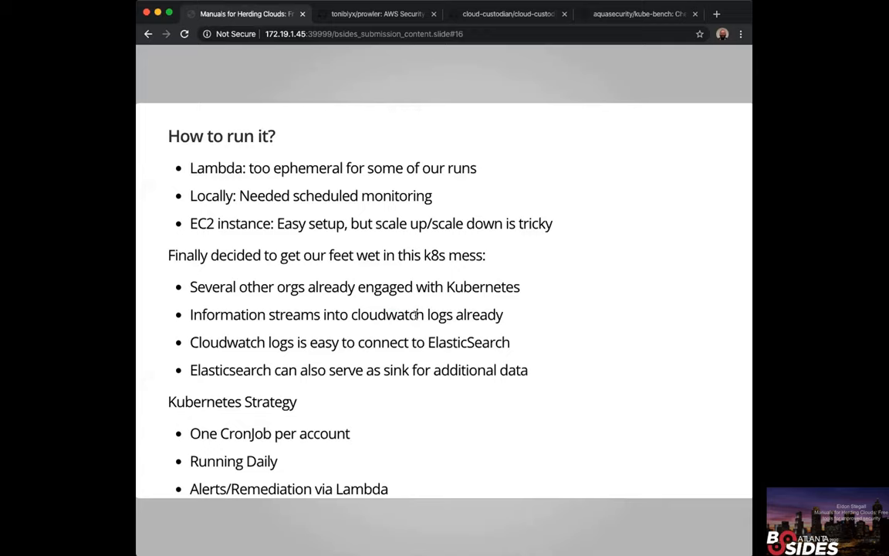
pyautogui.moveTo(523, 337)
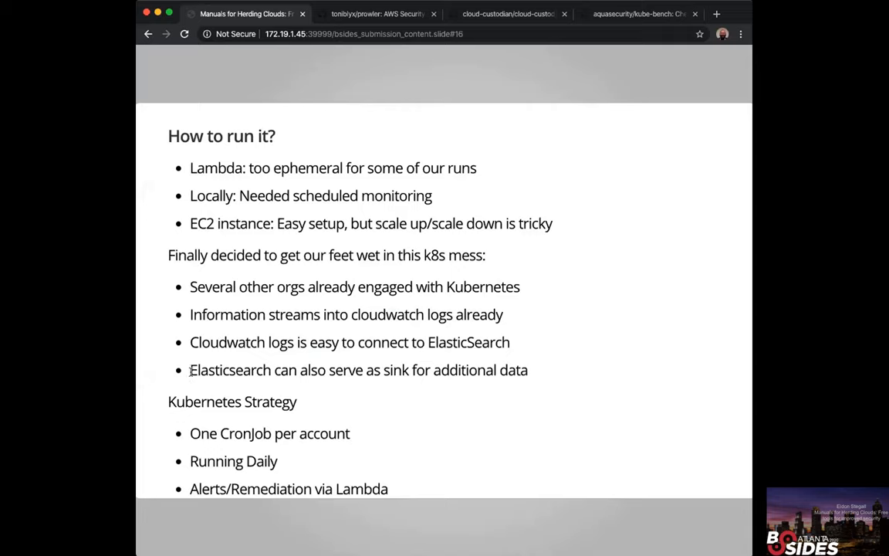
pyautogui.moveTo(548, 366)
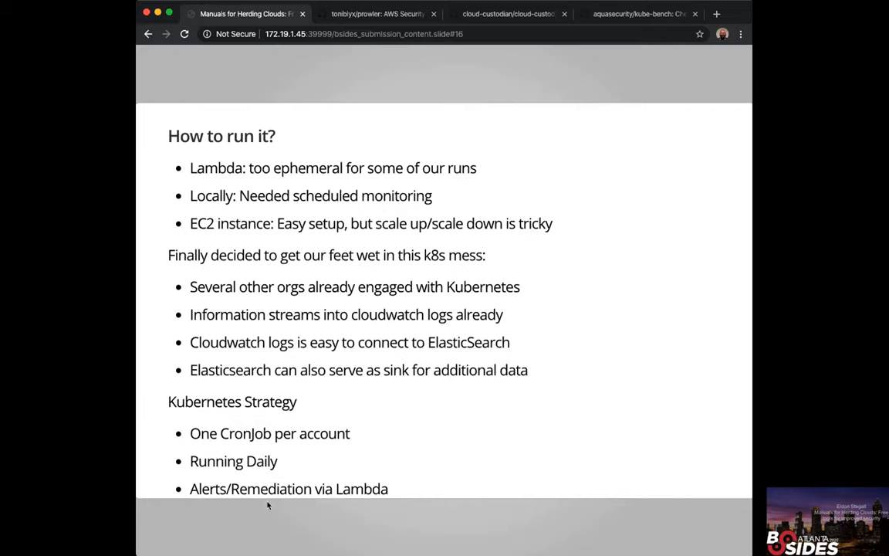
pyautogui.moveTo(386, 483)
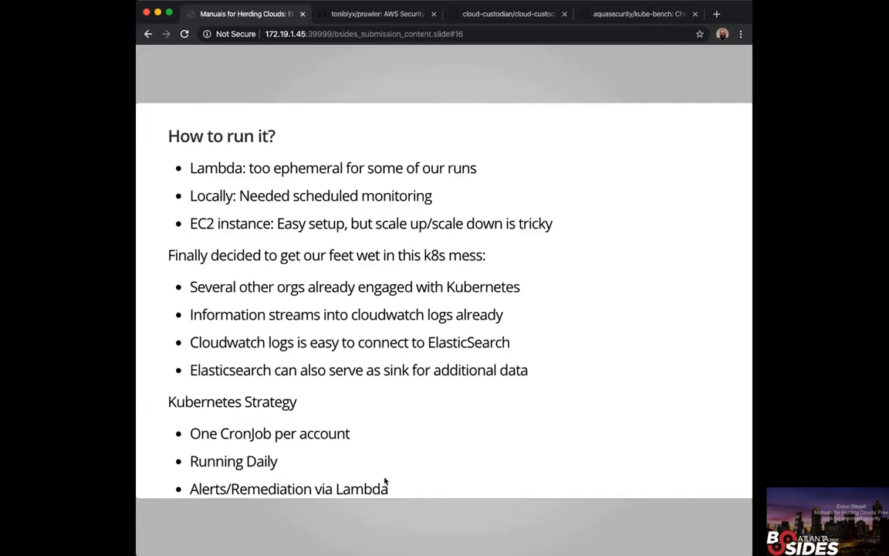
pyautogui.moveTo(190, 495)
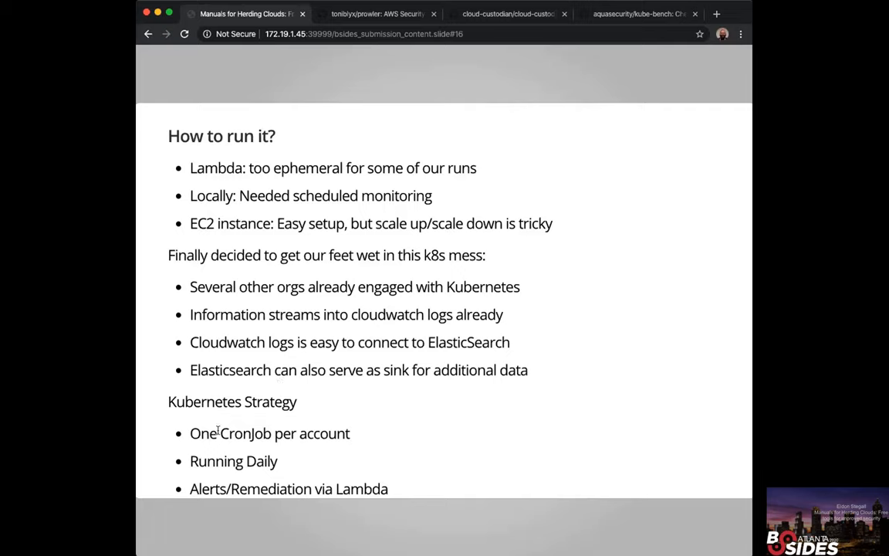
pyautogui.moveTo(262, 390)
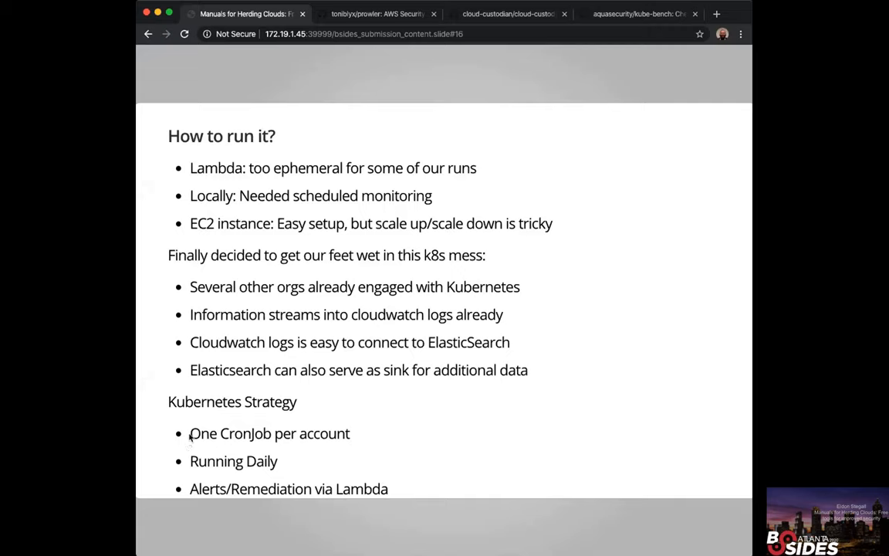
pyautogui.moveTo(190, 433); pyautogui.dragTo(320, 433)
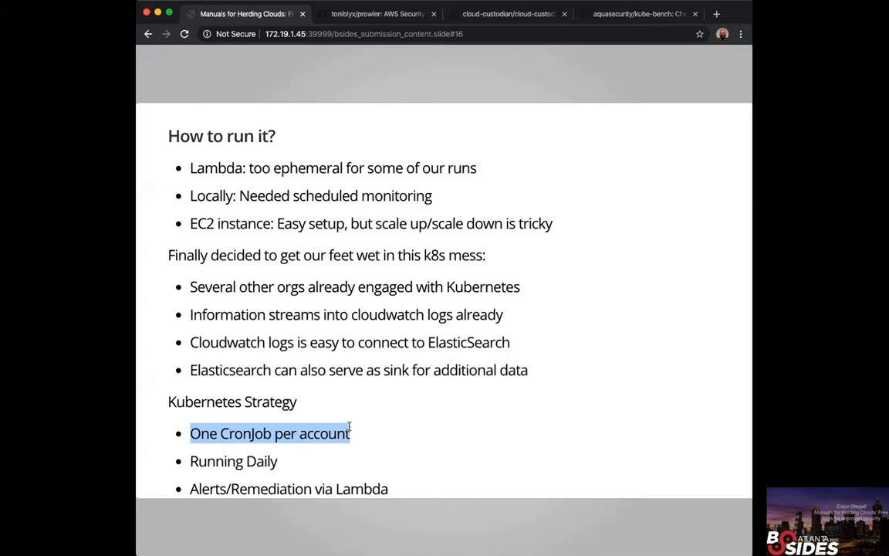
pyautogui.moveTo(491, 120)
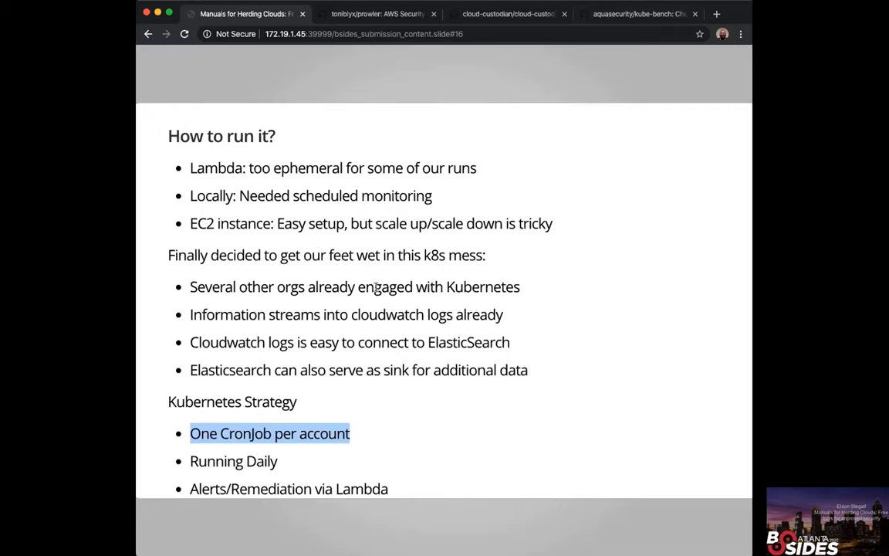
# Advance the presentation to the 'A Cautionary tale' slide on cloud spend
pyautogui.click(332, 471)
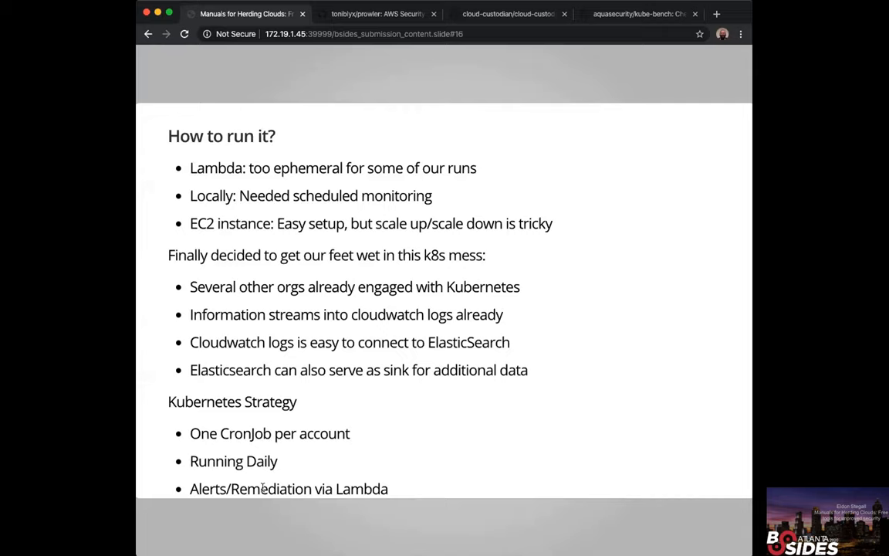
pyautogui.moveTo(329, 480)
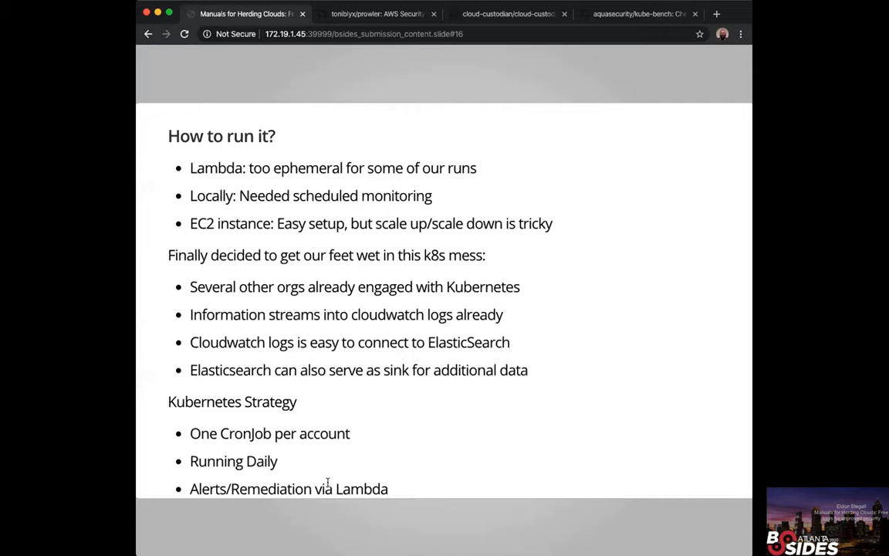
pyautogui.moveTo(397, 482)
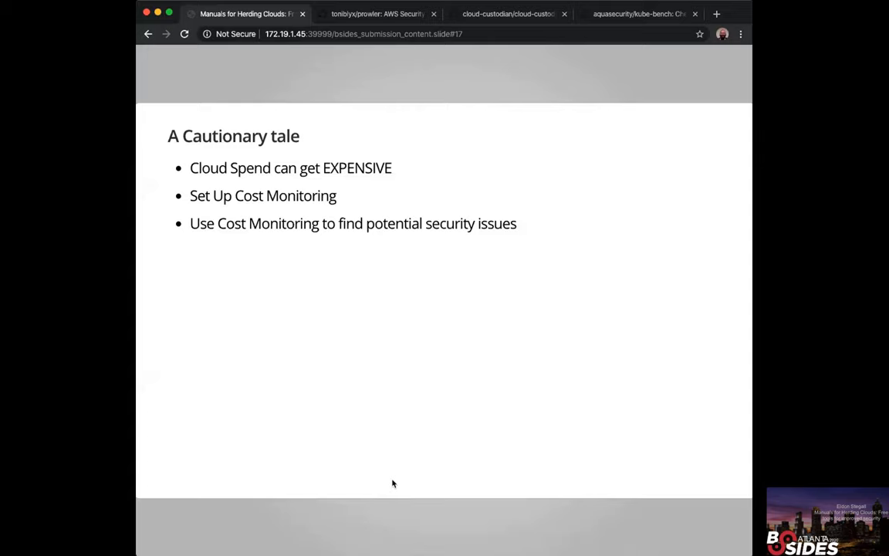
pyautogui.press('Right')
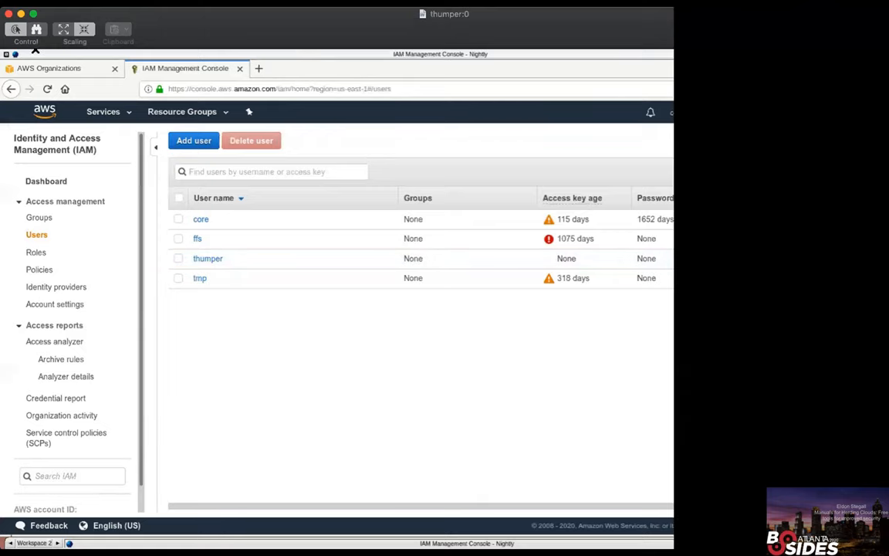
pyautogui.moveTo(44, 111)
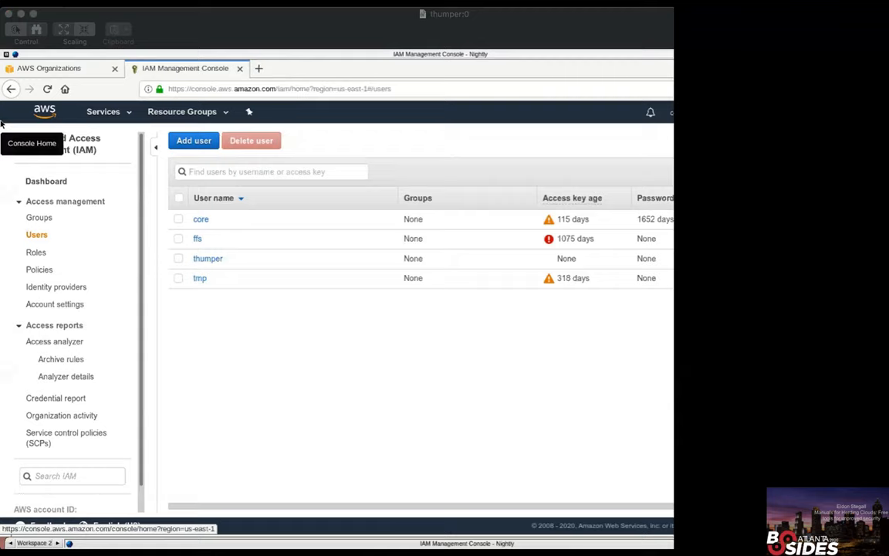
pyautogui.moveTo(332, 247)
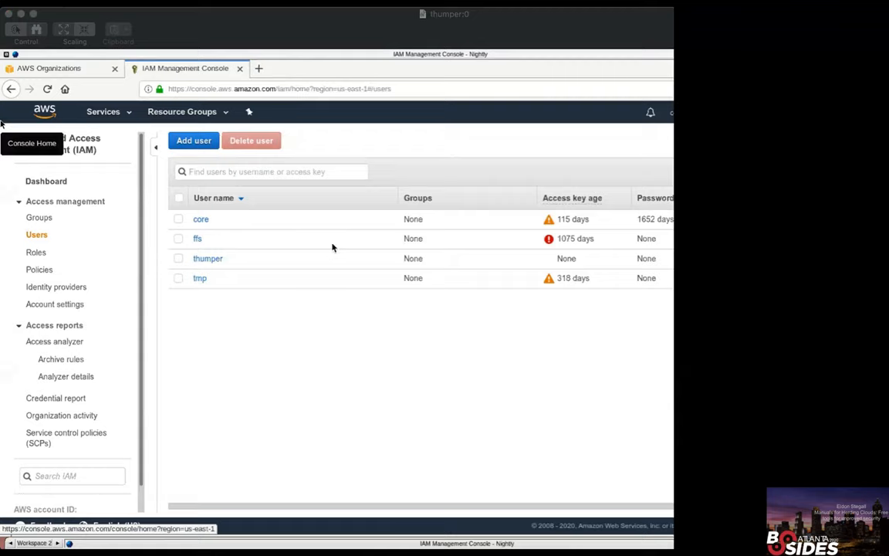
pyautogui.moveTo(508, 190)
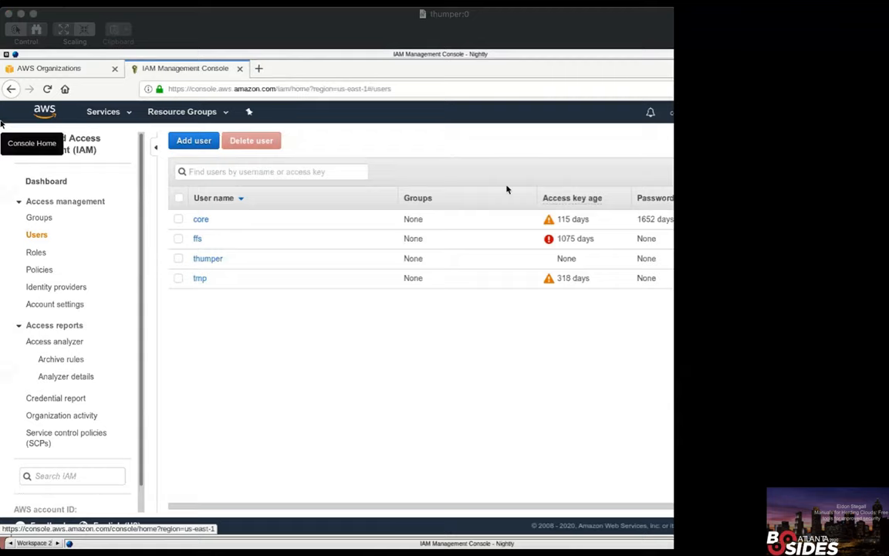
pyautogui.moveTo(496, 193)
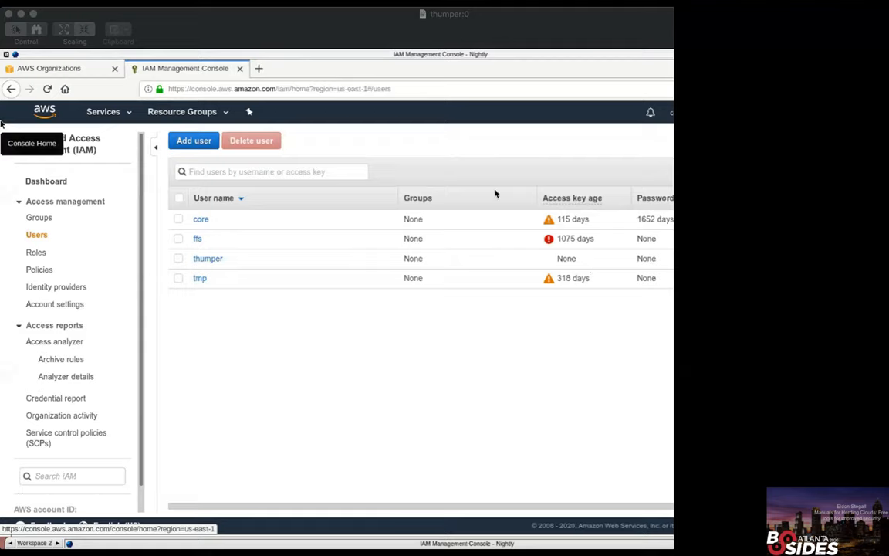
pyautogui.moveTo(603, 304)
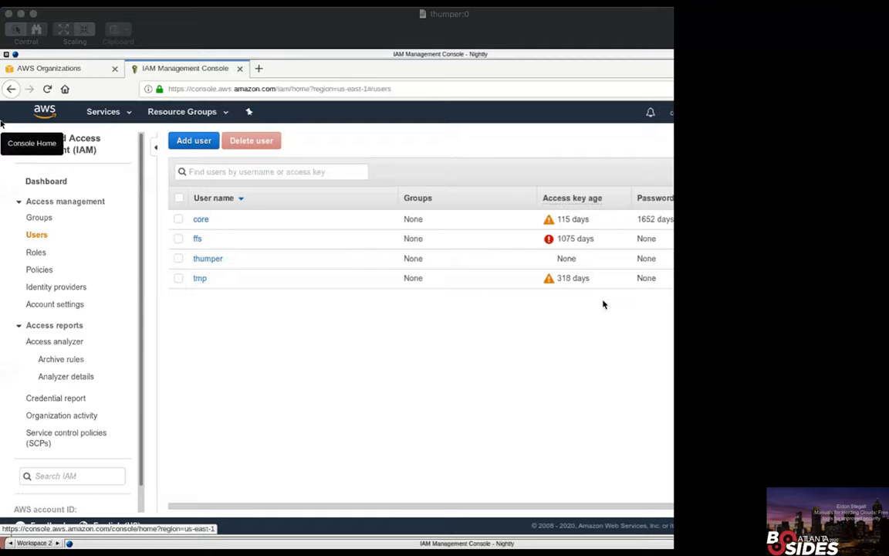
pyautogui.moveTo(593, 229)
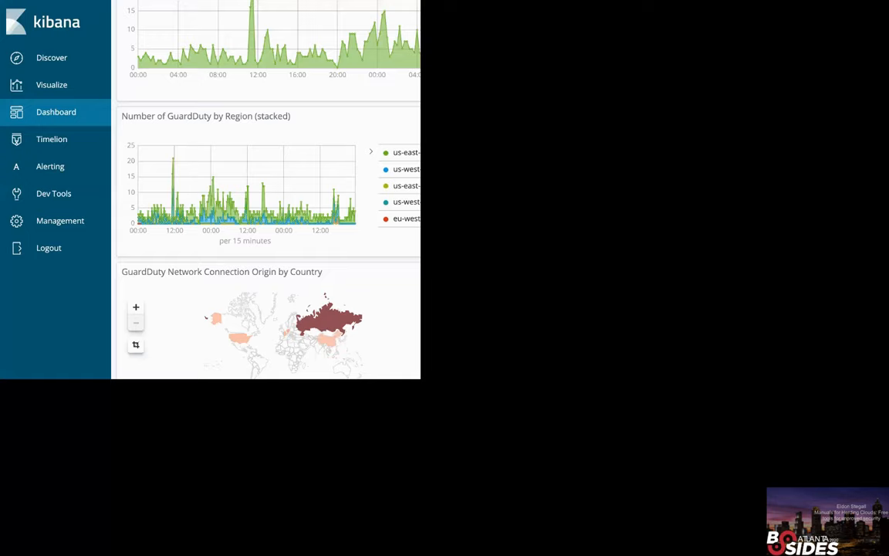
pyautogui.moveTo(358, 153)
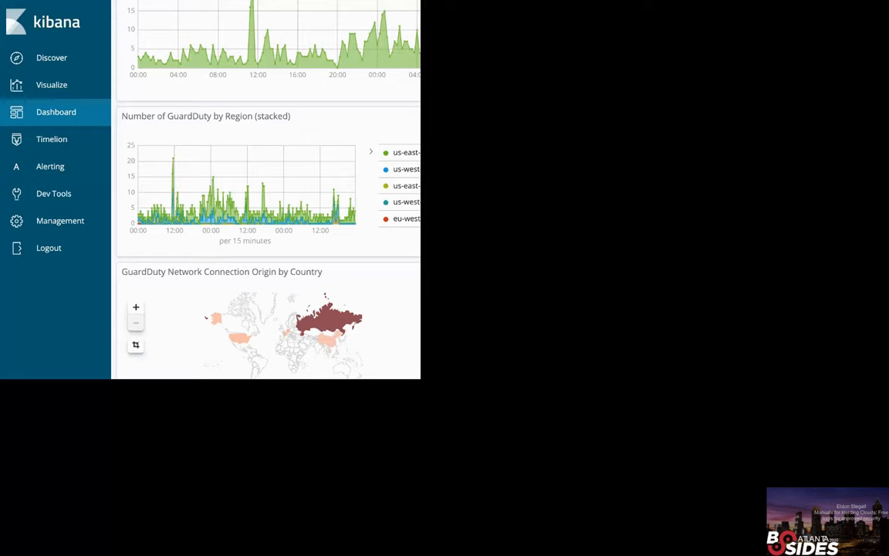
pyautogui.moveTo(276, 173)
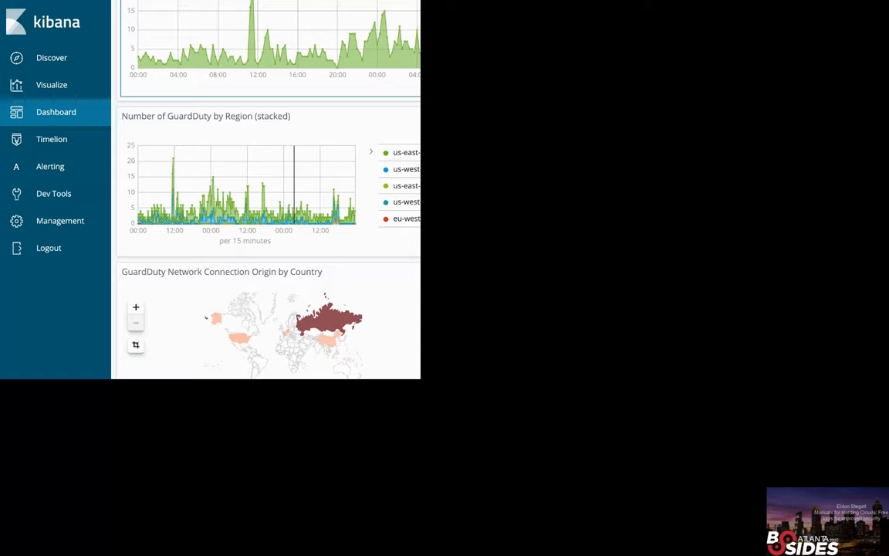
pyautogui.moveTo(397, 145)
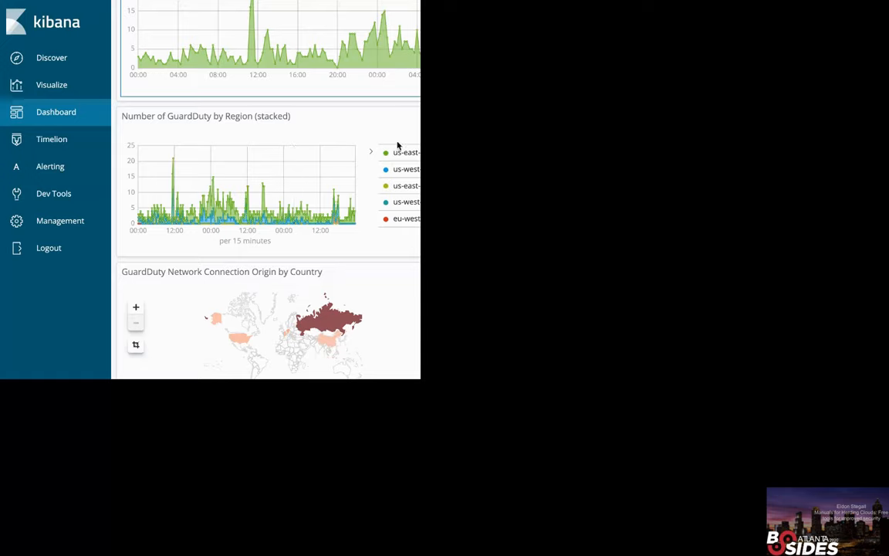
pyautogui.moveTo(262, 197)
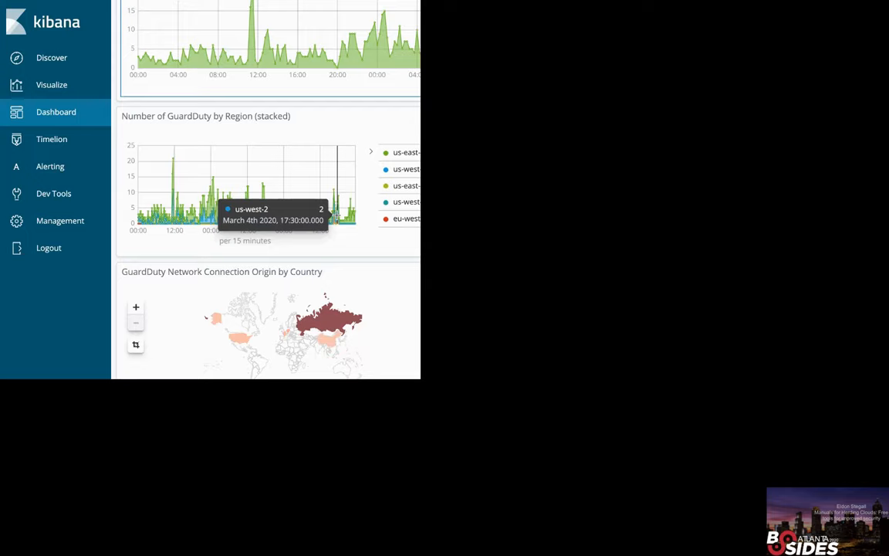
pyautogui.moveTo(224, 342)
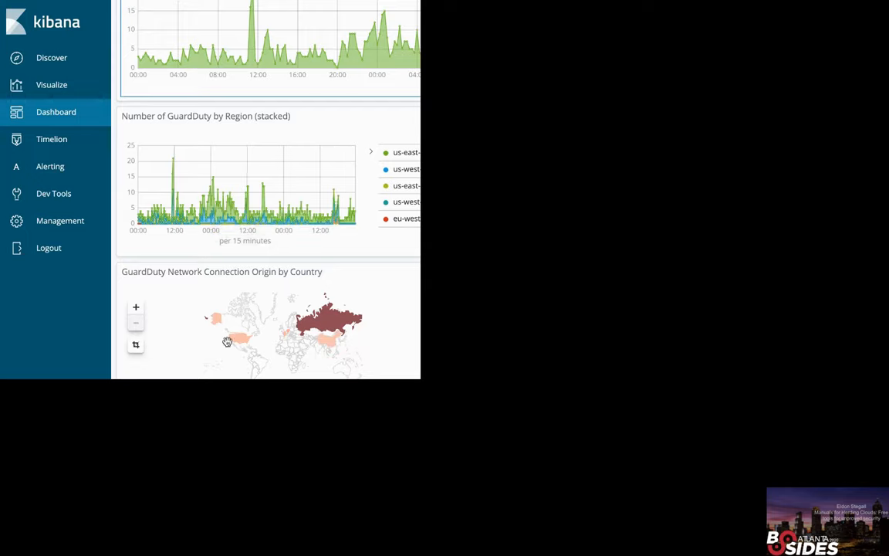
pyautogui.moveTo(382, 59)
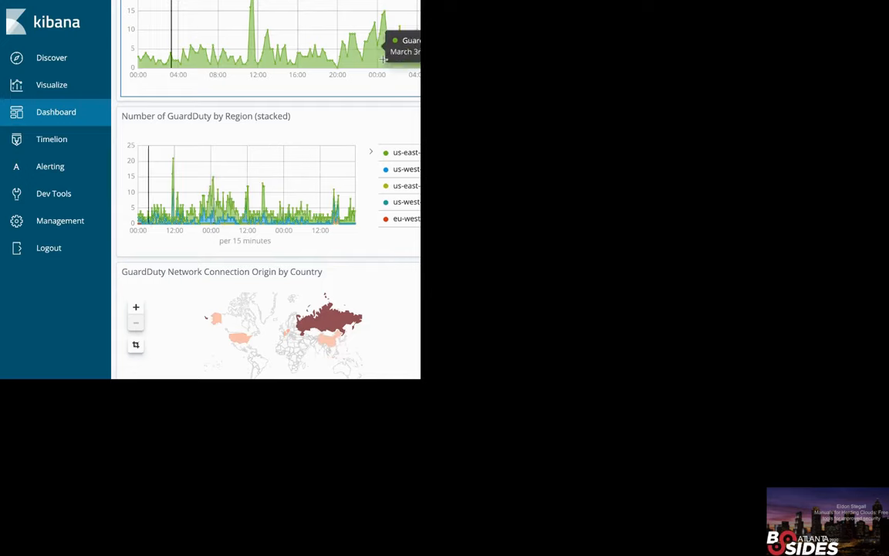
pyautogui.moveTo(271, 97)
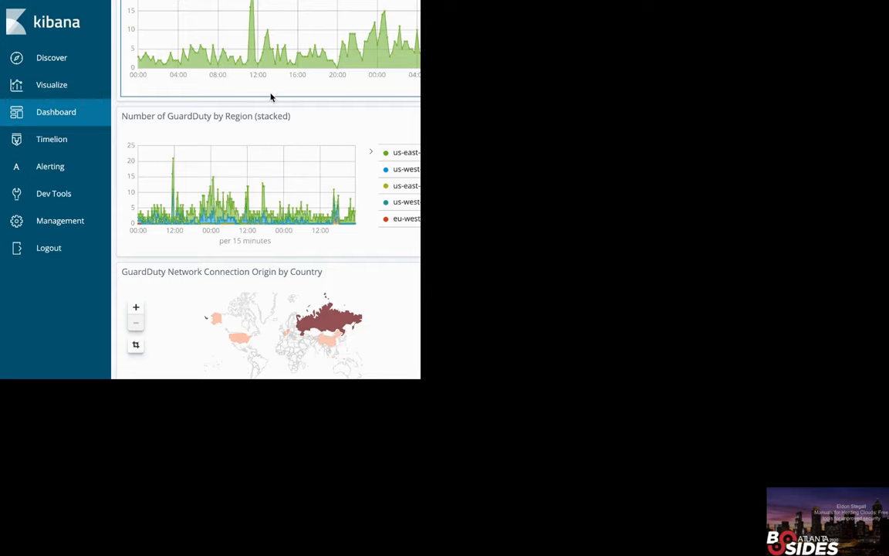
pyautogui.moveTo(311, 60)
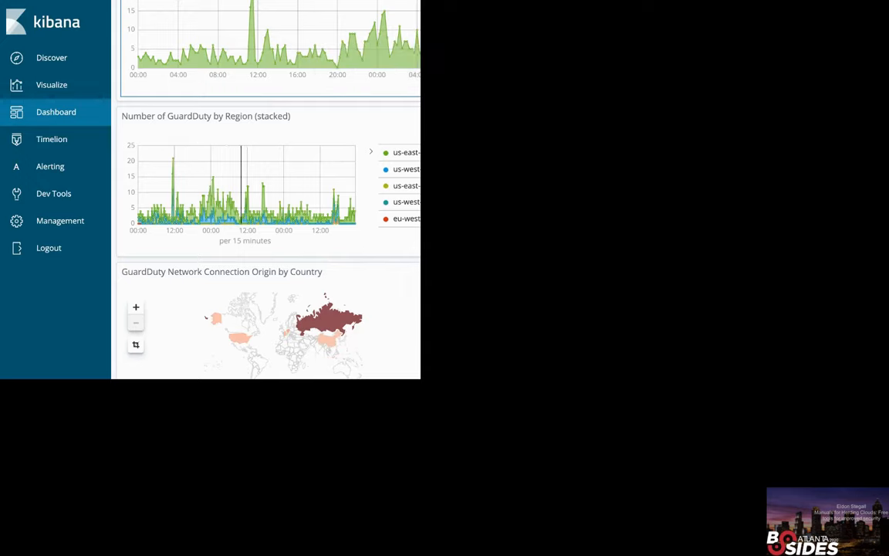
pyautogui.moveTo(387, 46)
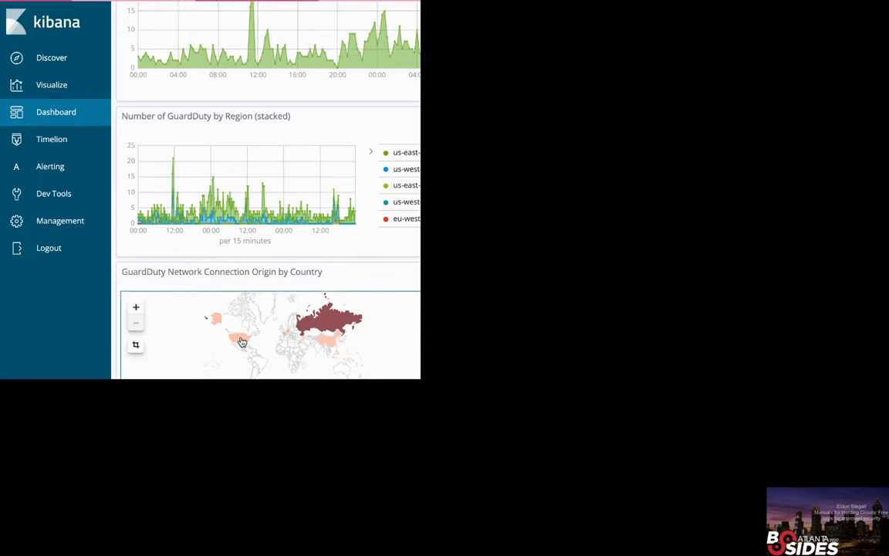
pyautogui.moveTo(390, 372)
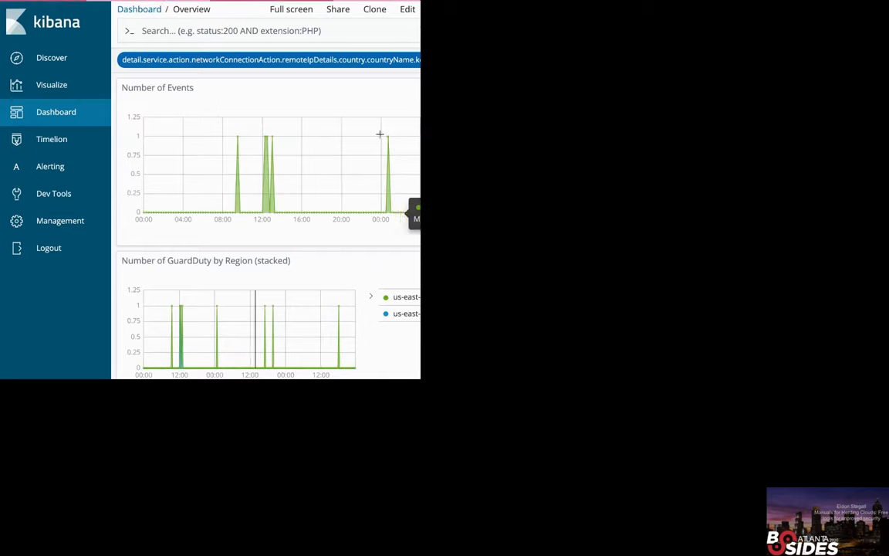
pyautogui.moveTo(390, 143)
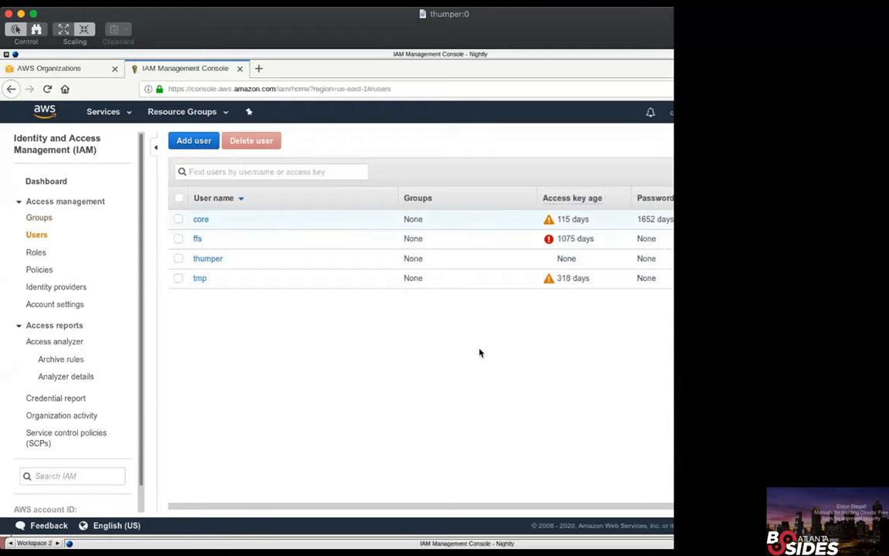
pyautogui.moveTo(592, 225)
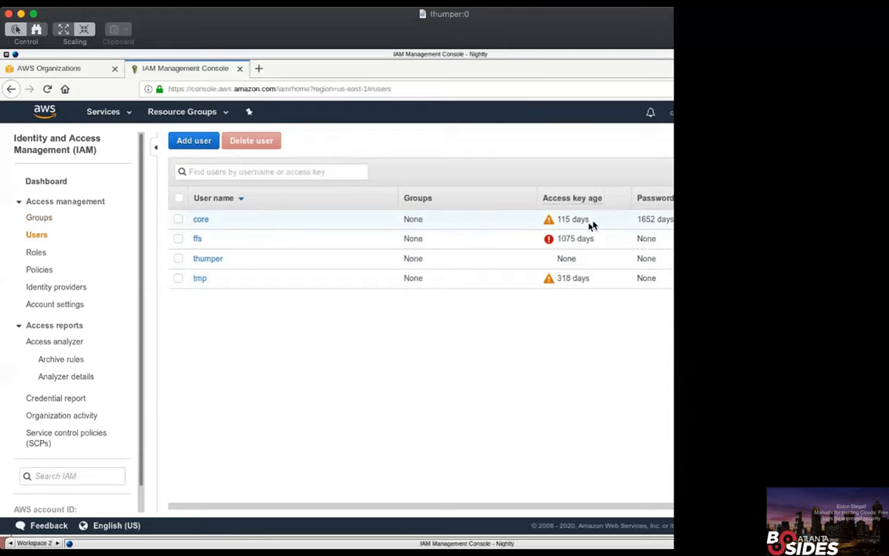
pyautogui.click(179, 218)
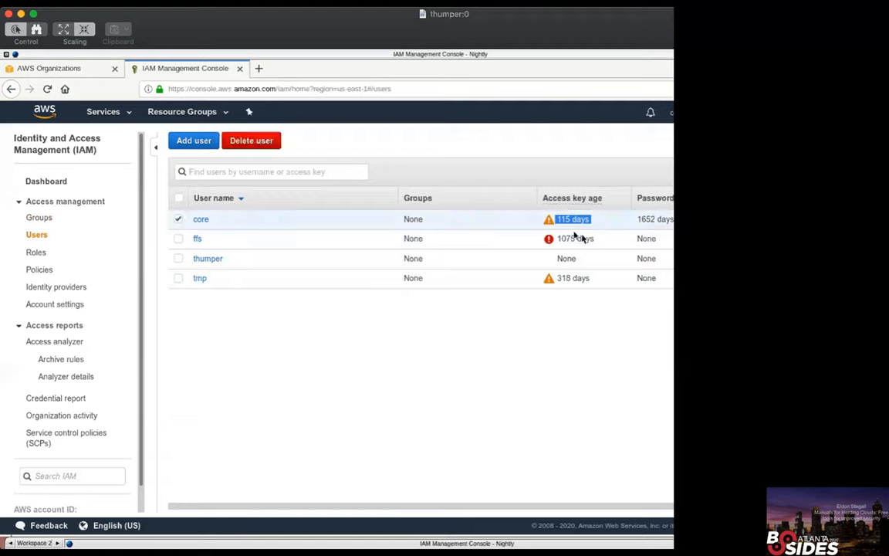
pyautogui.click(178, 257)
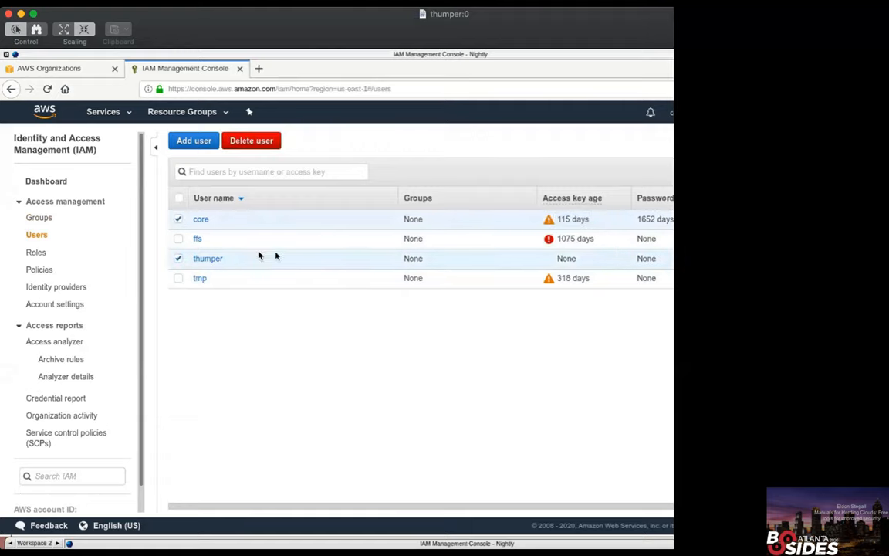
pyautogui.click(178, 258)
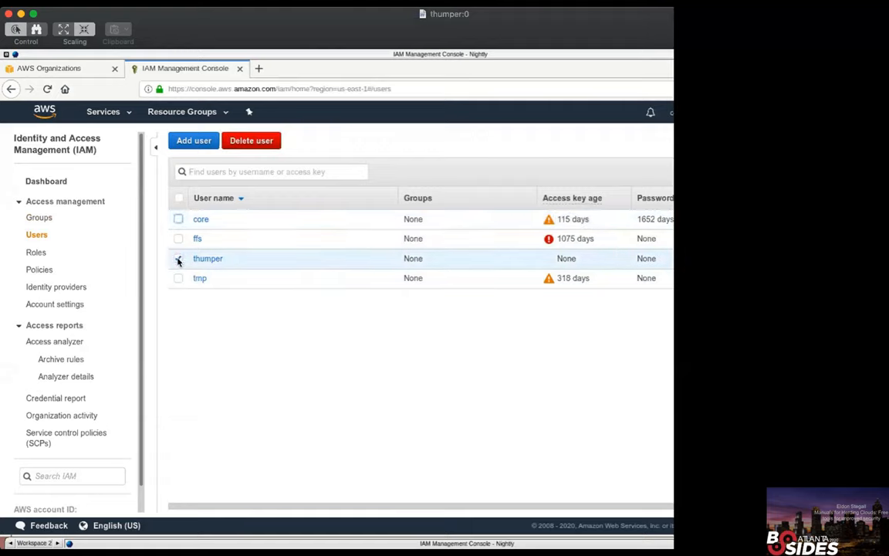
pyautogui.click(178, 258)
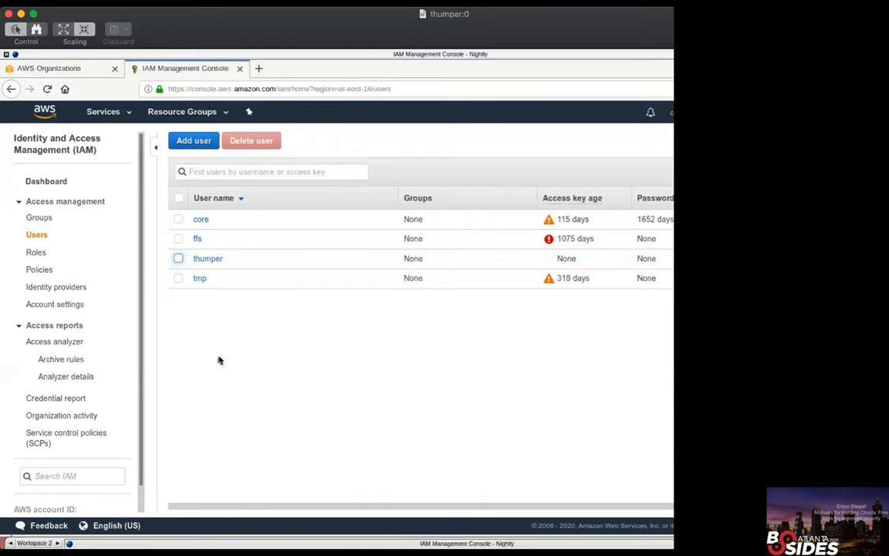
pyautogui.moveTo(203, 230)
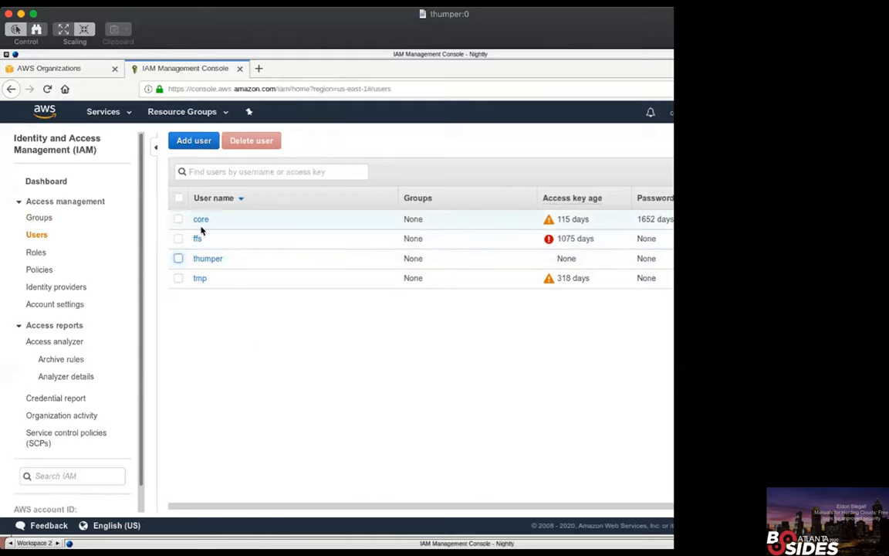
# Review user ffs's security credentials, including its 2017 access key last used with s3
pyautogui.click(197, 238)
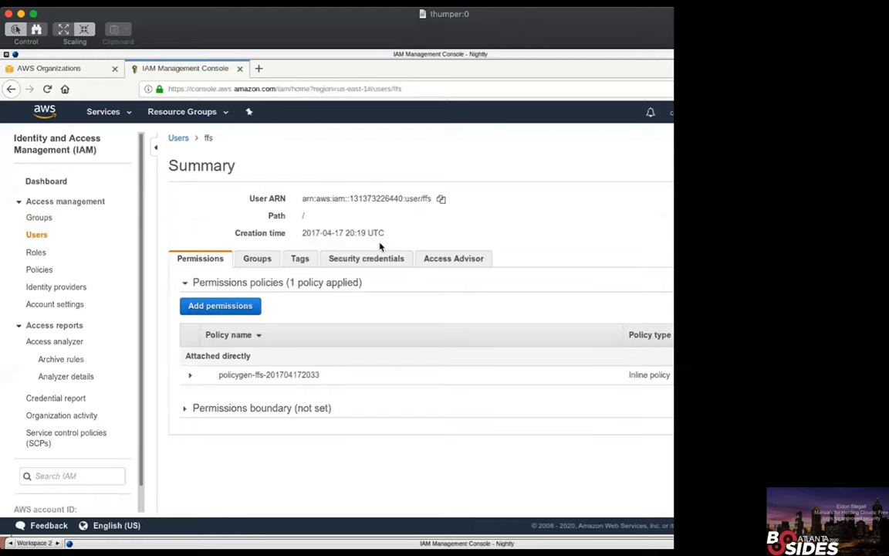
pyautogui.click(366, 258)
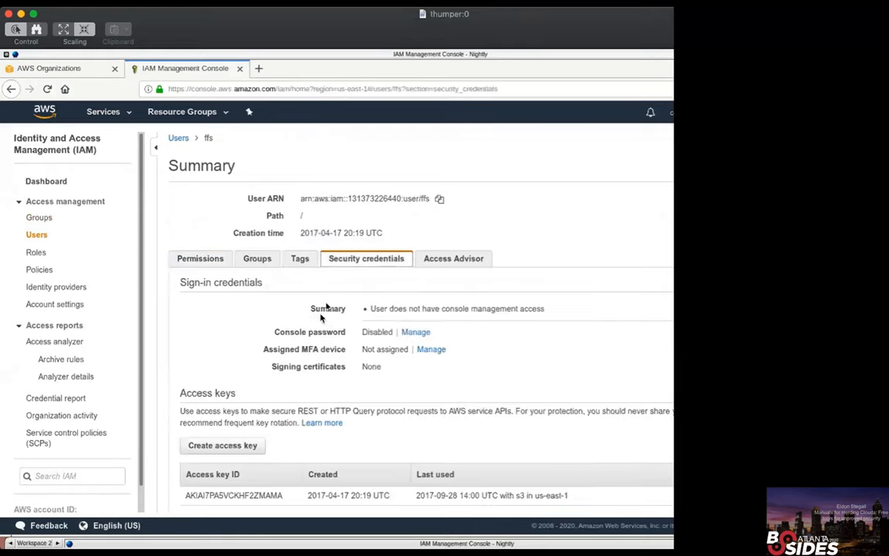
pyautogui.scroll(-3)
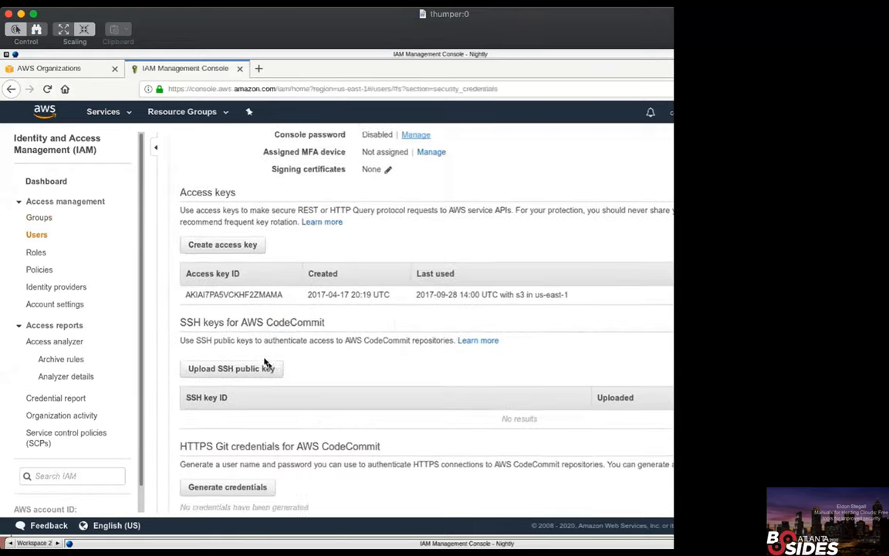
pyautogui.scroll(-3)
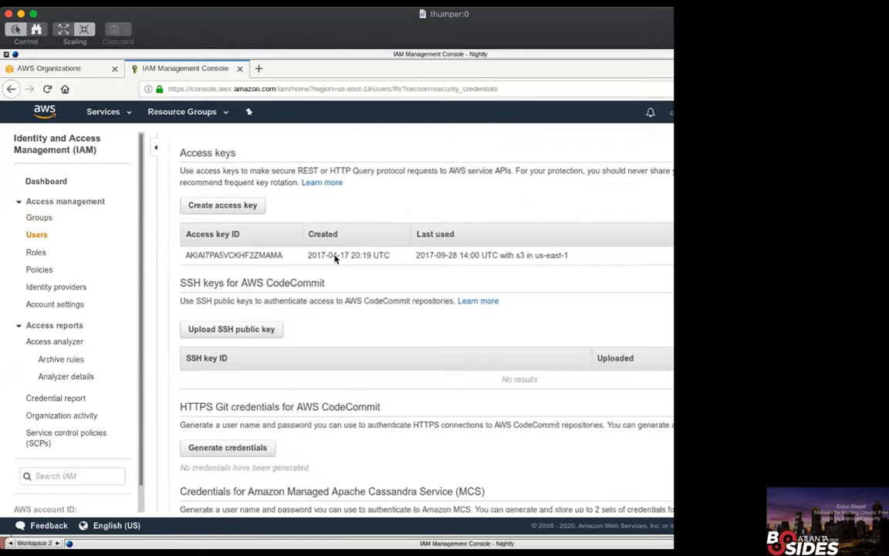
pyautogui.moveTo(423, 262)
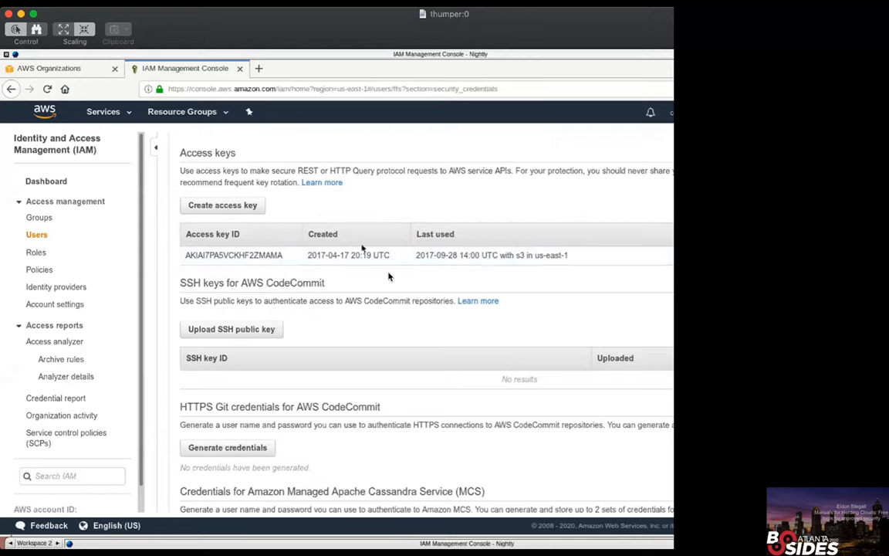
pyautogui.moveTo(503, 256)
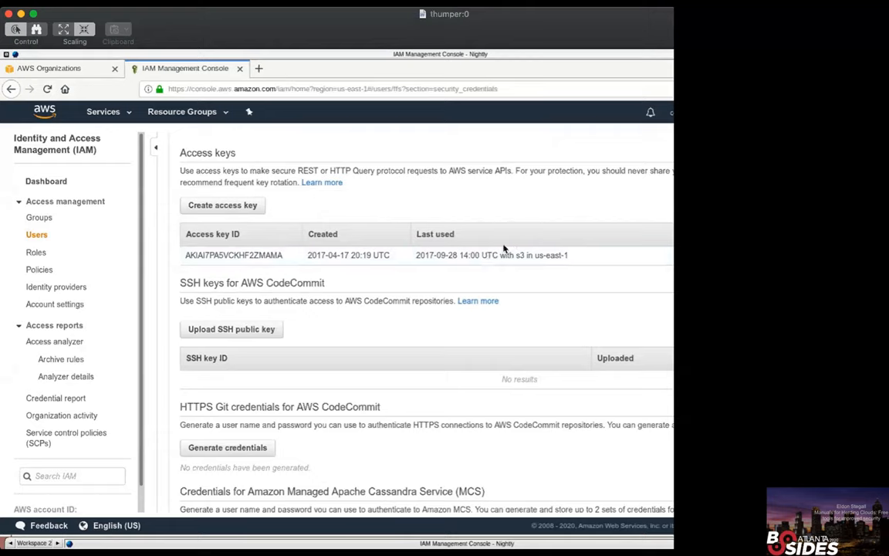
pyautogui.moveTo(276, 255)
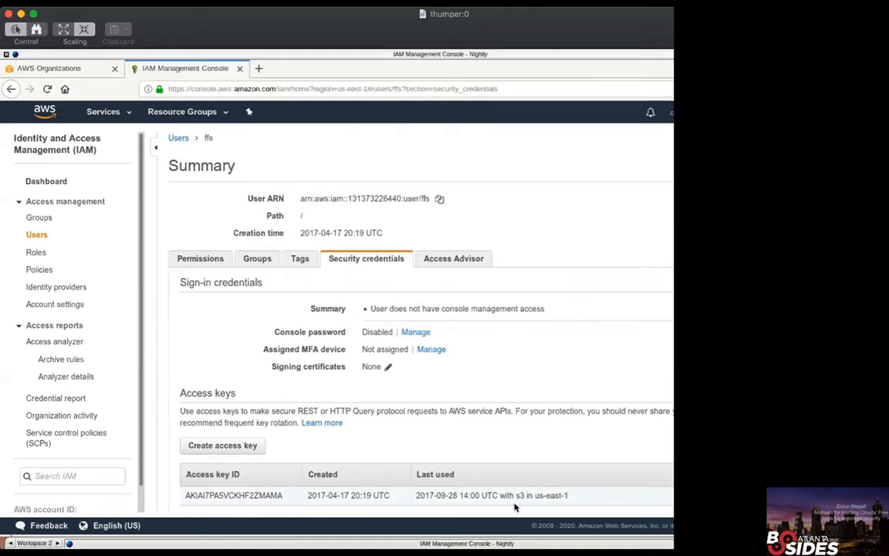
pyautogui.moveTo(453, 410)
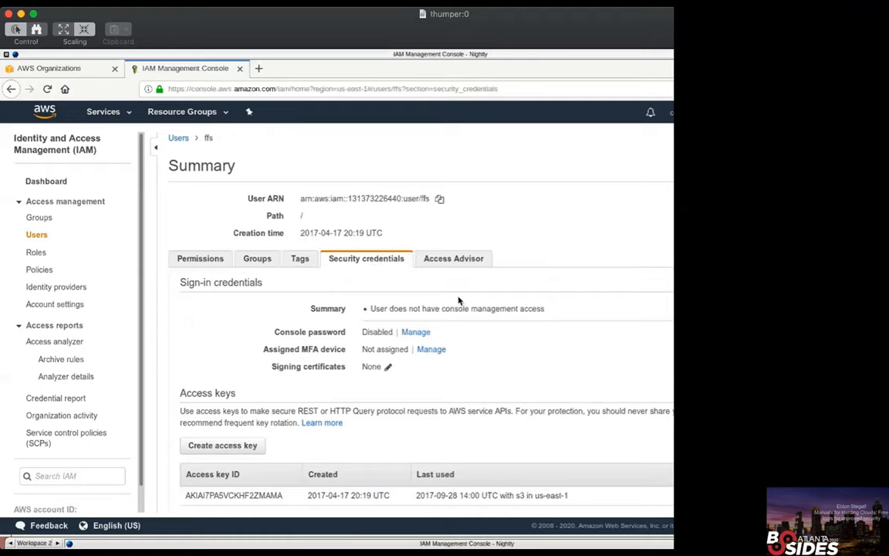
pyautogui.scroll(-3)
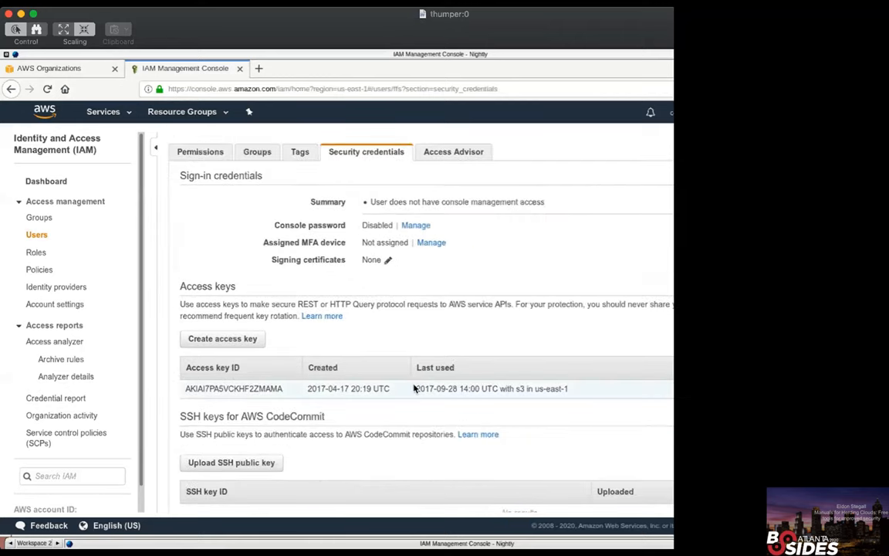
pyautogui.moveTo(517, 403)
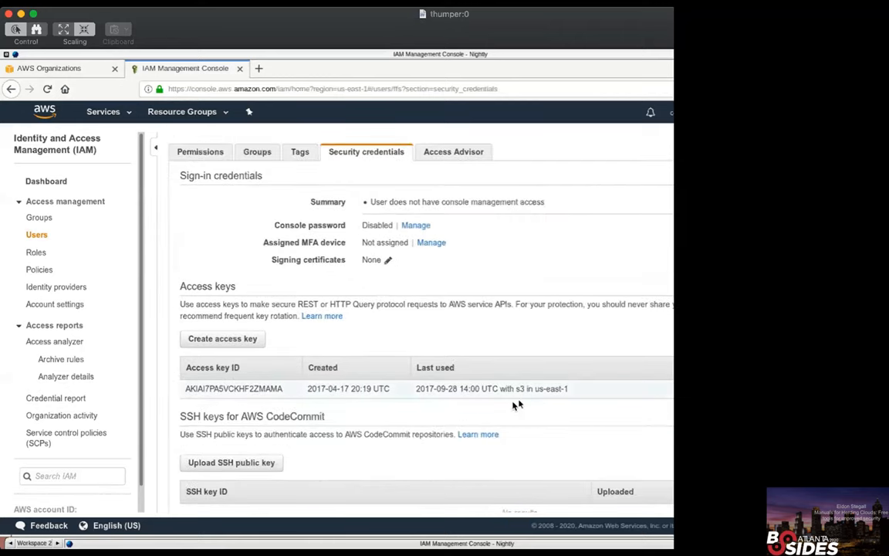
pyautogui.moveTo(597, 300)
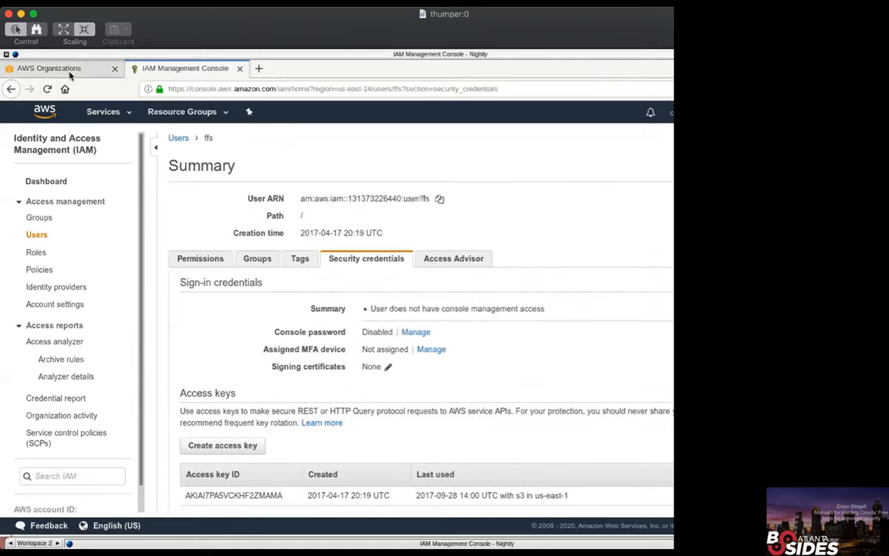
# Return to the AWS Organizations accounts list filtered to two member accounts
pyautogui.click(58, 69)
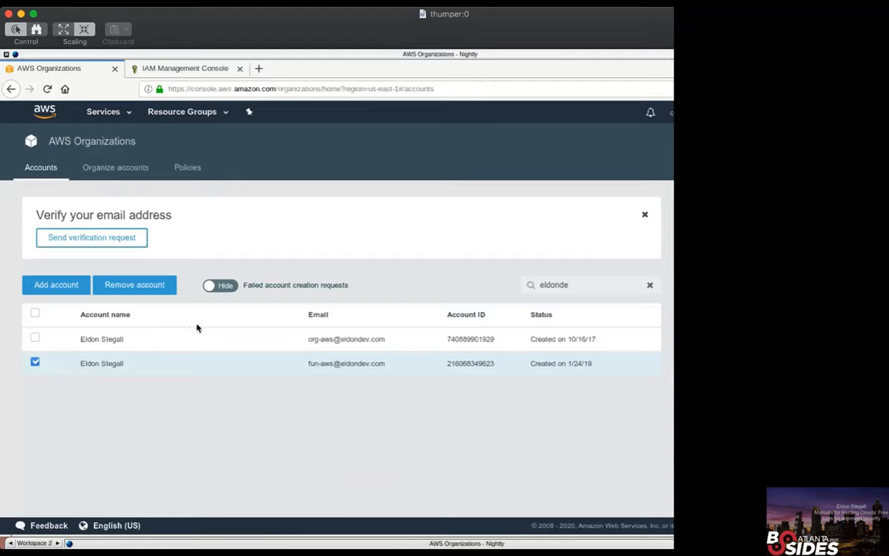
pyautogui.moveTo(412, 318)
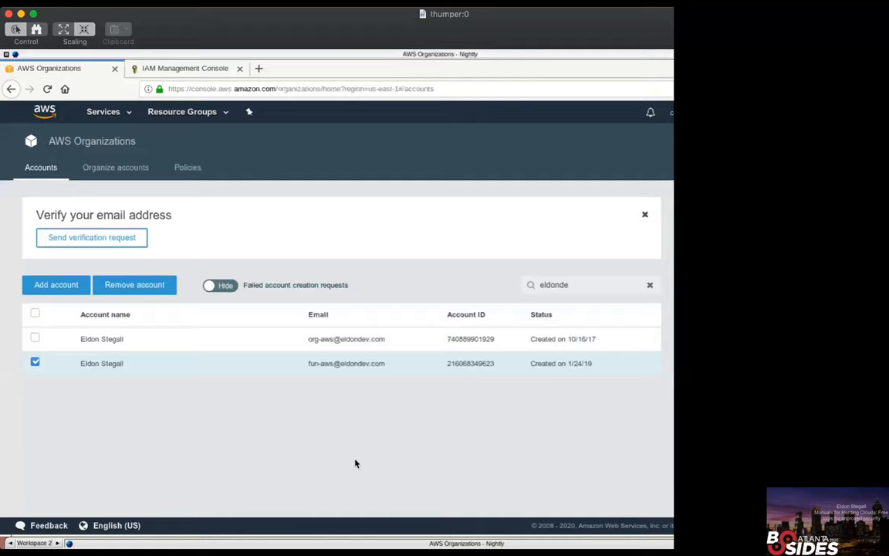
pyautogui.moveTo(338, 423)
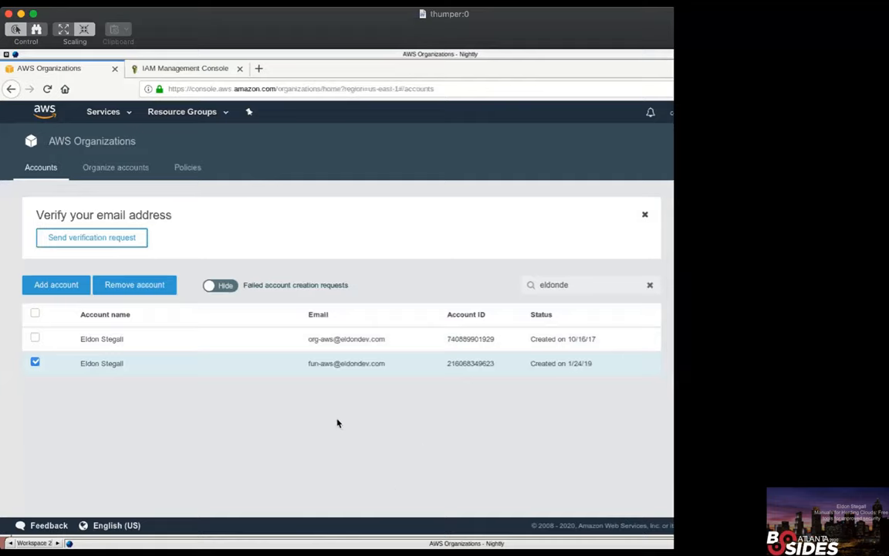
pyautogui.moveTo(433, 316)
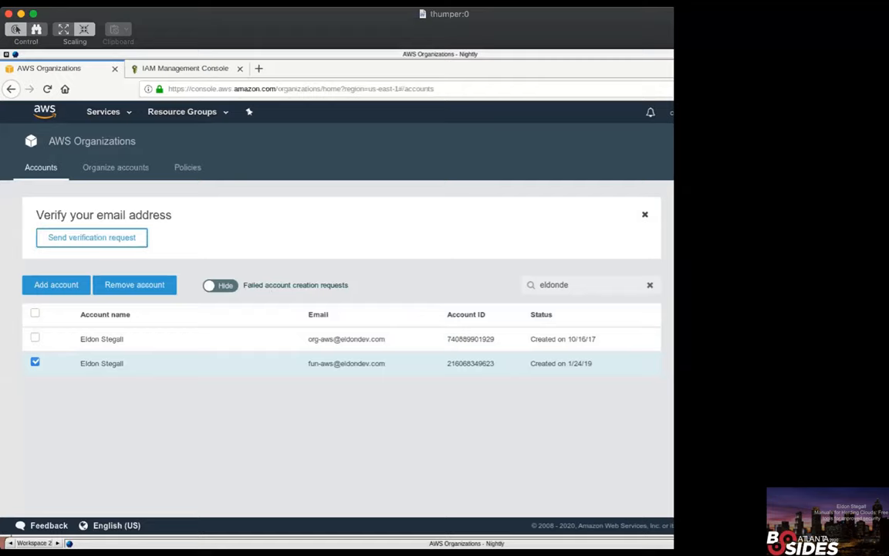
pyautogui.moveTo(449, 307)
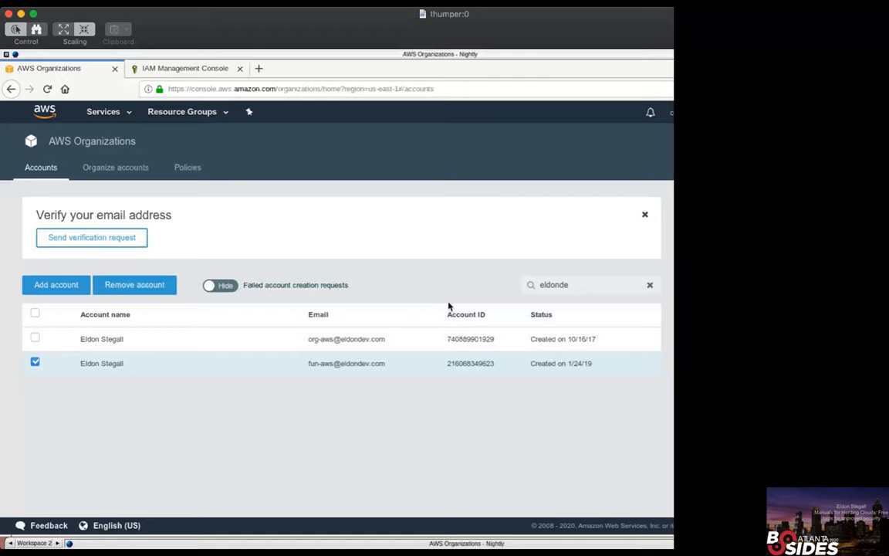
pyautogui.moveTo(258, 410)
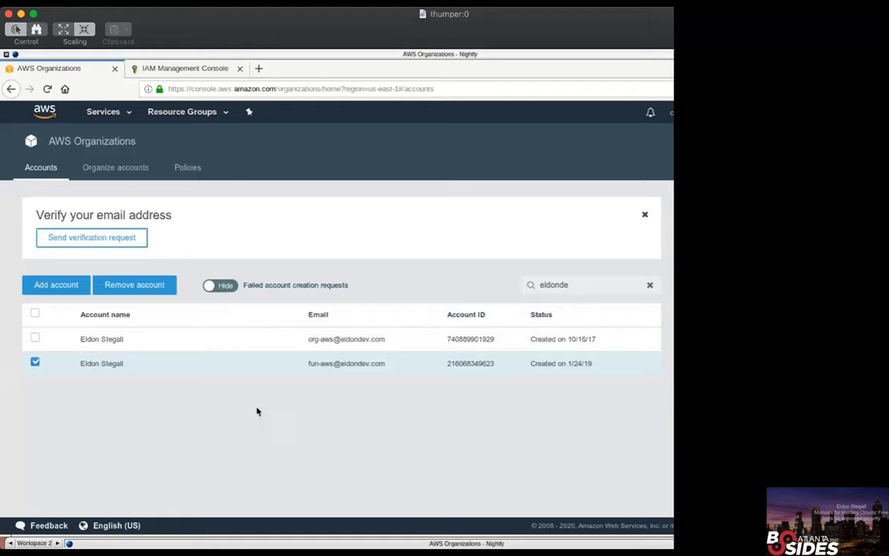
pyautogui.moveTo(248, 399)
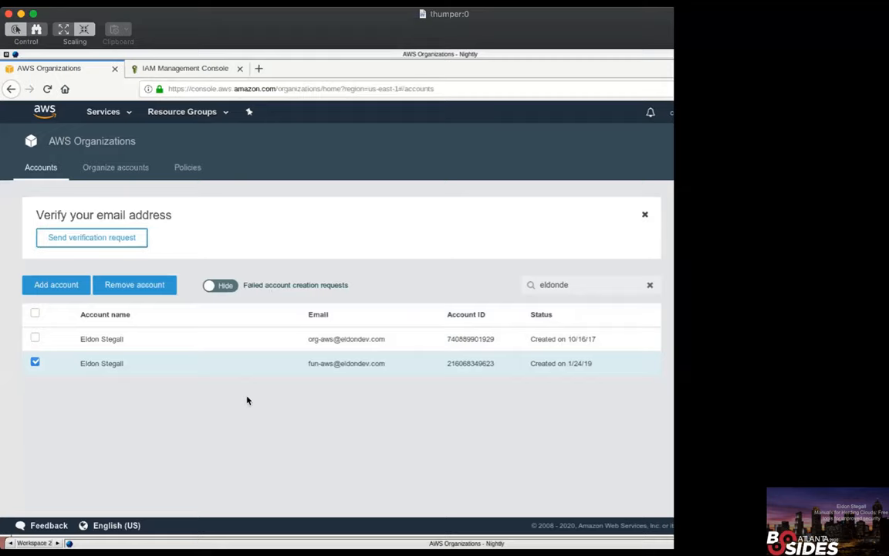
pyautogui.moveTo(143, 274)
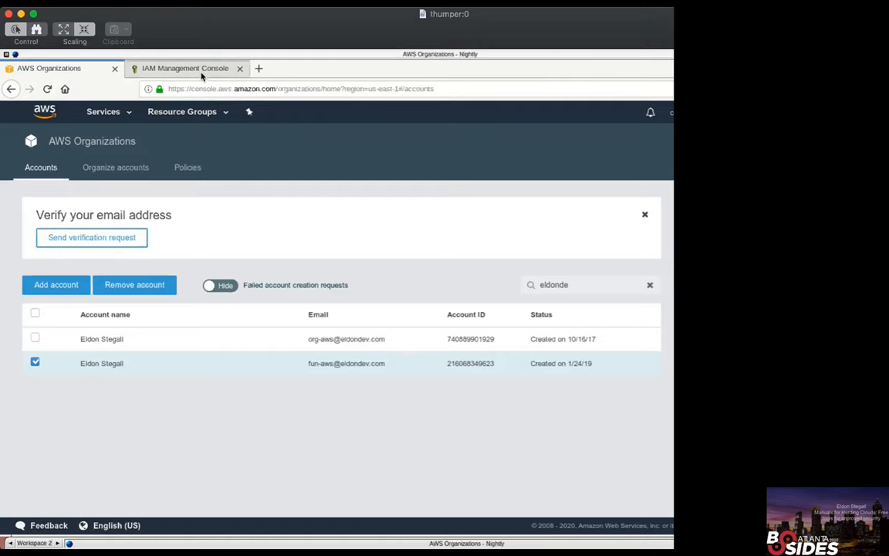
# Show the IAM users list with core, ffs, thumper and tmp again
pyautogui.click(185, 68)
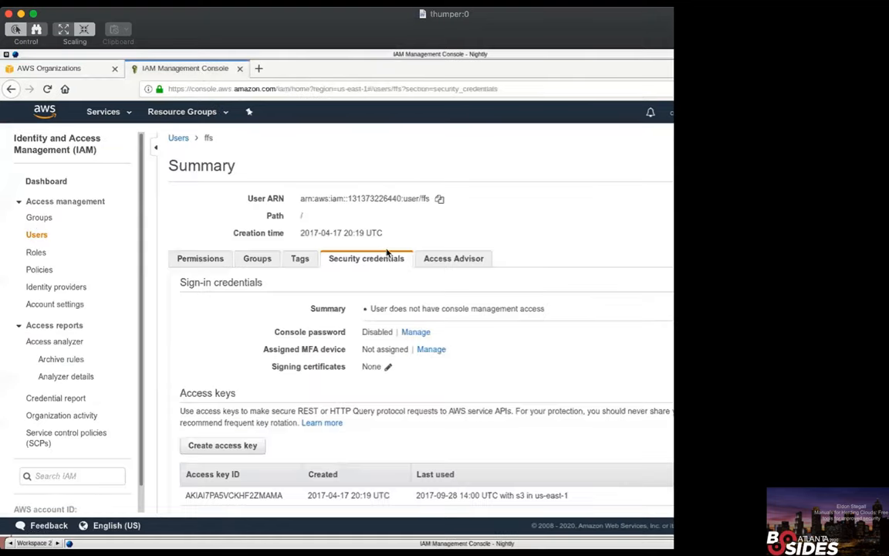
pyautogui.click(178, 138)
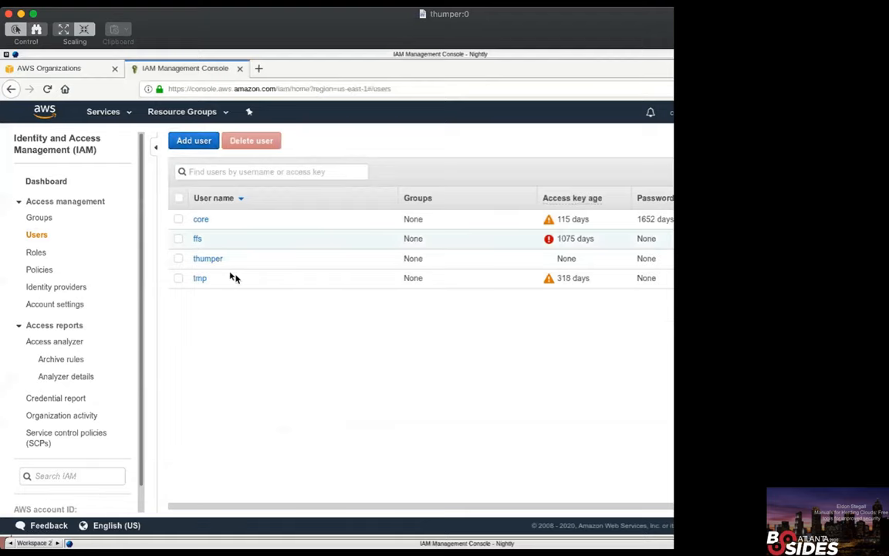
pyautogui.moveTo(219, 290)
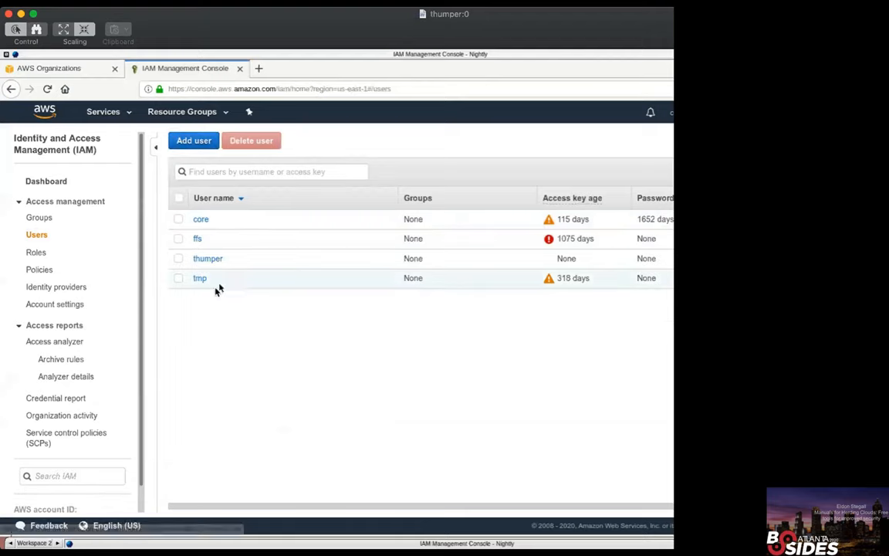
pyautogui.moveTo(174, 242)
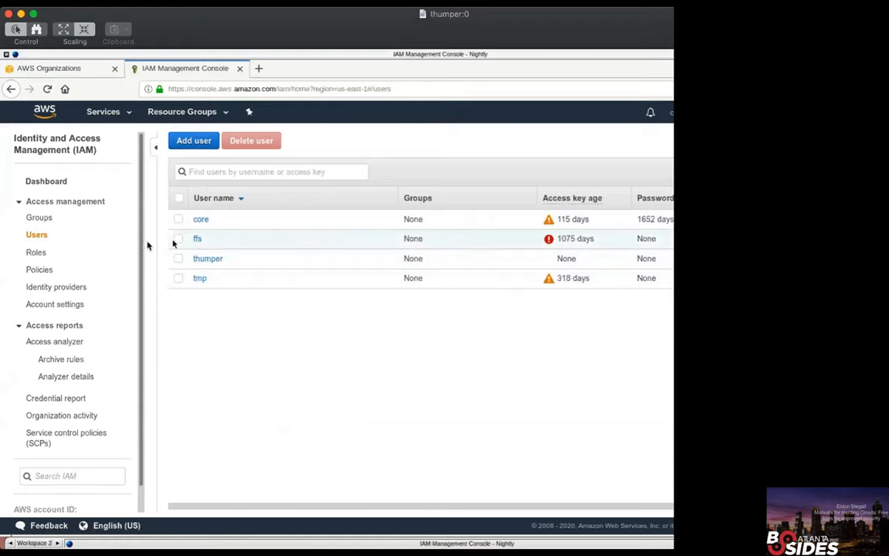
pyautogui.moveTo(35, 252)
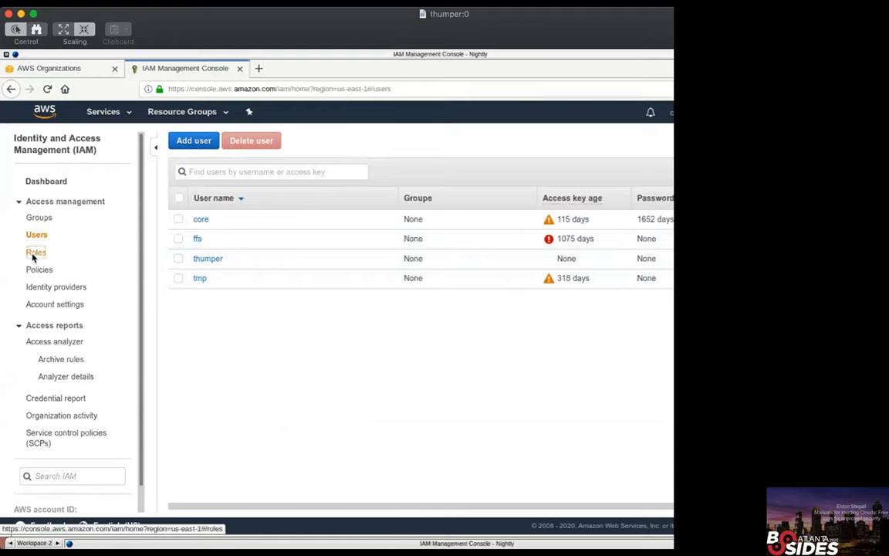
# Browse the IAM roles list and highlight the spotfleet trusted service entity
pyautogui.click(35, 252)
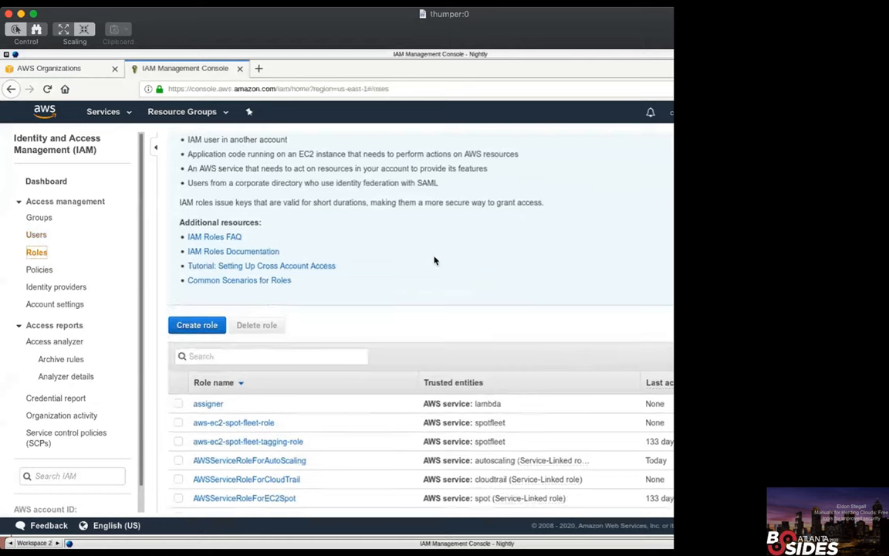
pyautogui.scroll(-3)
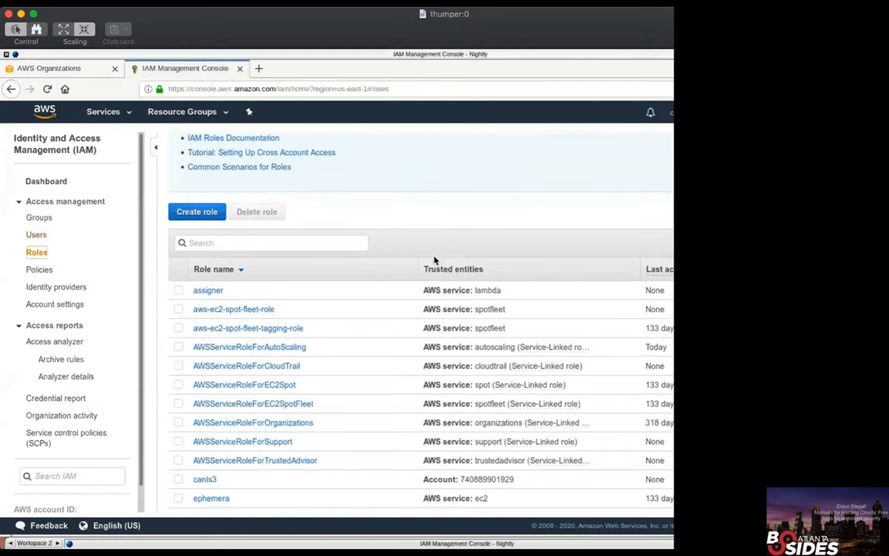
pyautogui.scroll(-3)
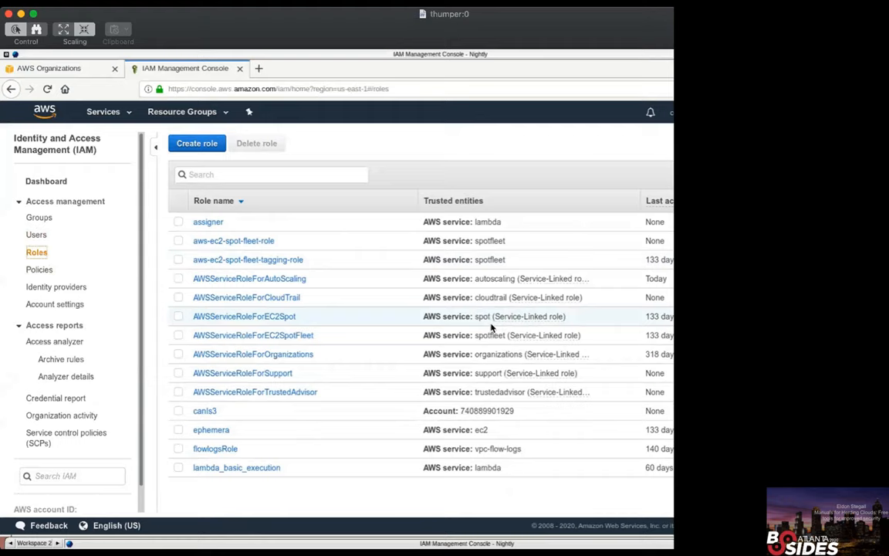
pyautogui.moveTo(311, 350)
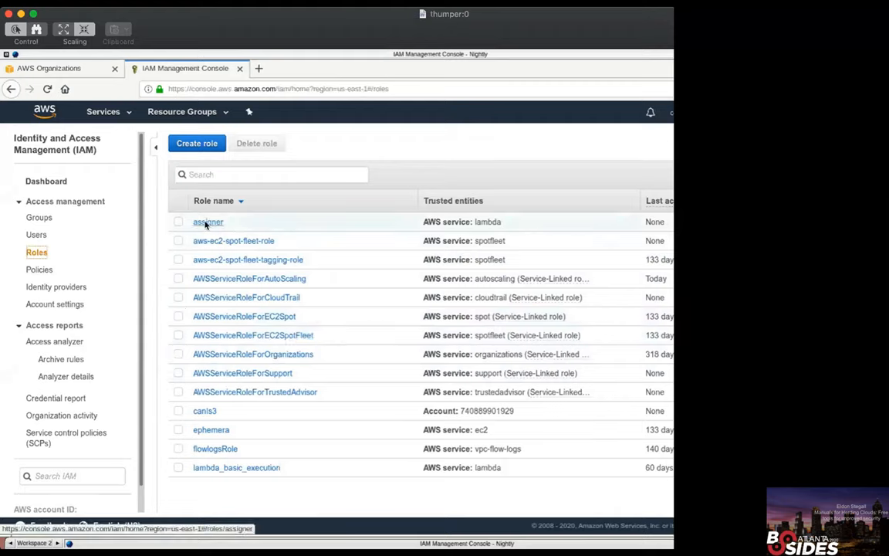
pyautogui.moveTo(227, 334)
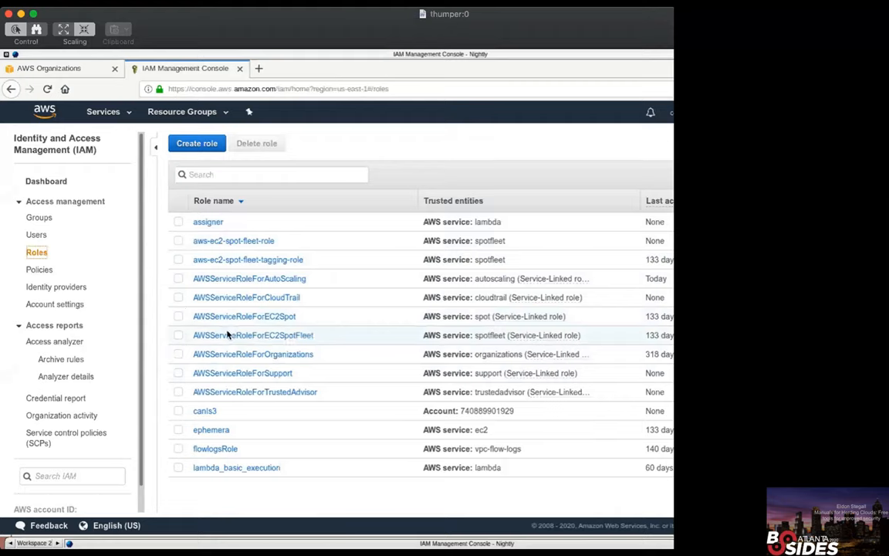
pyautogui.moveTo(493, 224)
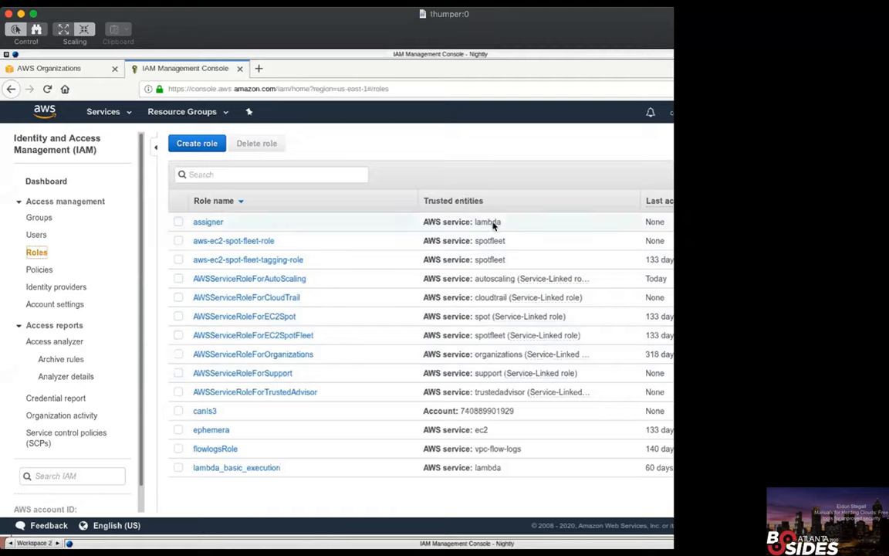
pyautogui.doubleClick(488, 240)
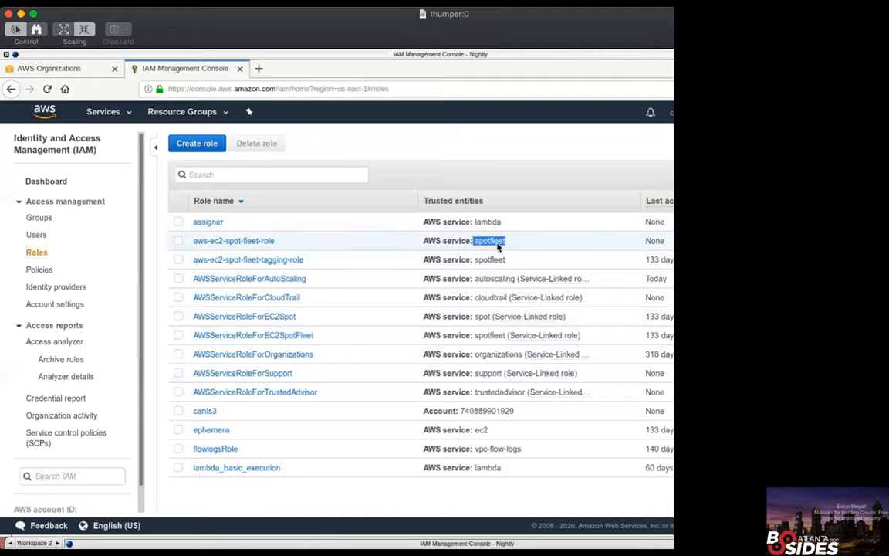
pyautogui.moveTo(481, 431)
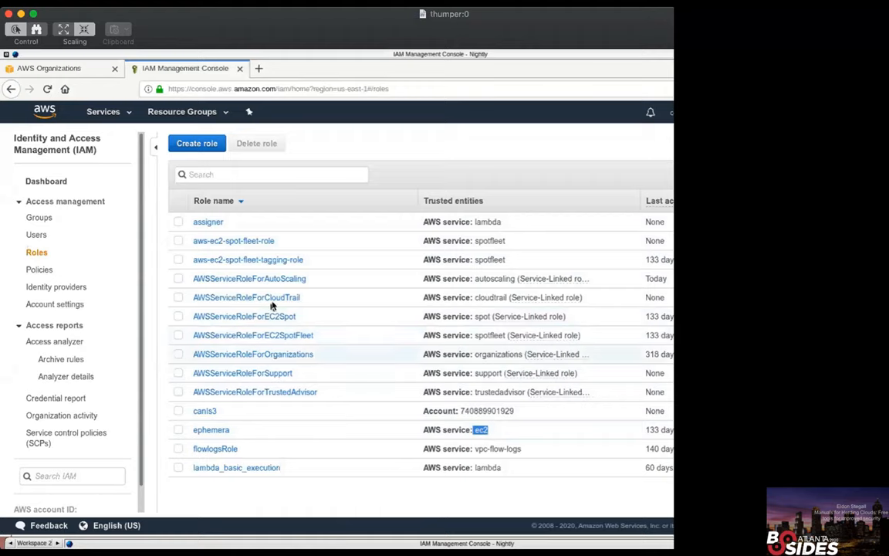
pyautogui.moveTo(395, 329)
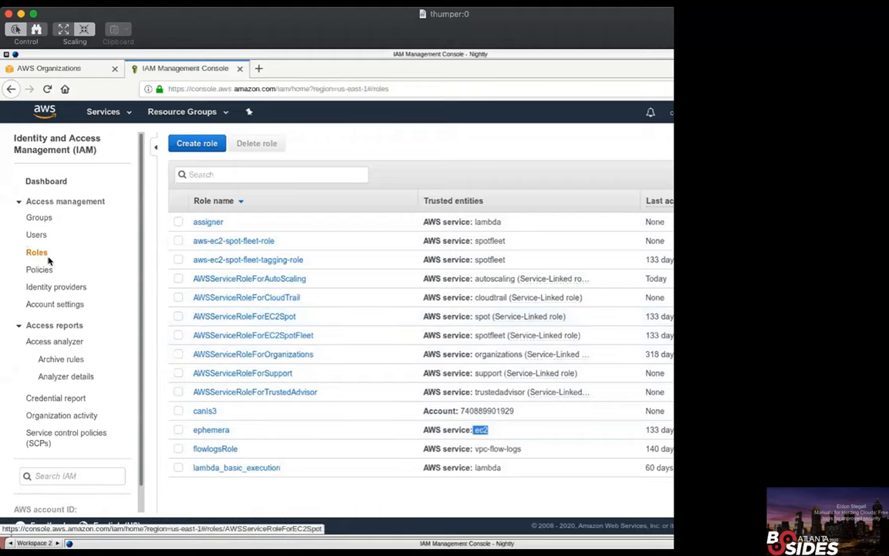
pyautogui.moveTo(224, 297)
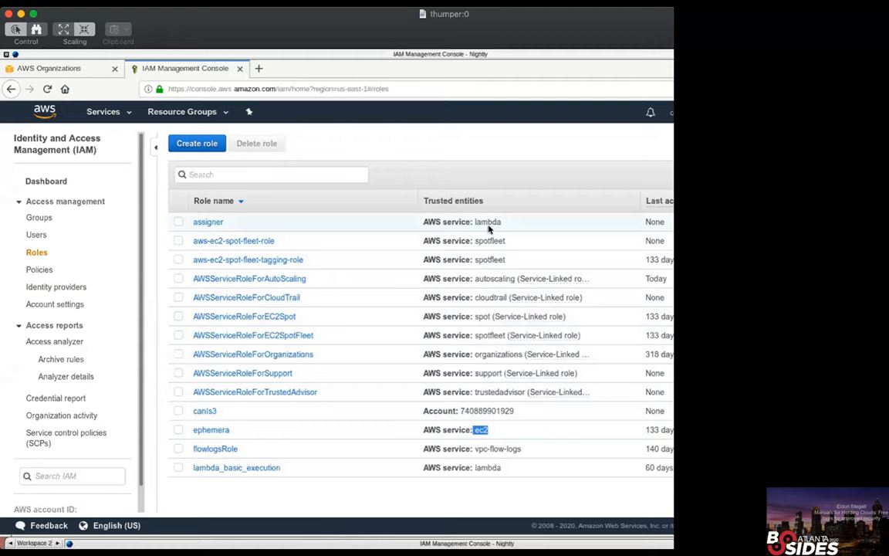
pyautogui.click(181, 221)
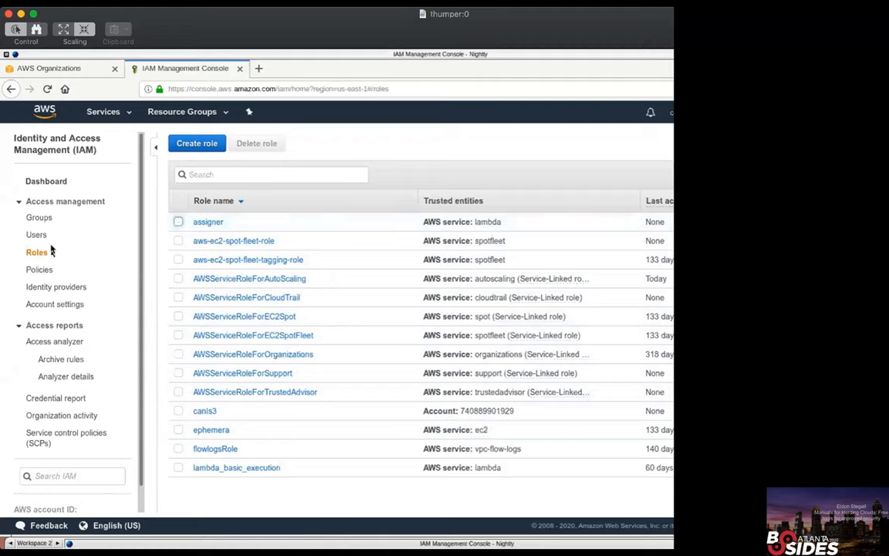
pyautogui.click(35, 235)
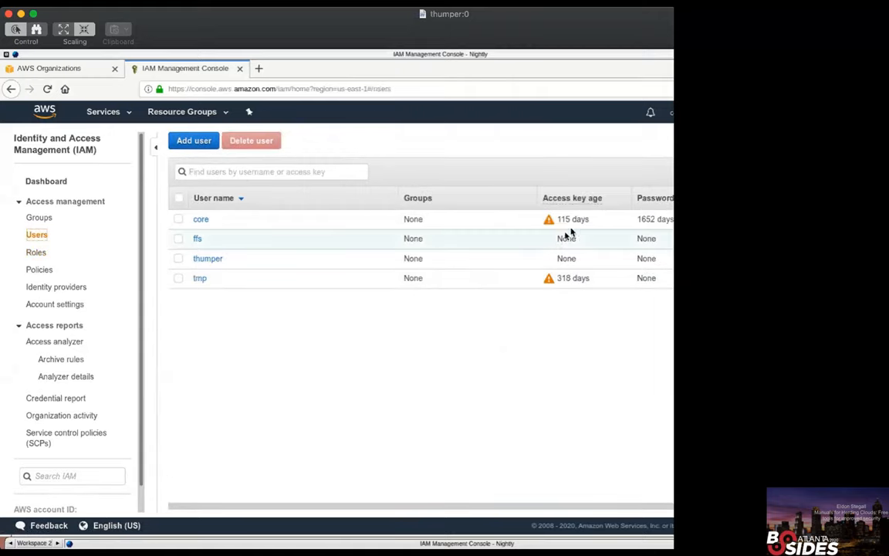
pyautogui.moveTo(668, 228)
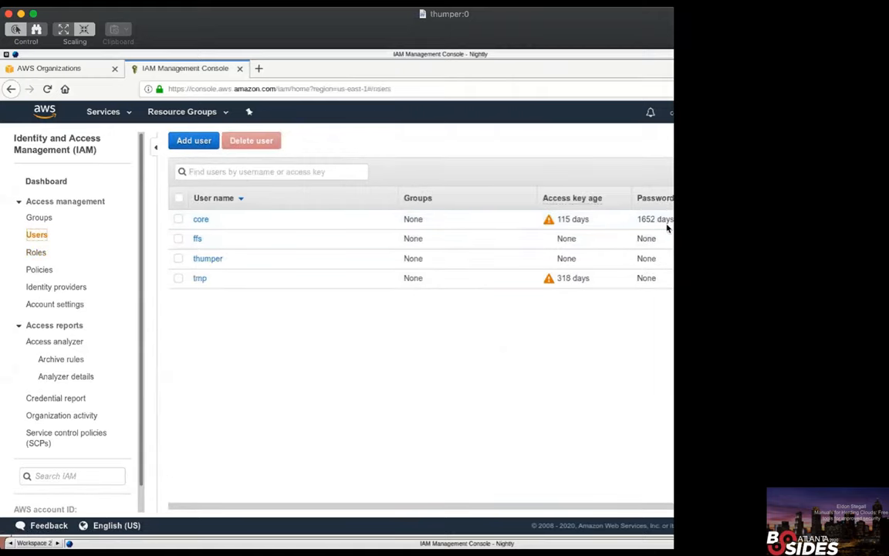
pyautogui.moveTo(568, 204)
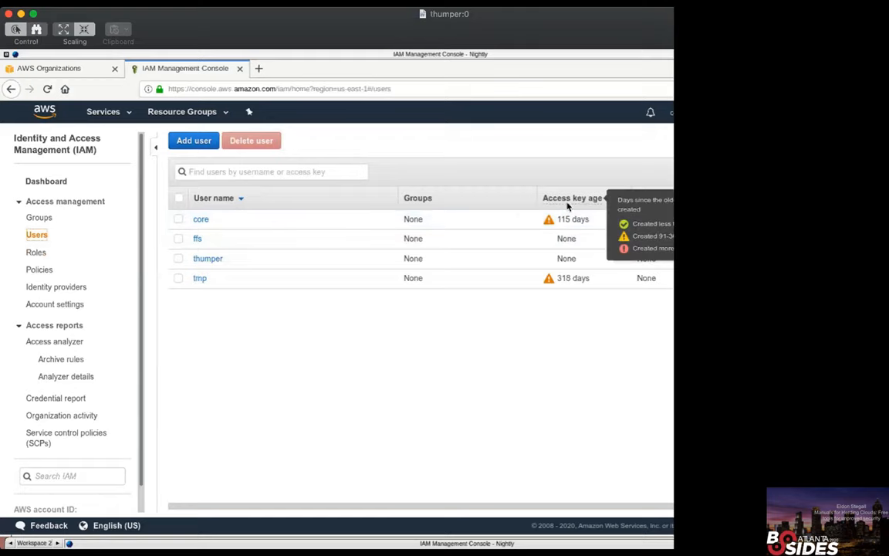
pyautogui.moveTo(503, 325)
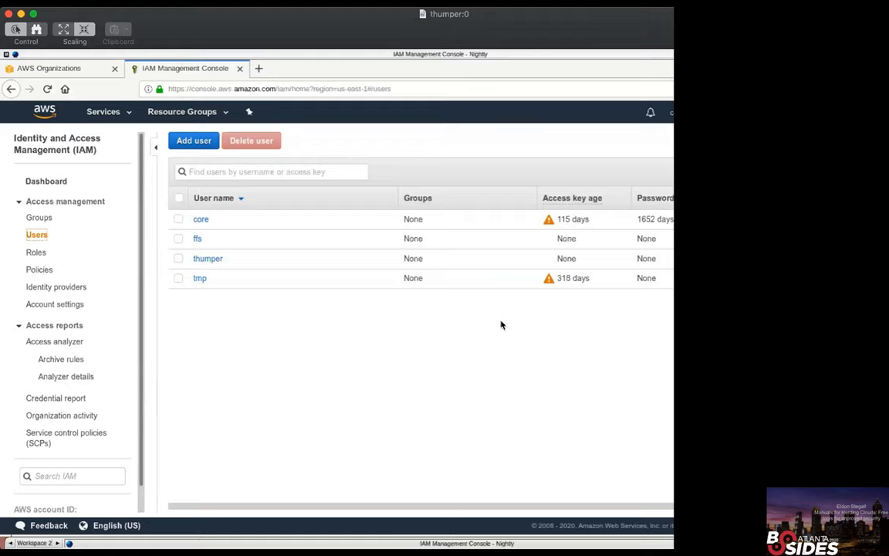
pyautogui.moveTo(605, 288)
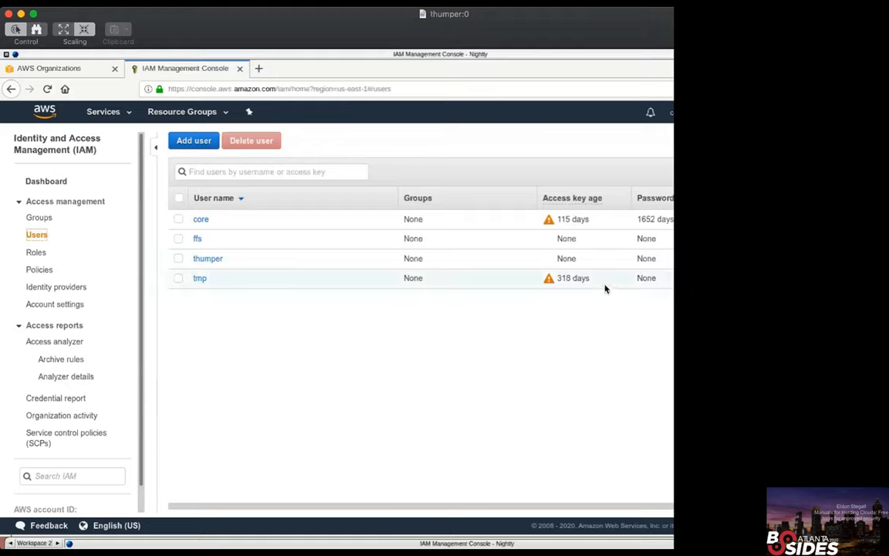
pyautogui.moveTo(540, 193)
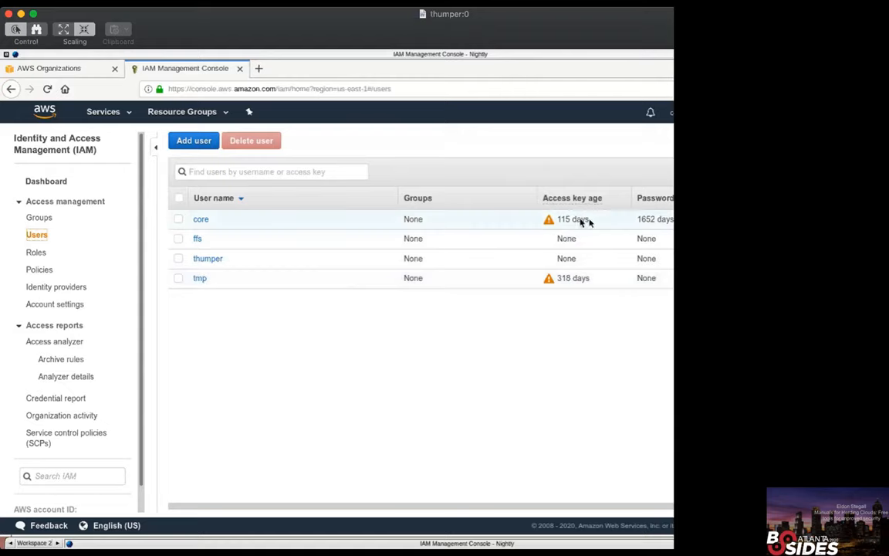
pyautogui.moveTo(559, 253)
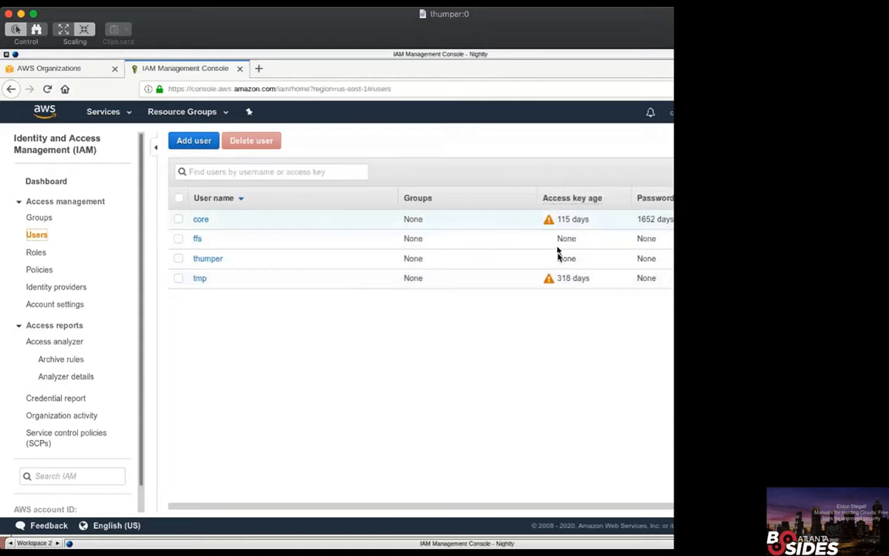
pyautogui.moveTo(558, 223)
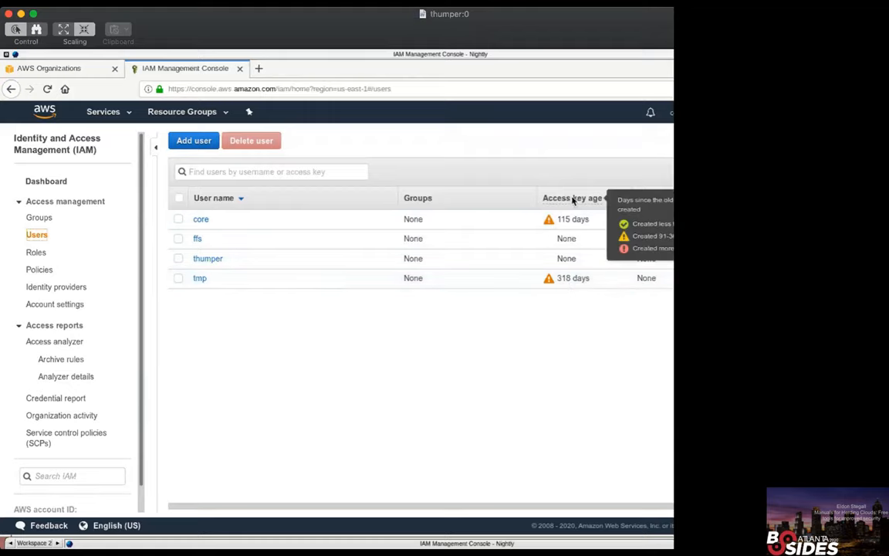
pyautogui.moveTo(292, 187)
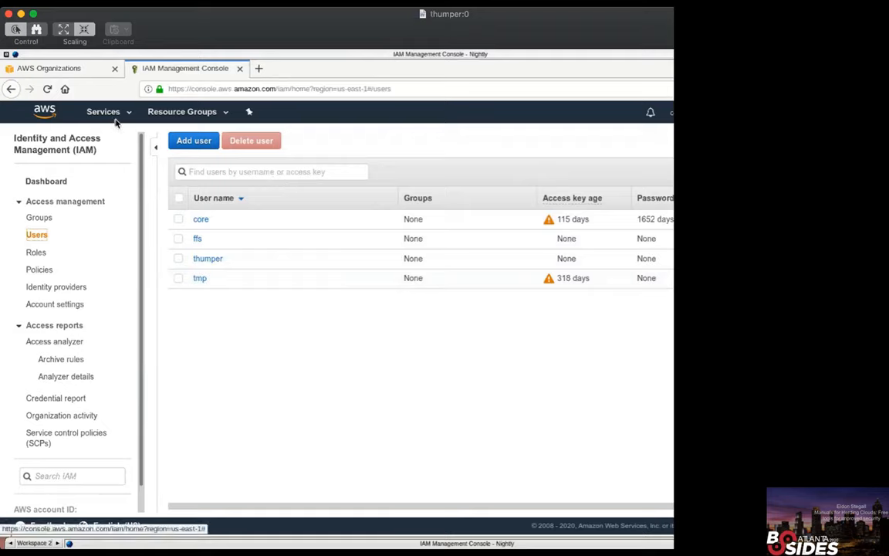
# Navigate to the CloudWatch service via the Services search
pyautogui.click(102, 111)
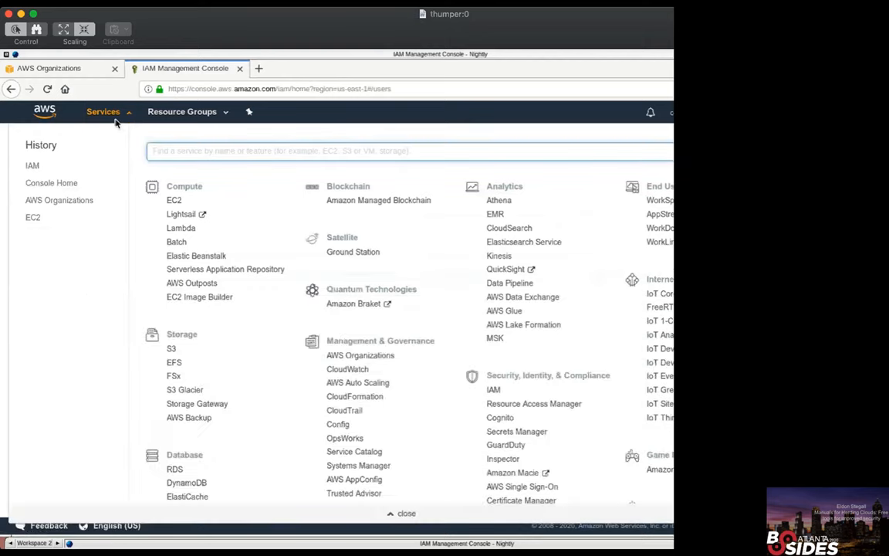
pyautogui.write('cloudw')
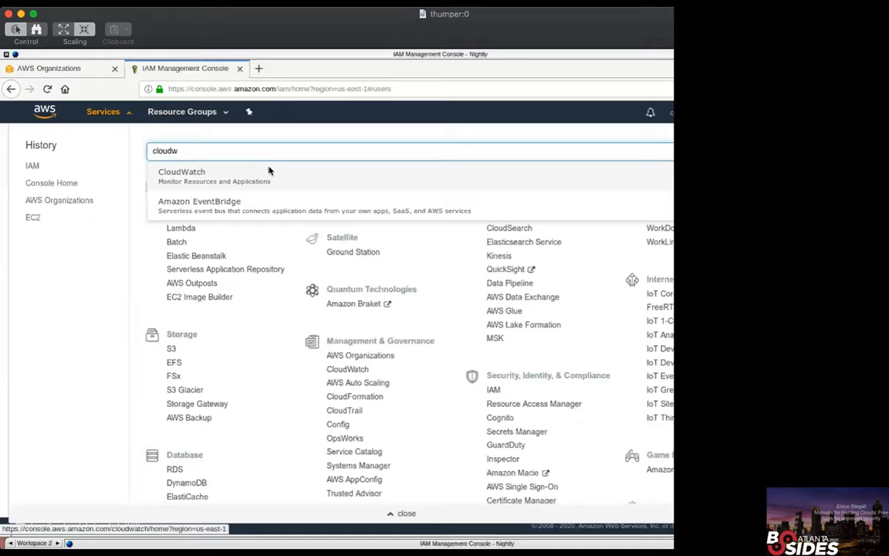
pyautogui.click(182, 172)
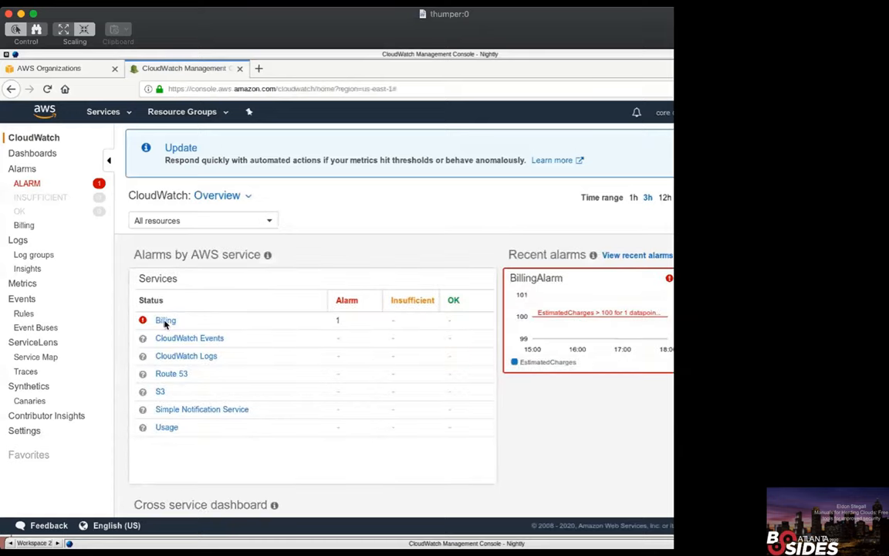
# Show the Billing dashboard's alarms in ALARM state, listing BillingAlarm
pyautogui.click(166, 320)
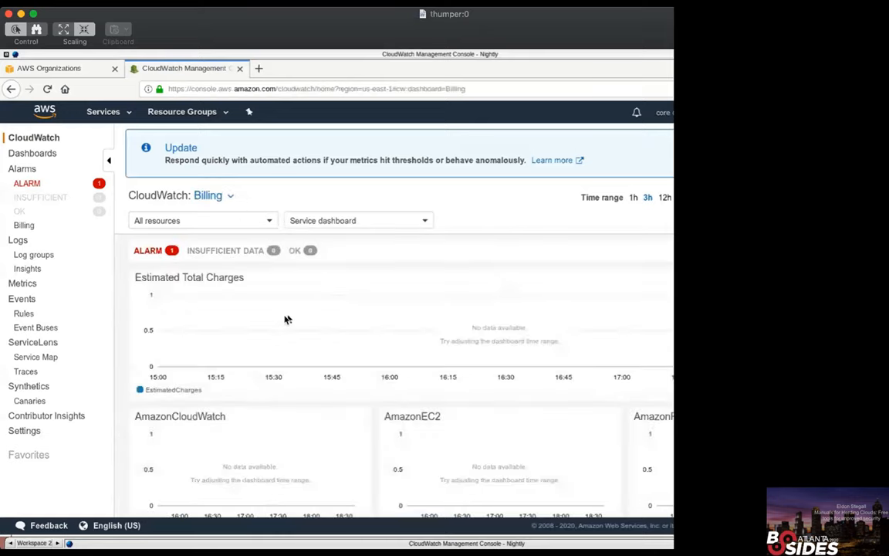
pyautogui.click(26, 183)
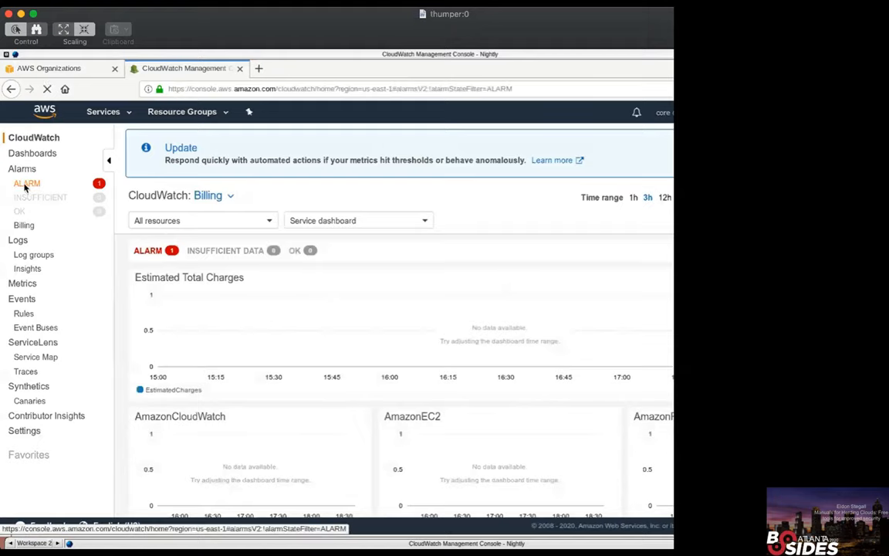
pyautogui.click(26, 183)
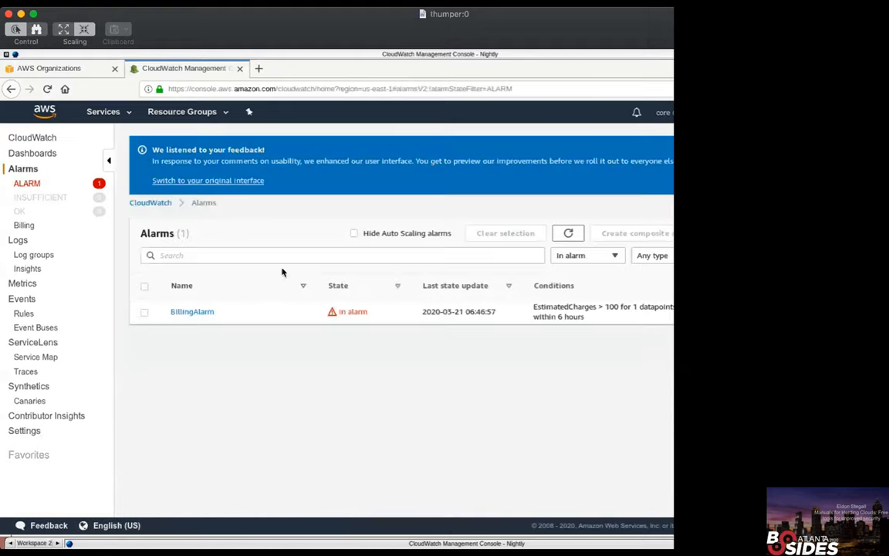
# View BillingAlarm's details with EstimatedCharges above the 100 threshold
pyautogui.click(191, 311)
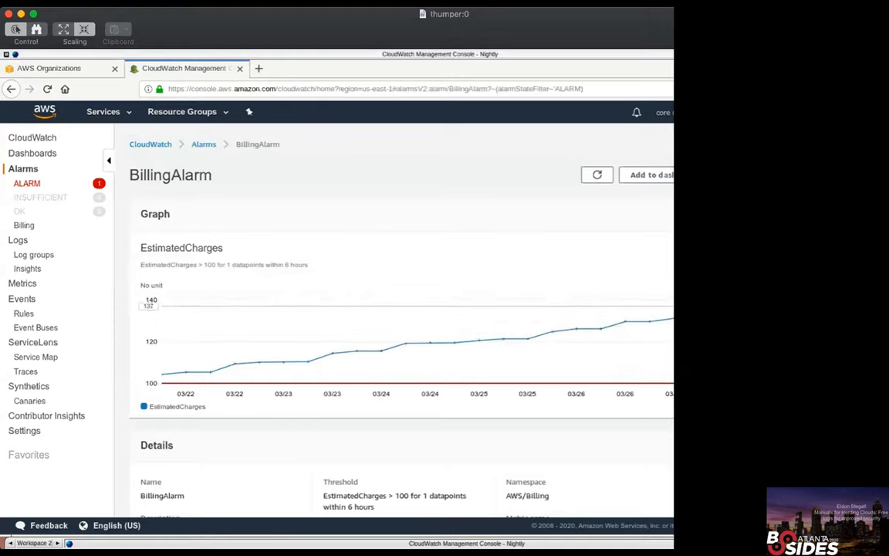
pyautogui.moveTo(553, 371)
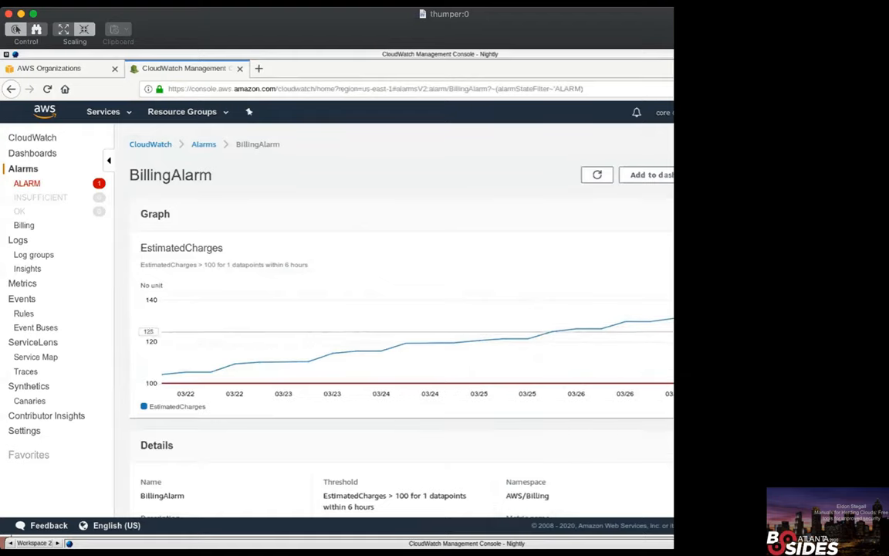
pyautogui.moveTo(579, 381)
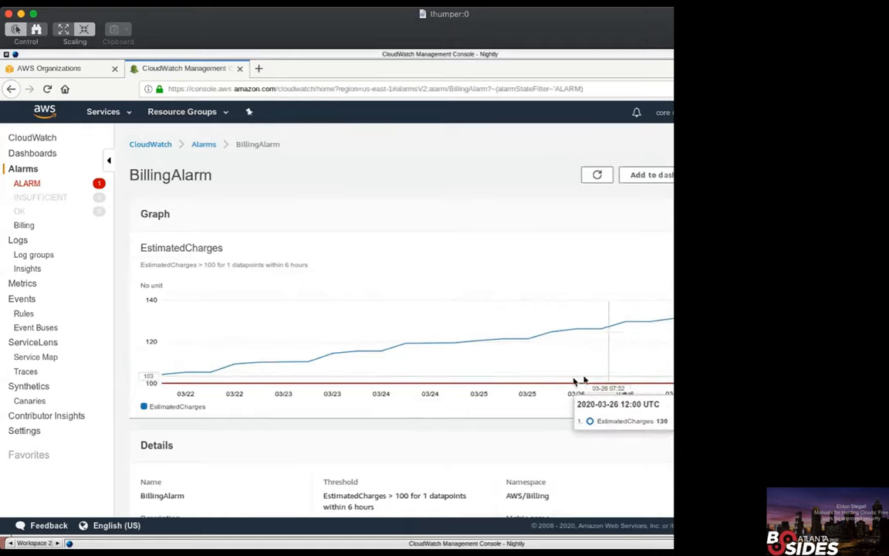
pyautogui.moveTo(417, 375)
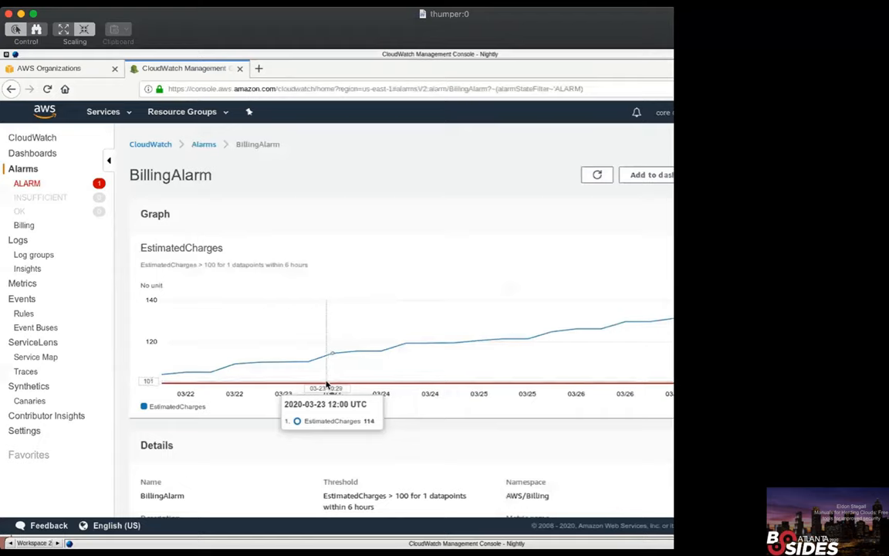
pyautogui.moveTo(247, 382)
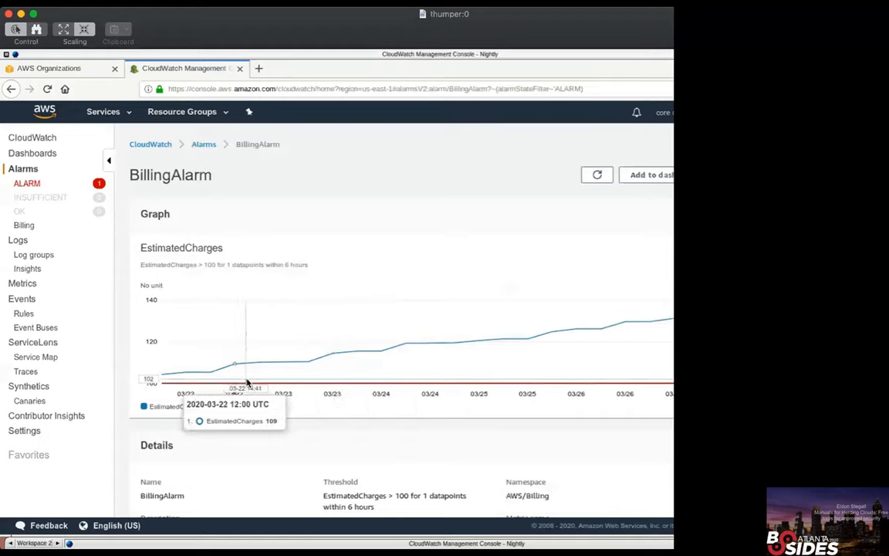
pyautogui.moveTo(330, 365)
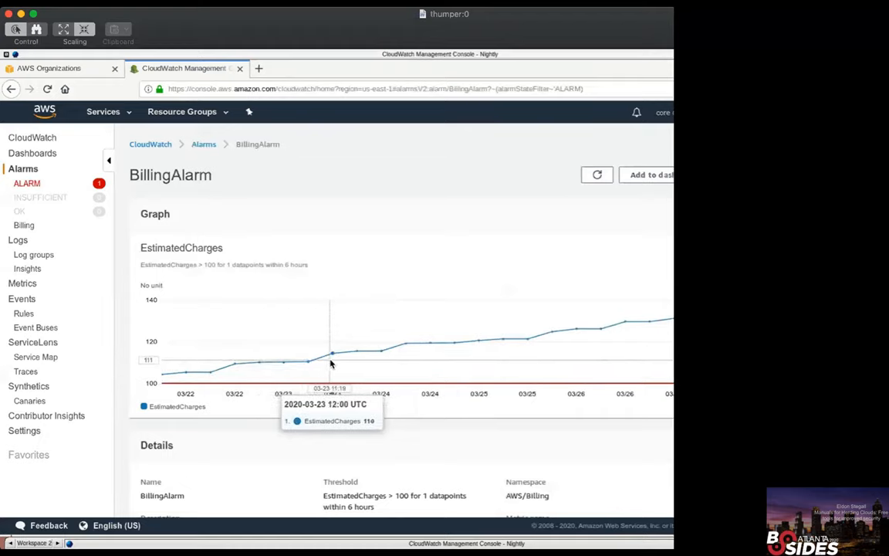
pyautogui.moveTo(404, 361)
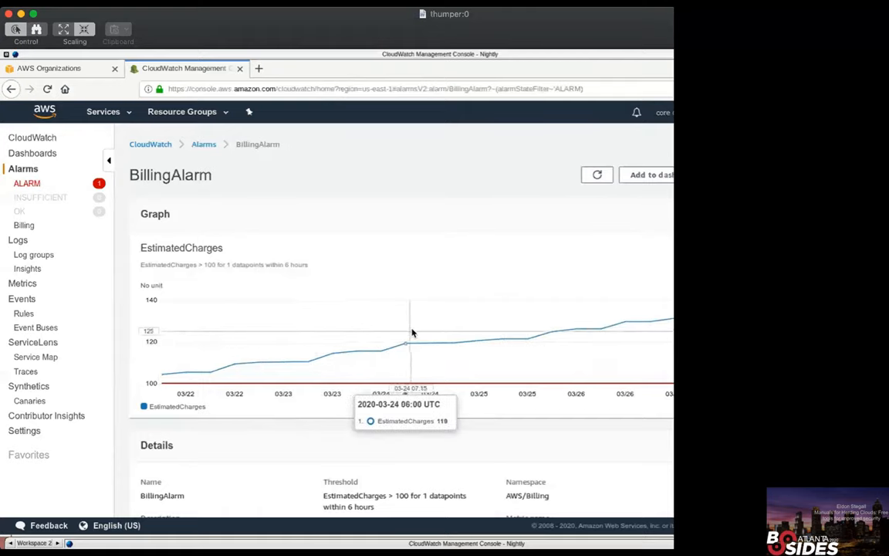
pyautogui.moveTo(520, 325)
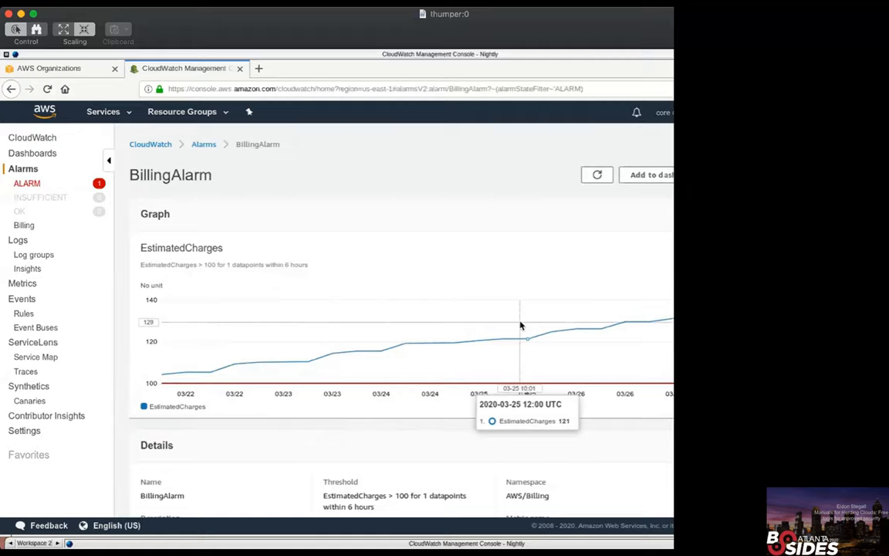
pyautogui.moveTo(158, 175)
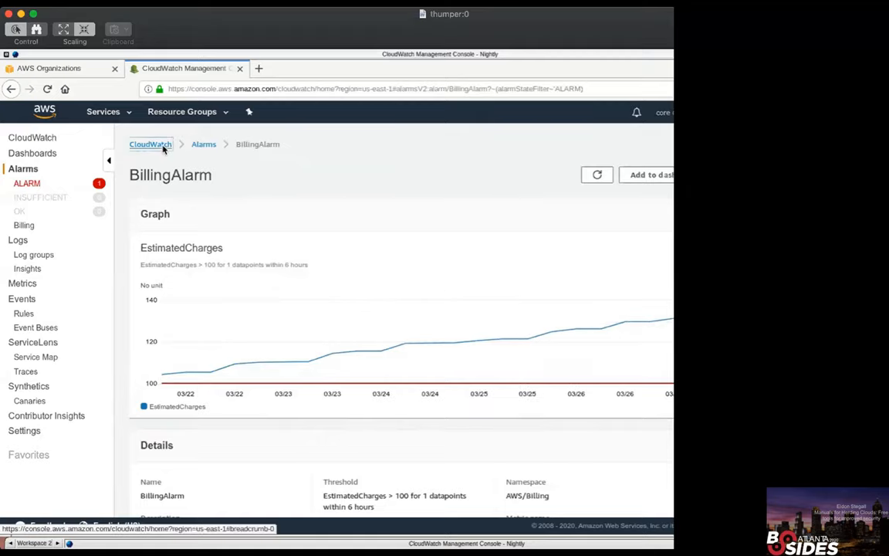
# List the log streams of the flowlogs CloudWatch log group
pyautogui.click(150, 144)
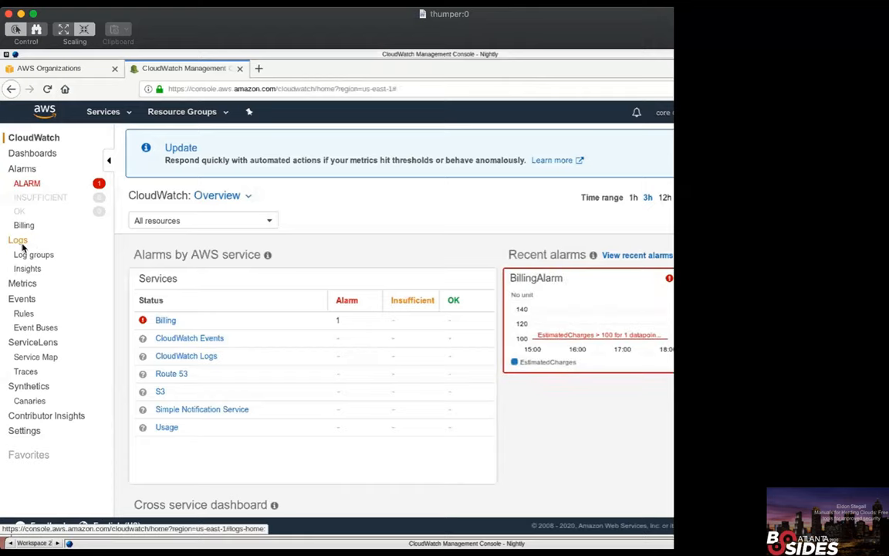
pyautogui.click(17, 239)
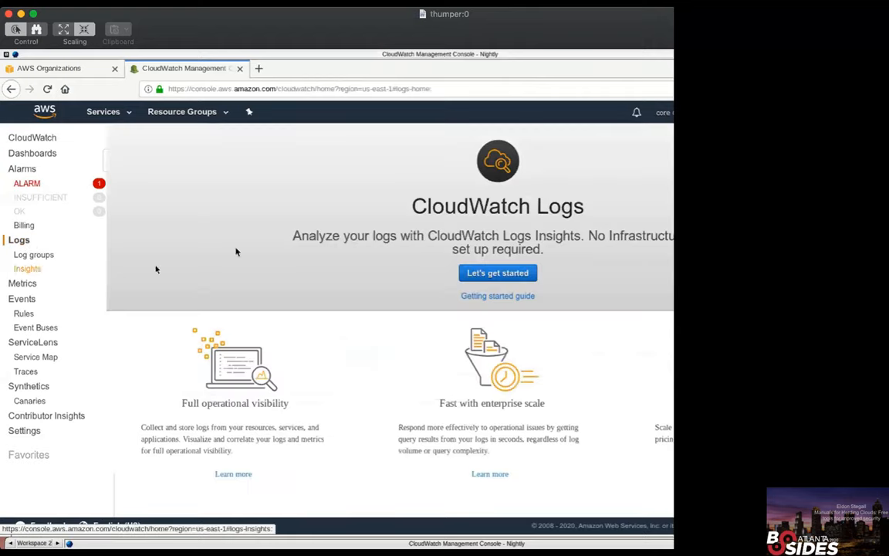
pyautogui.moveTo(33, 255)
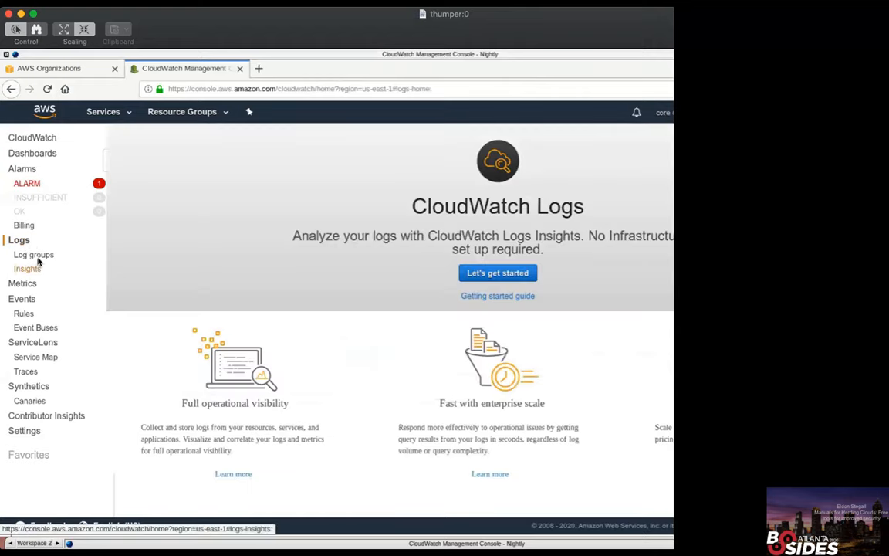
pyautogui.click(33, 255)
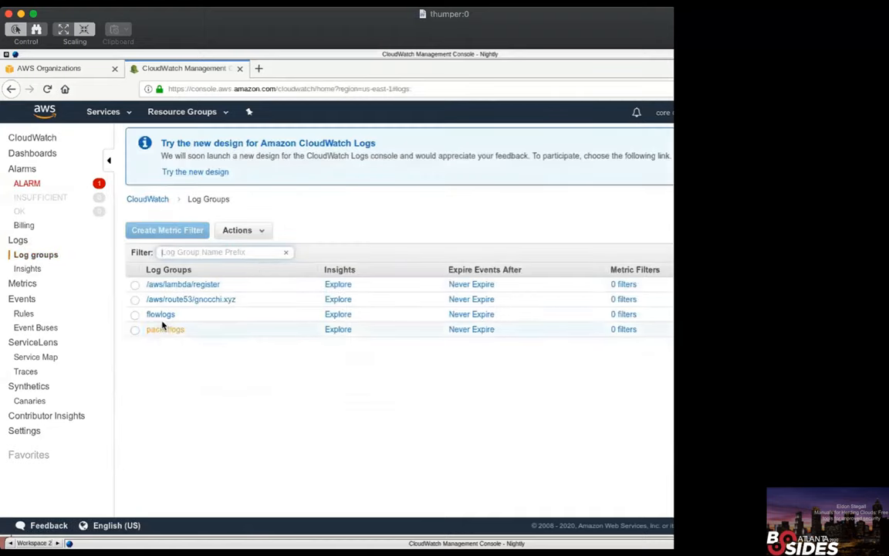
pyautogui.click(160, 314)
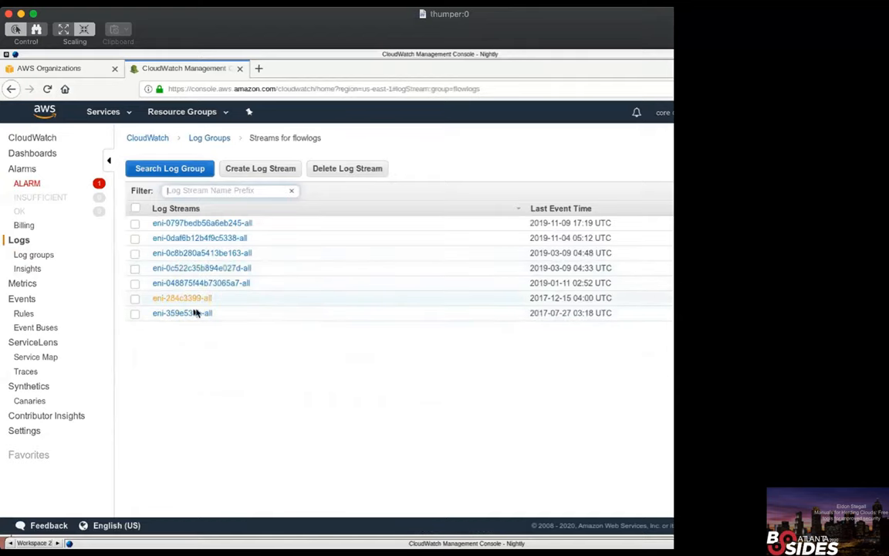
pyautogui.moveTo(203, 318)
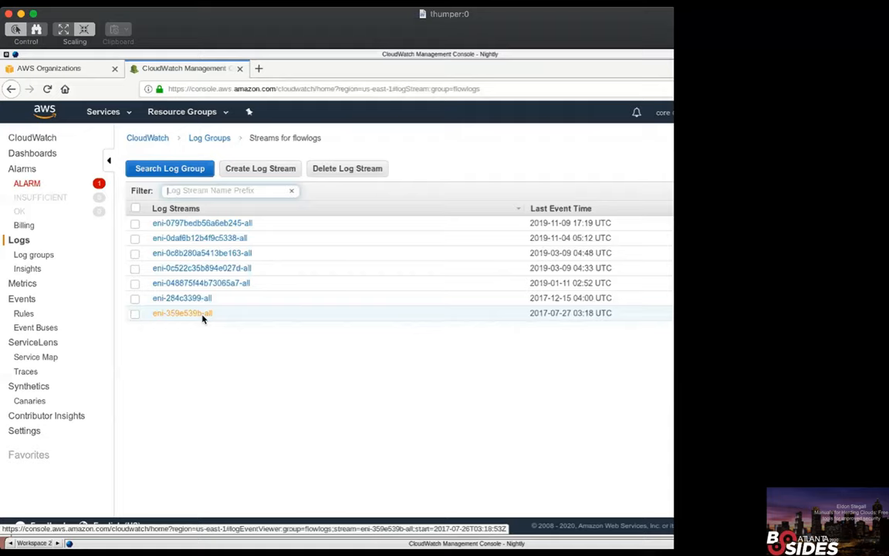
pyautogui.moveTo(225, 242)
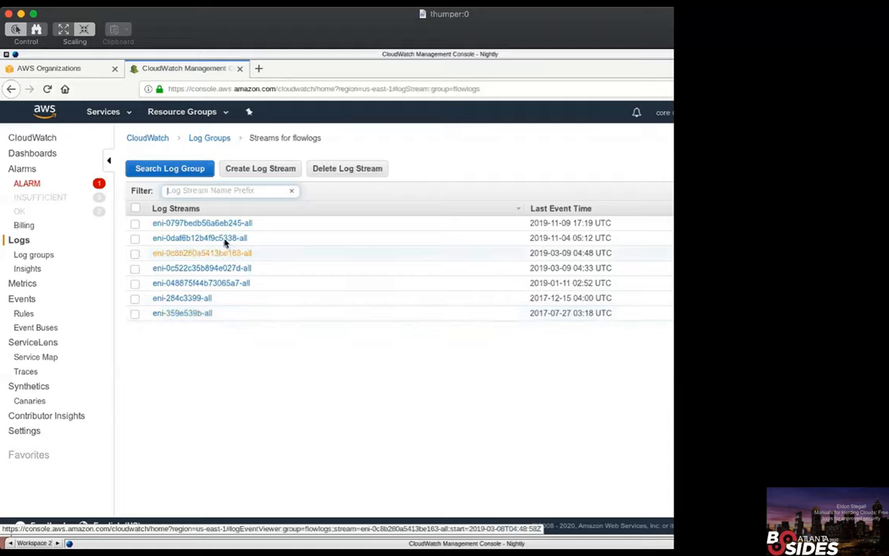
# View the eni-0daf6b12b4f9c5338-all flow log stream events and highlight an ACCEPT record
pyautogui.click(200, 238)
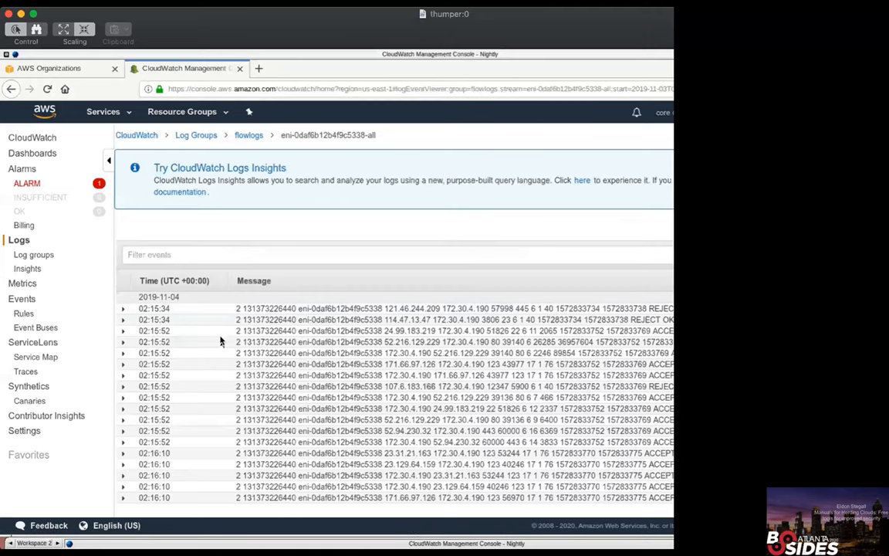
pyautogui.moveTo(308, 310)
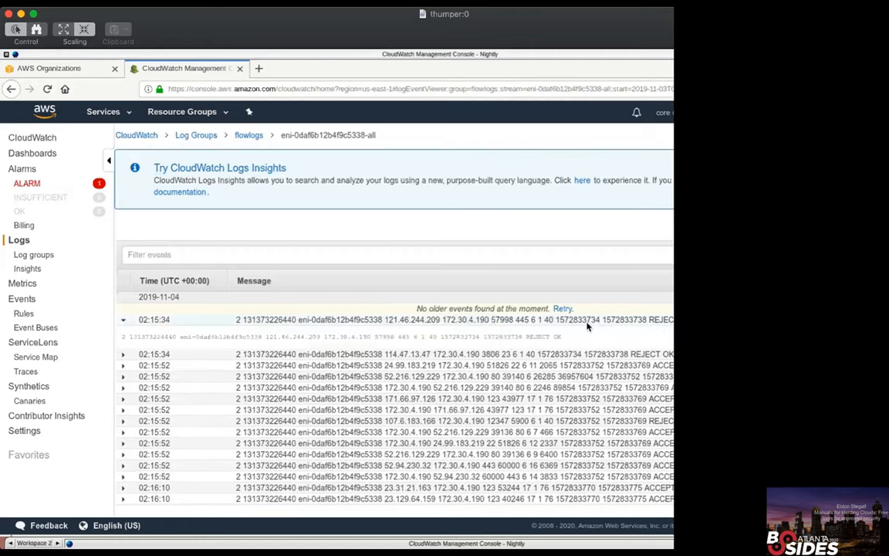
pyautogui.doubleClick(639, 320)
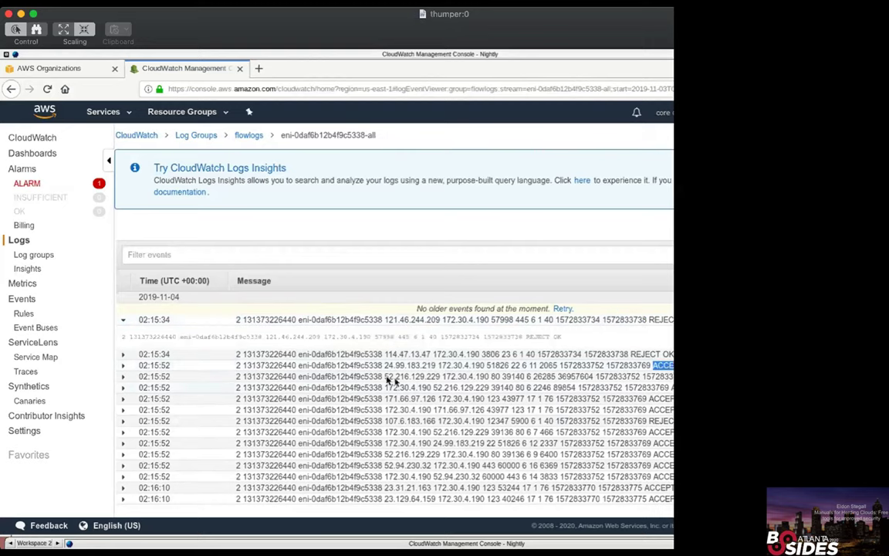
pyautogui.moveTo(31, 264)
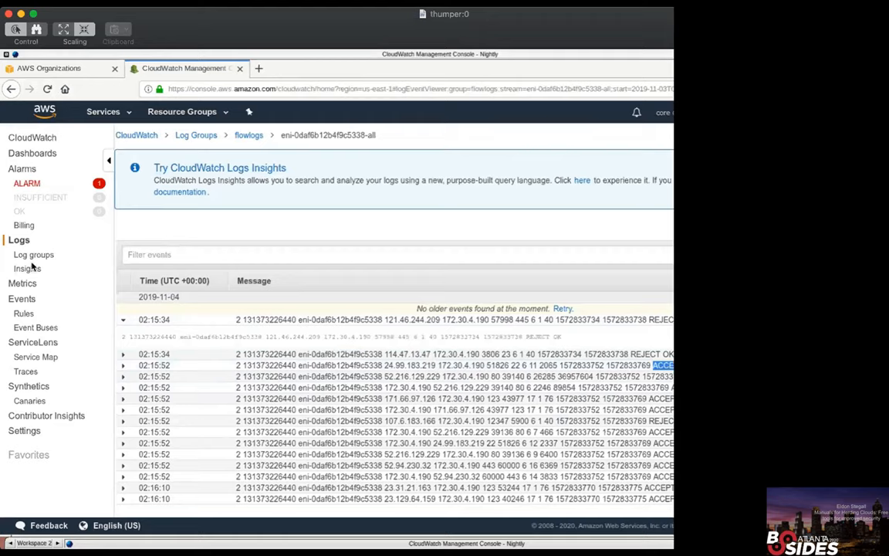
pyautogui.moveTo(220, 454)
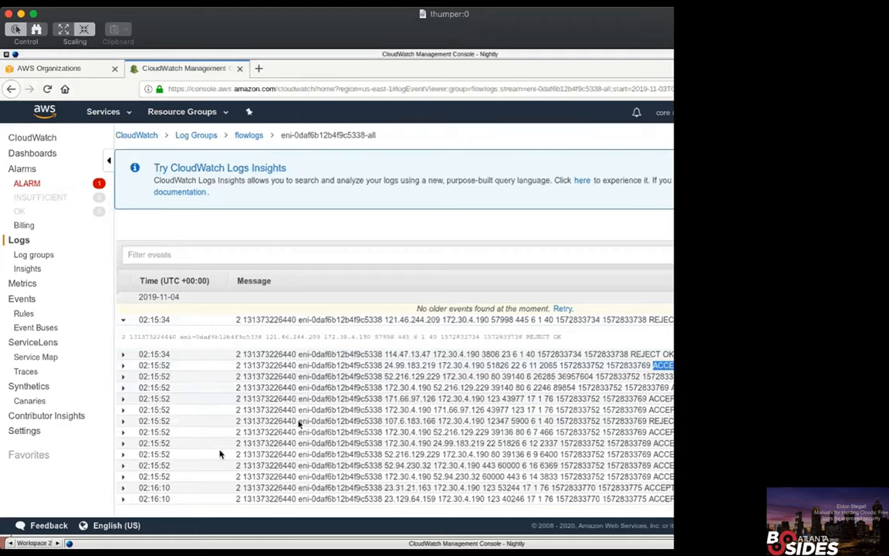
pyautogui.moveTo(392, 371)
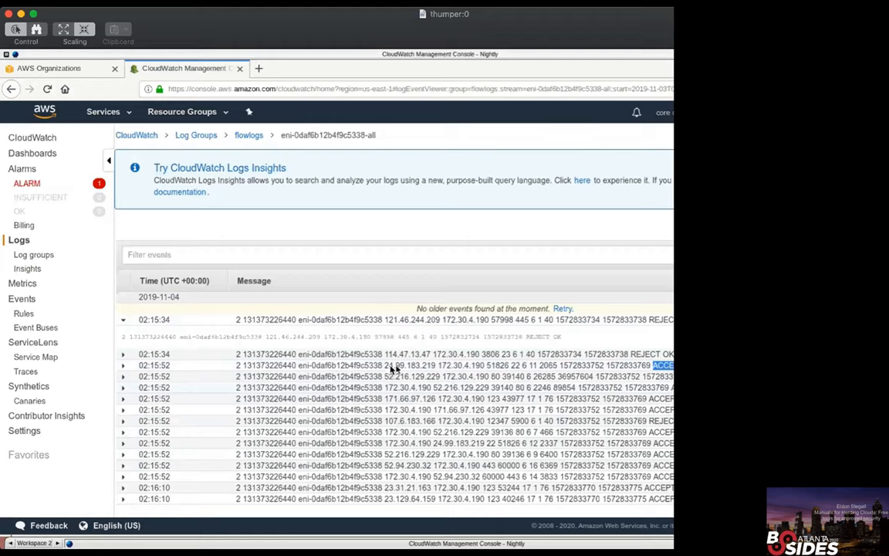
pyautogui.moveTo(183, 439)
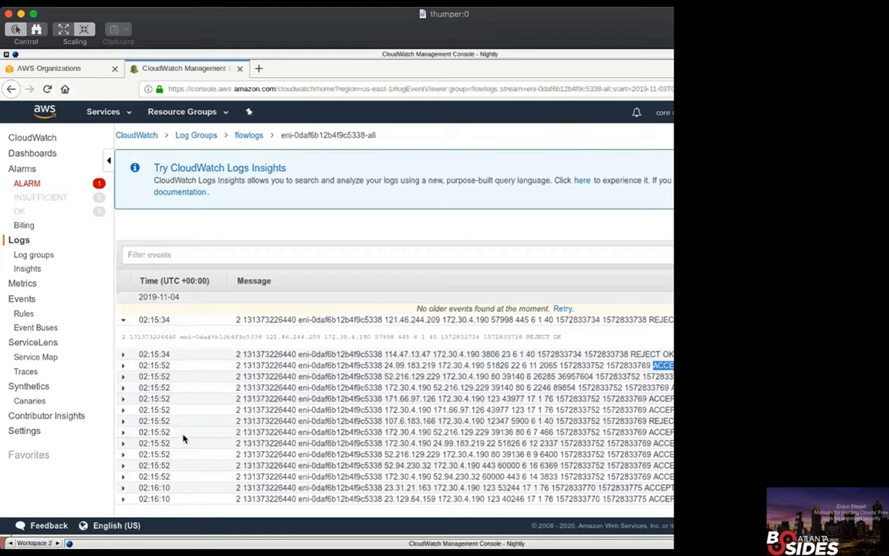
pyautogui.moveTo(237, 399)
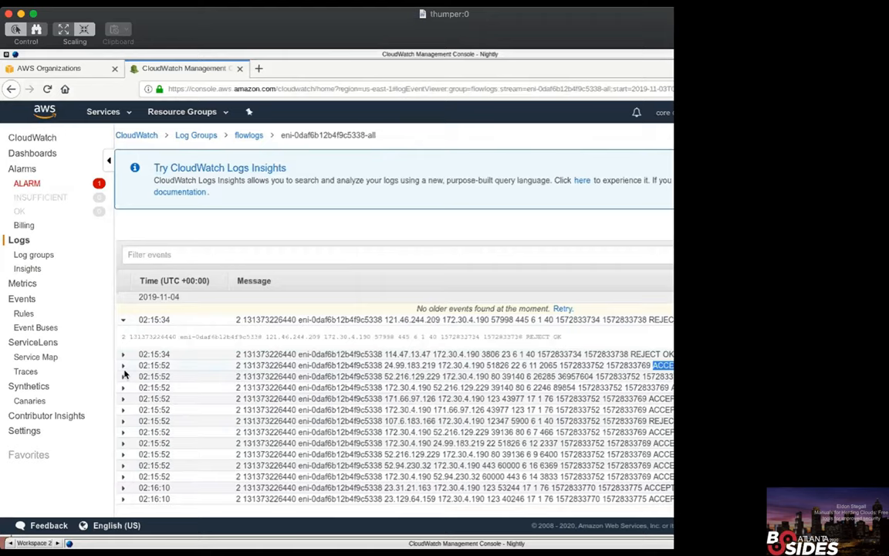
pyautogui.moveTo(391, 387)
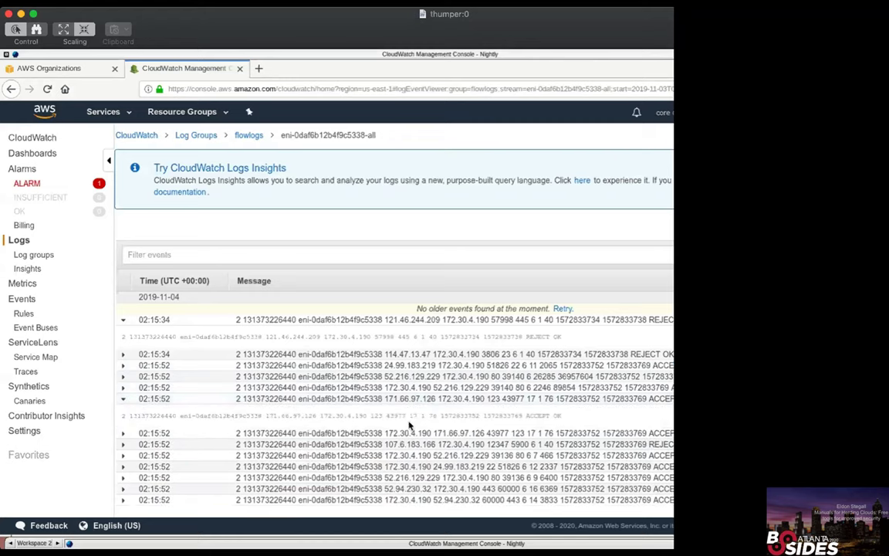
pyautogui.moveTo(436, 422)
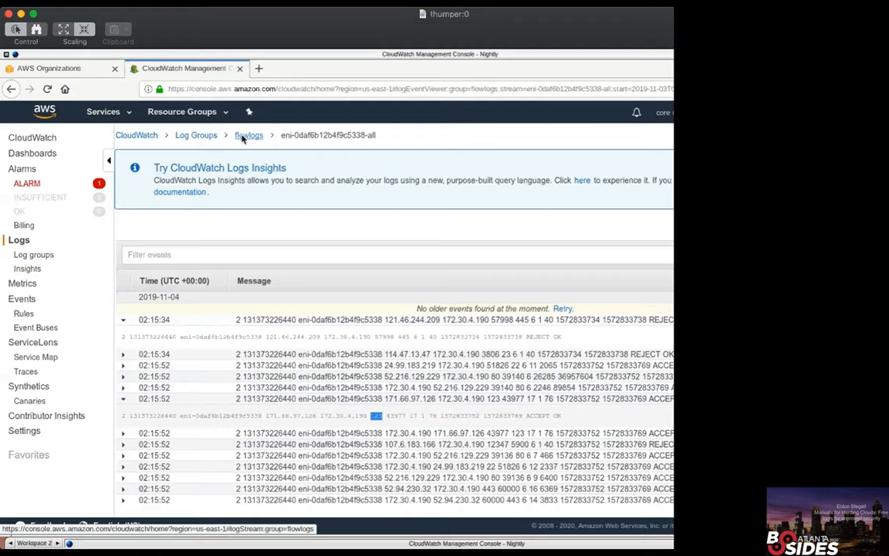
# Go back to the flowlogs stream list, then return to the AWS Organizations tab
pyautogui.click(249, 135)
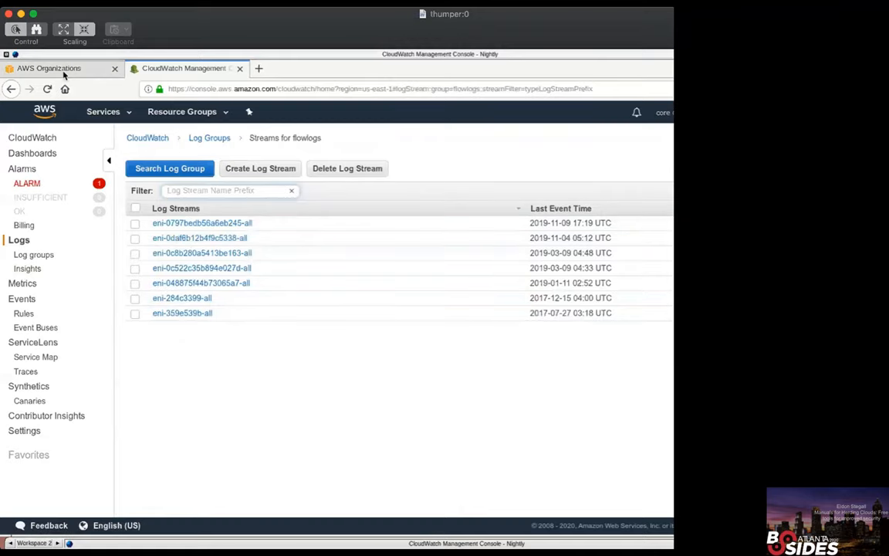
pyautogui.click(47, 70)
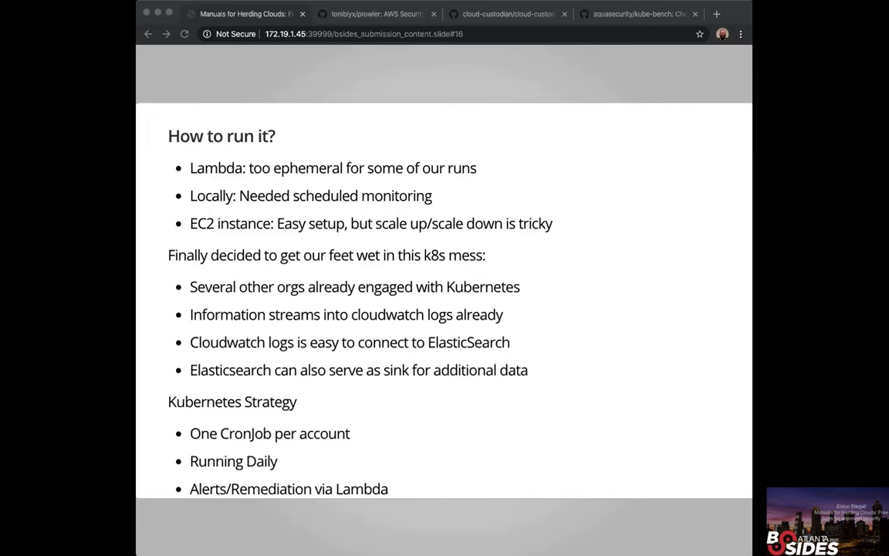
pyautogui.moveTo(379, 173)
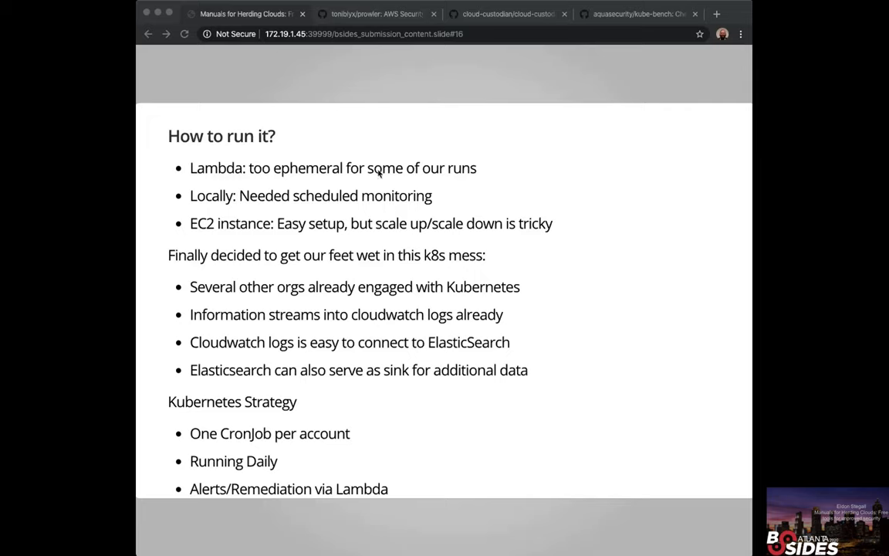
pyautogui.moveTo(241, 398)
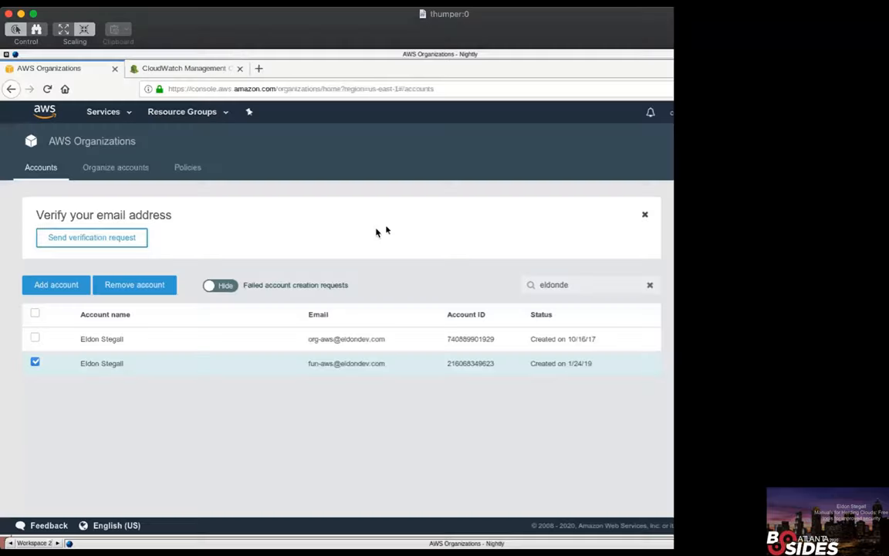
# Find the VPC service via the Services search, list the VPCs and start Create VPC
pyautogui.click(103, 112)
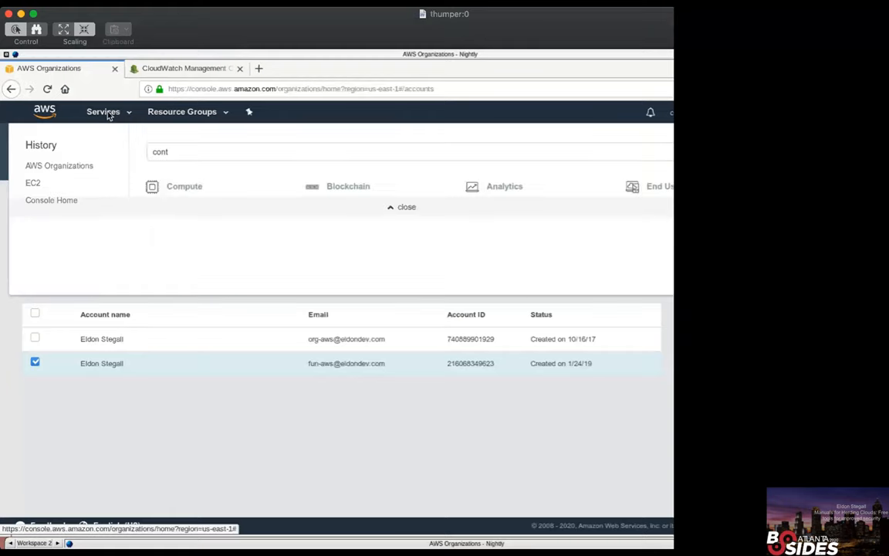
pyautogui.click(103, 111)
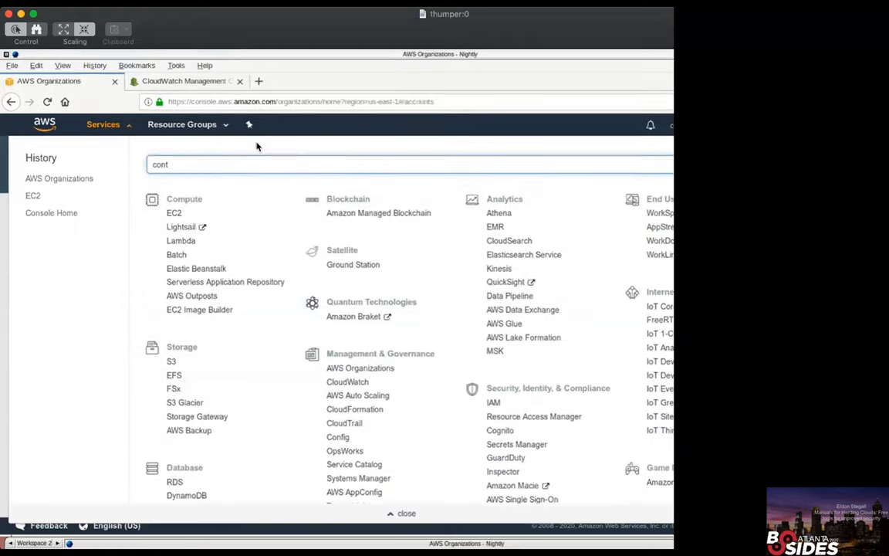
pyautogui.write('vpc')
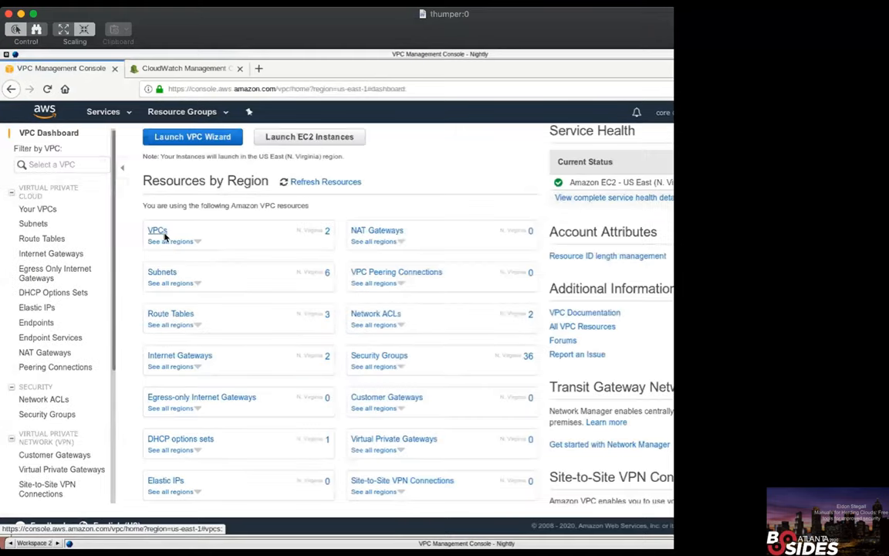
pyautogui.click(156, 231)
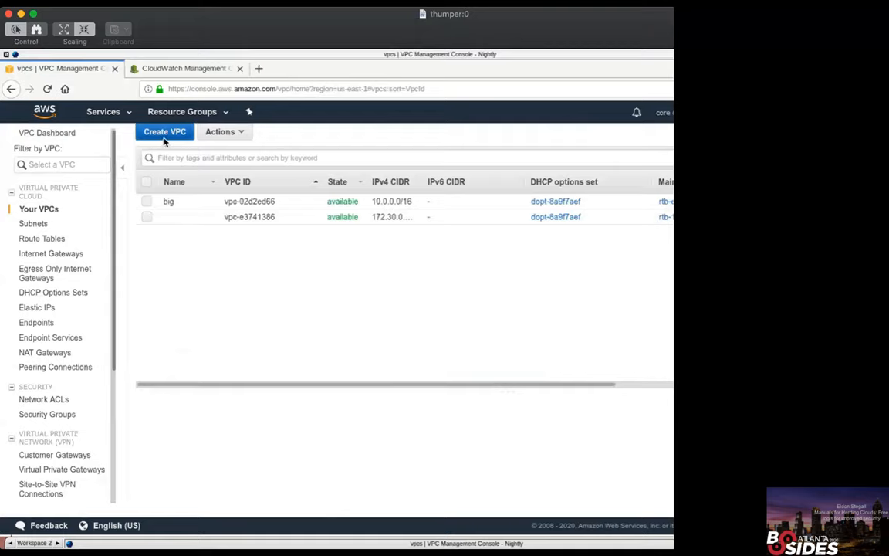
pyautogui.click(164, 131)
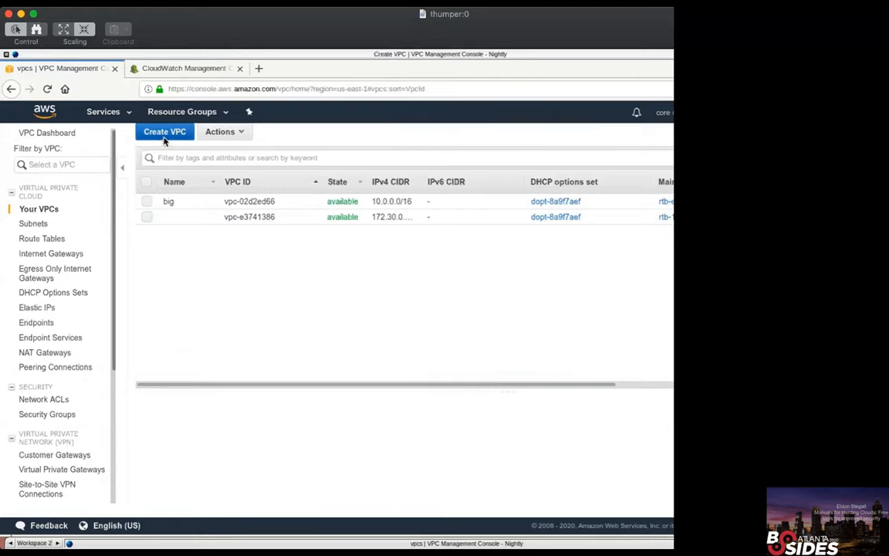
# Name the new VPC cloud-walkthough-vpc-flowlogs with IPv4 CIDR block 10.0.0.0/16
pyautogui.click(164, 131)
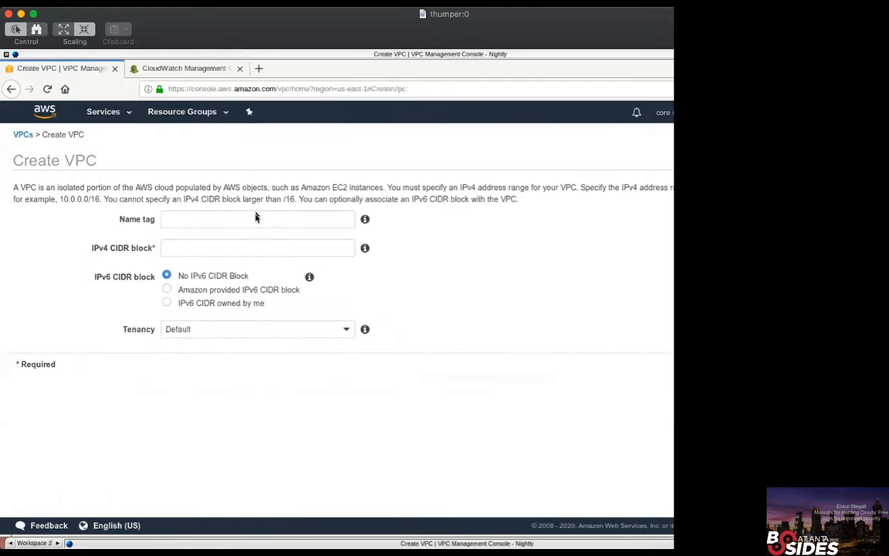
pyautogui.write('c')
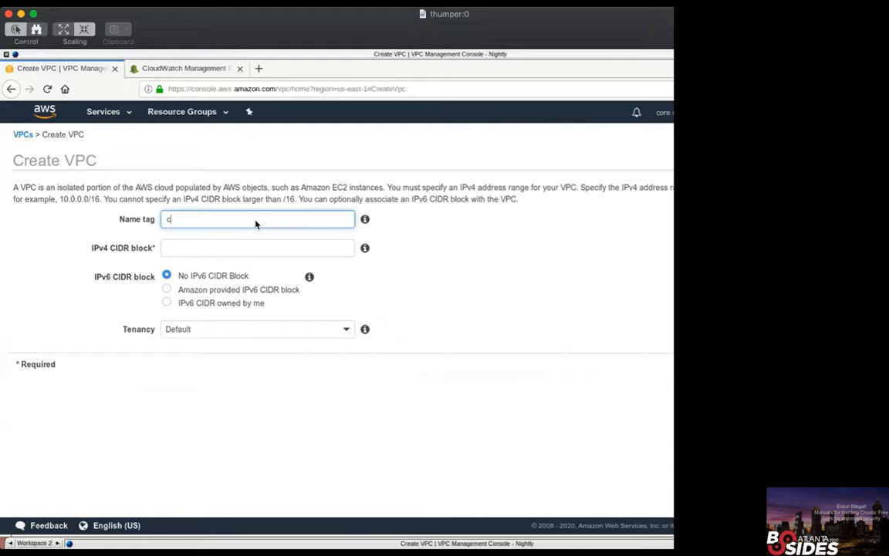
pyautogui.write('loud-walkthough-vpc-flowlogs')
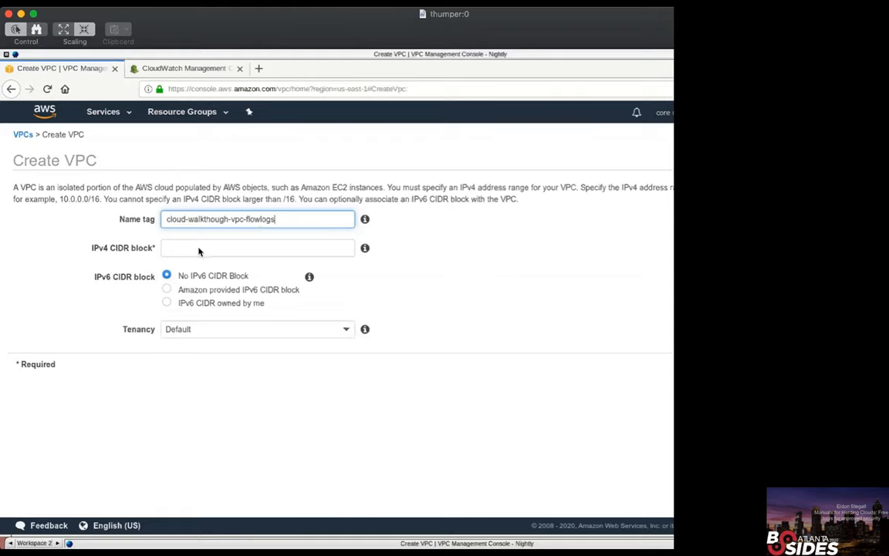
pyautogui.write('10.0.0.0/')
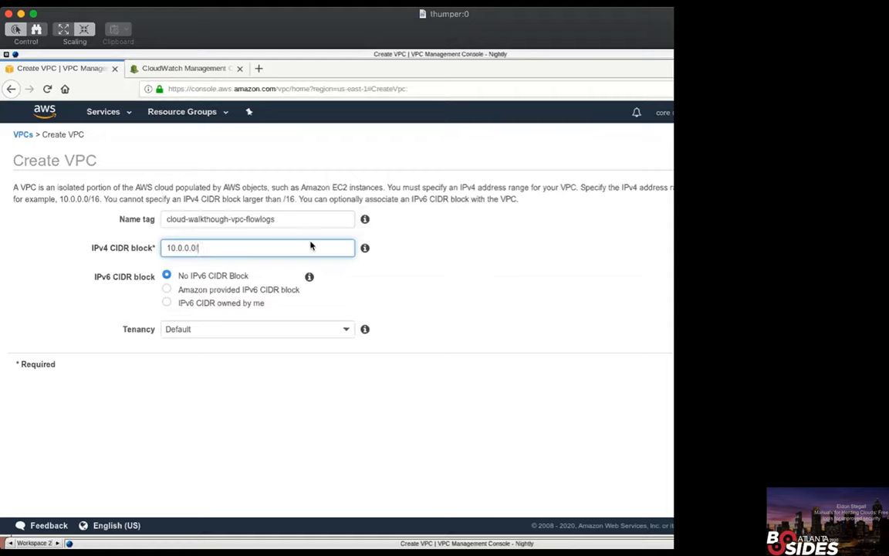
pyautogui.write('2')
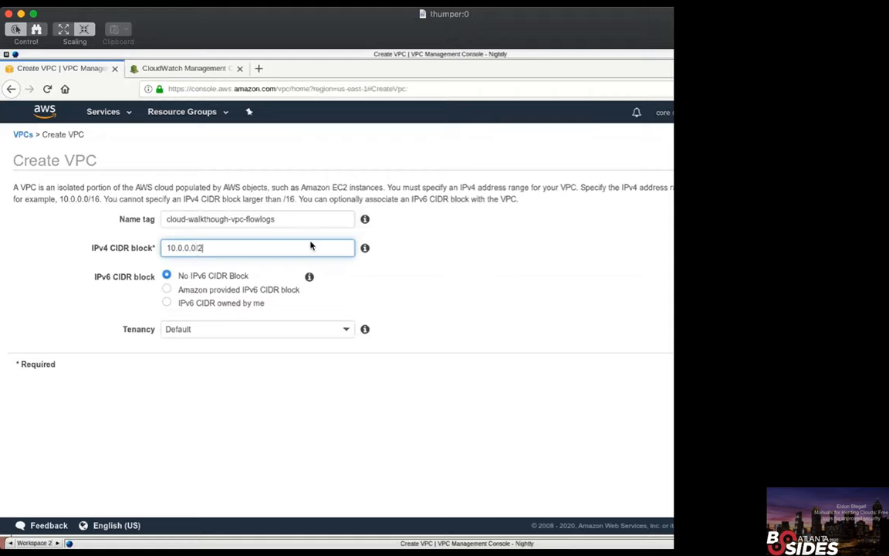
pyautogui.write('6')
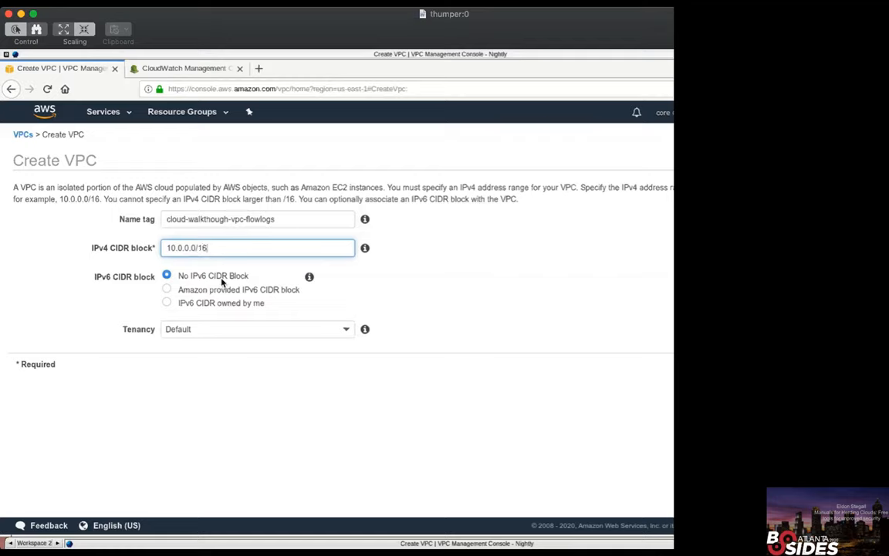
pyautogui.moveTo(191, 206)
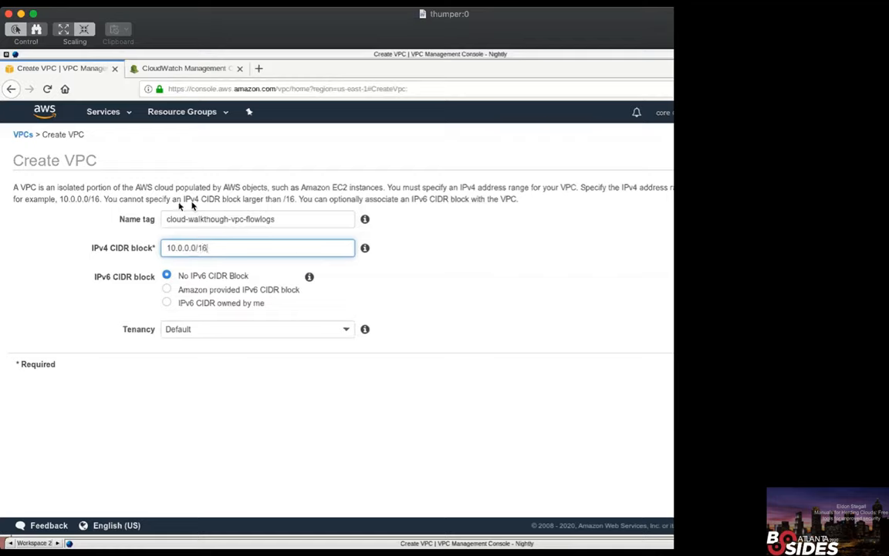
pyautogui.moveTo(245, 213)
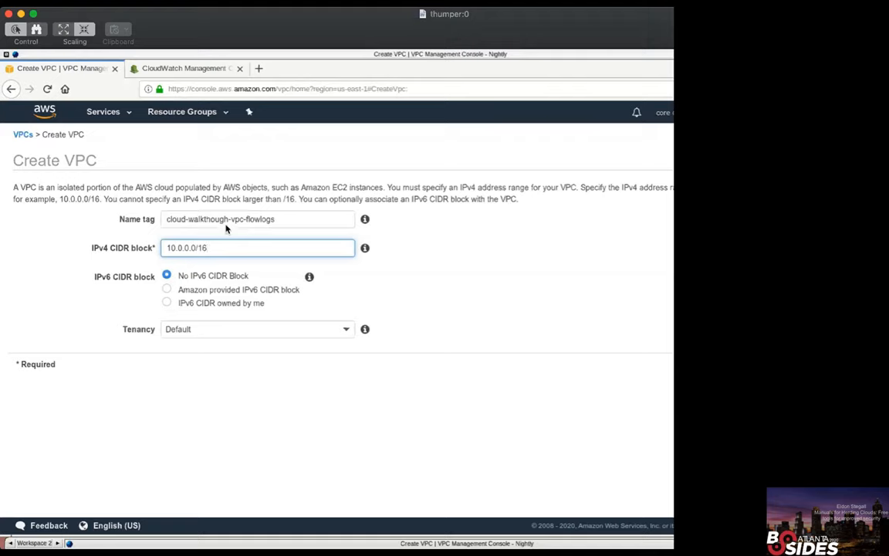
pyautogui.moveTo(158, 300)
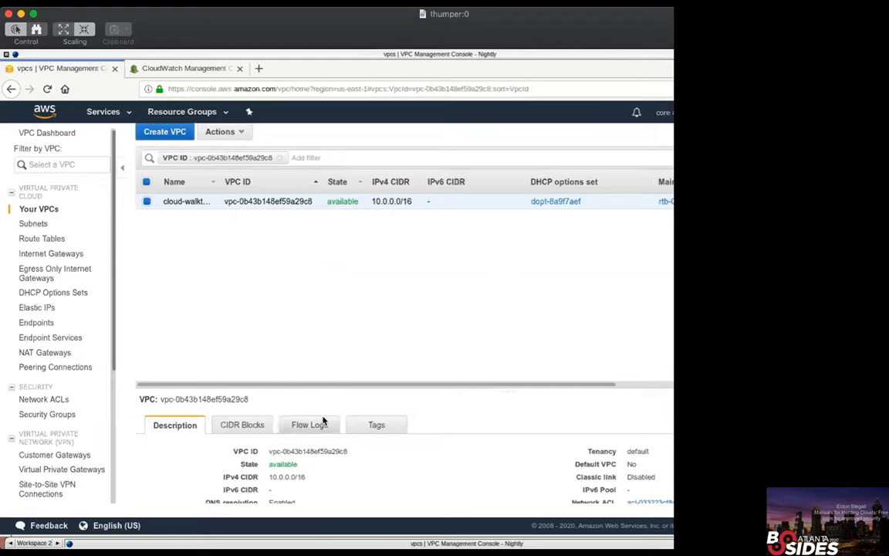
pyautogui.moveTo(320, 432)
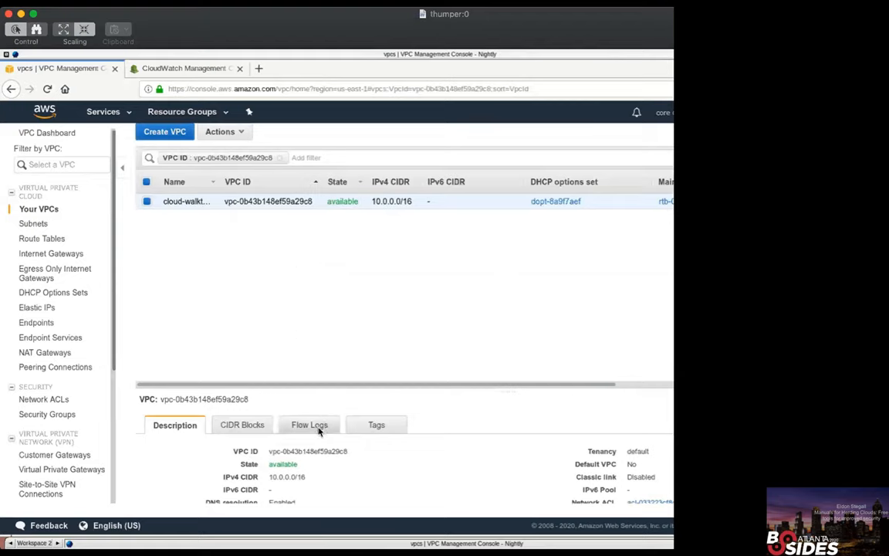
# Start a flow log for the VPC logging accepted traffic to the flowlogs CloudWatch log group
pyautogui.click(309, 425)
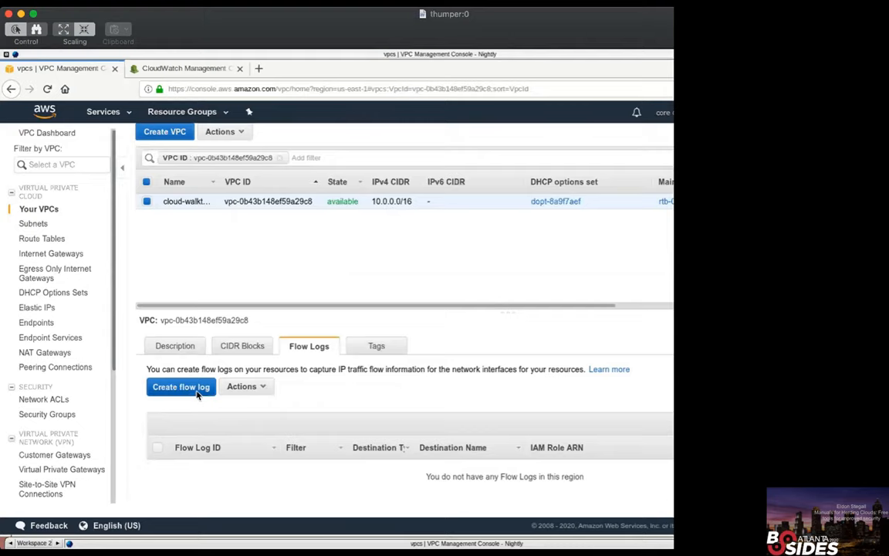
pyautogui.click(181, 387)
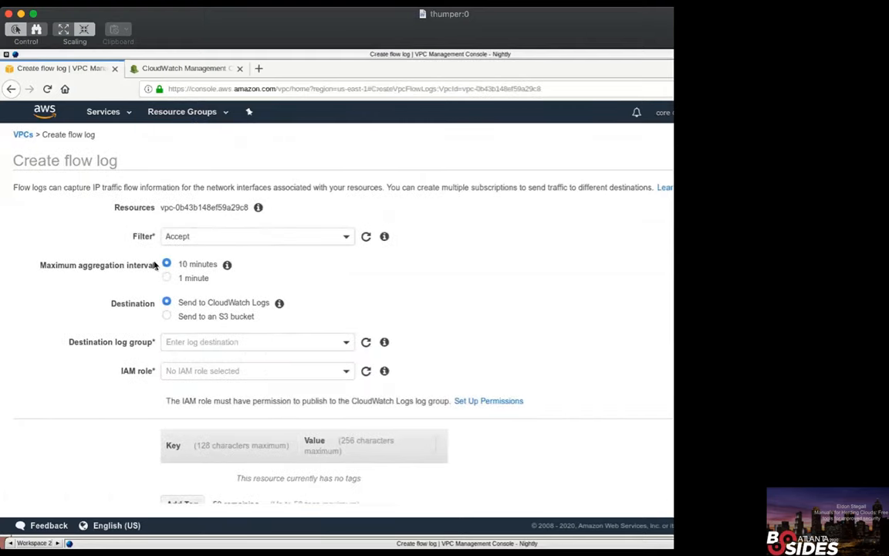
pyautogui.click(257, 236)
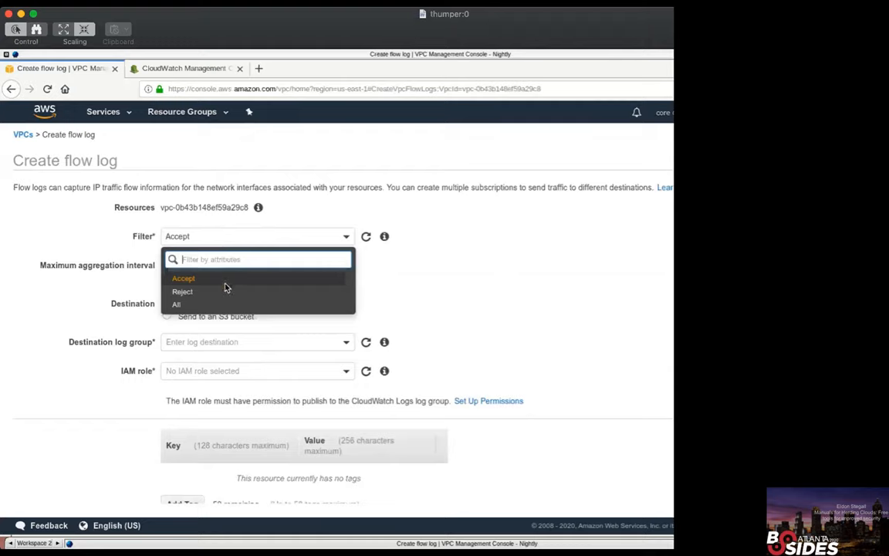
pyautogui.moveTo(301, 293)
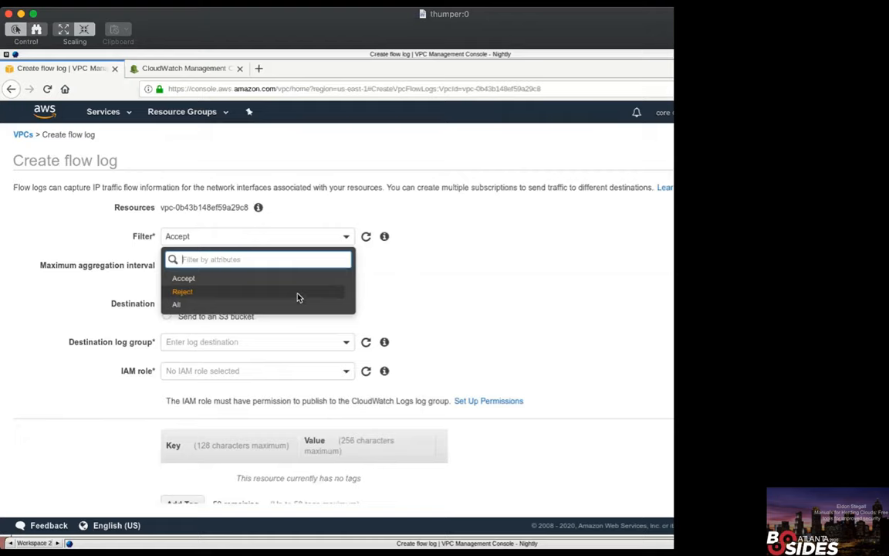
pyautogui.click(184, 278)
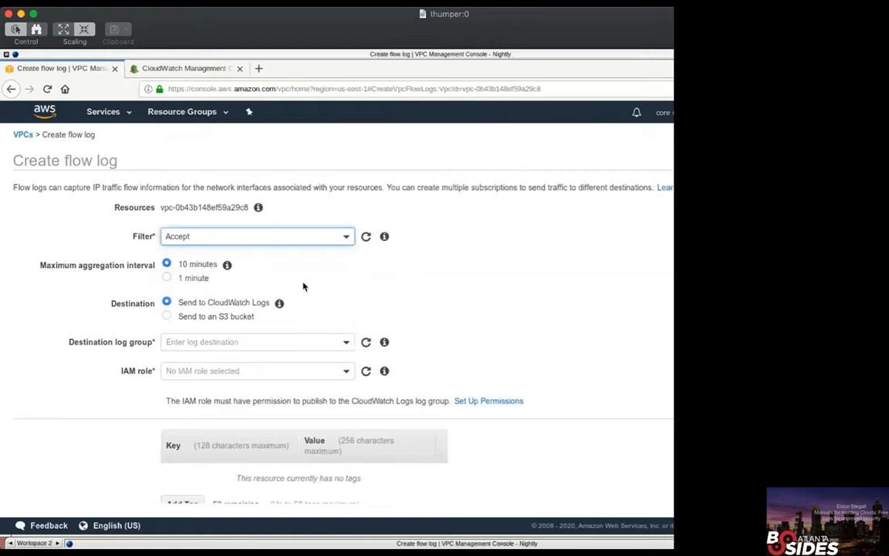
pyautogui.moveTo(140, 290)
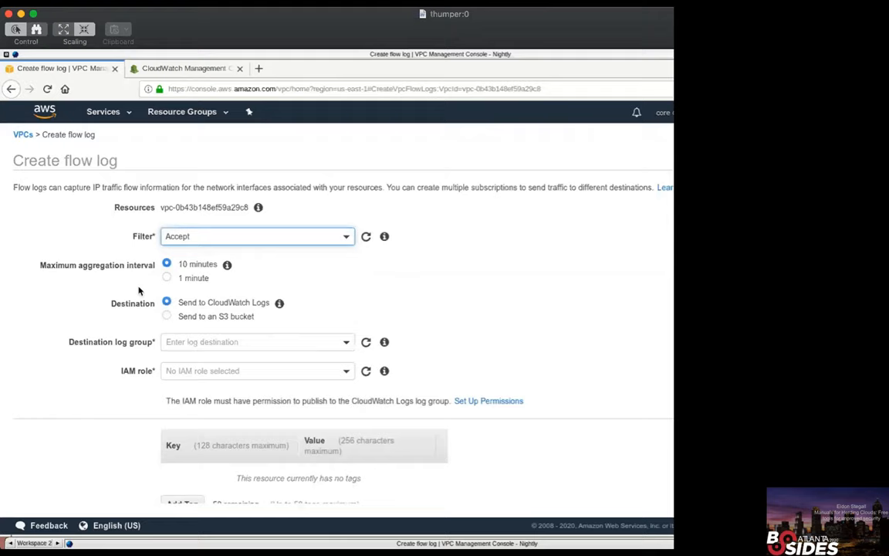
pyautogui.moveTo(153, 263)
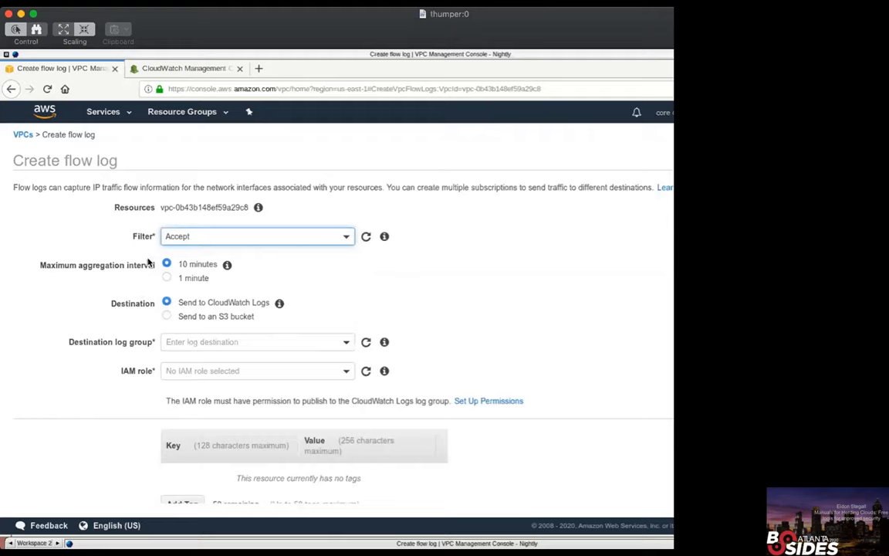
pyautogui.moveTo(264, 261)
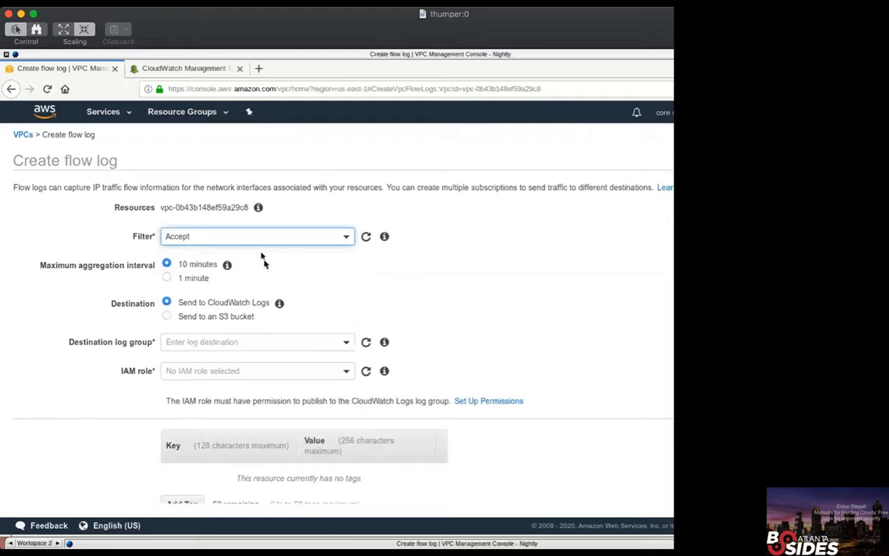
pyautogui.moveTo(271, 276)
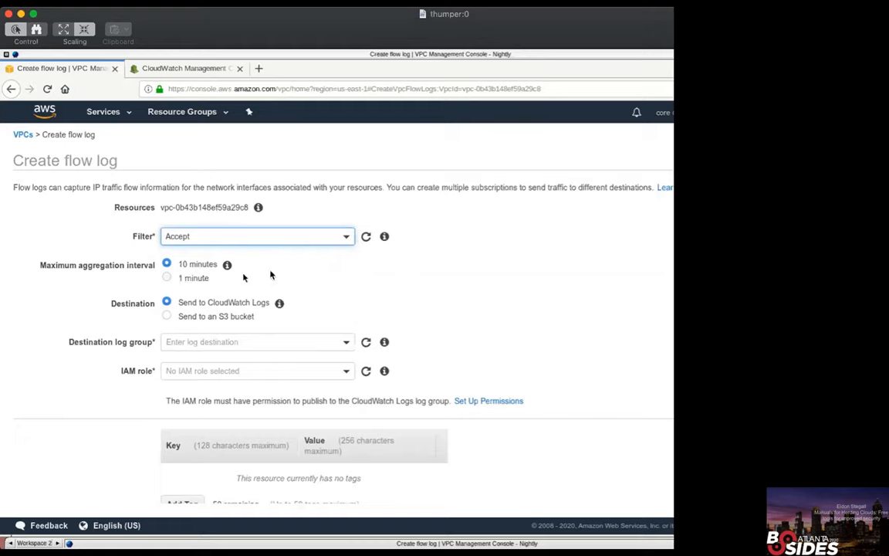
pyautogui.moveTo(206, 308)
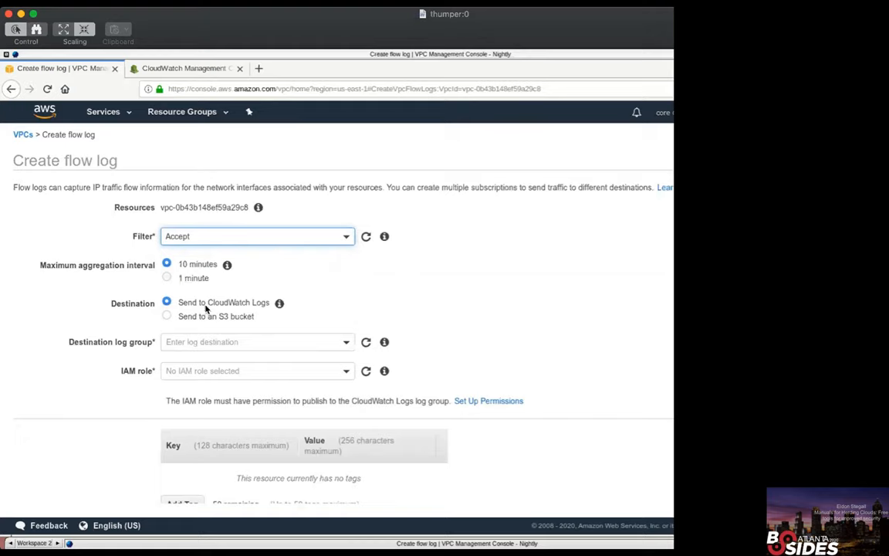
pyautogui.click(257, 342)
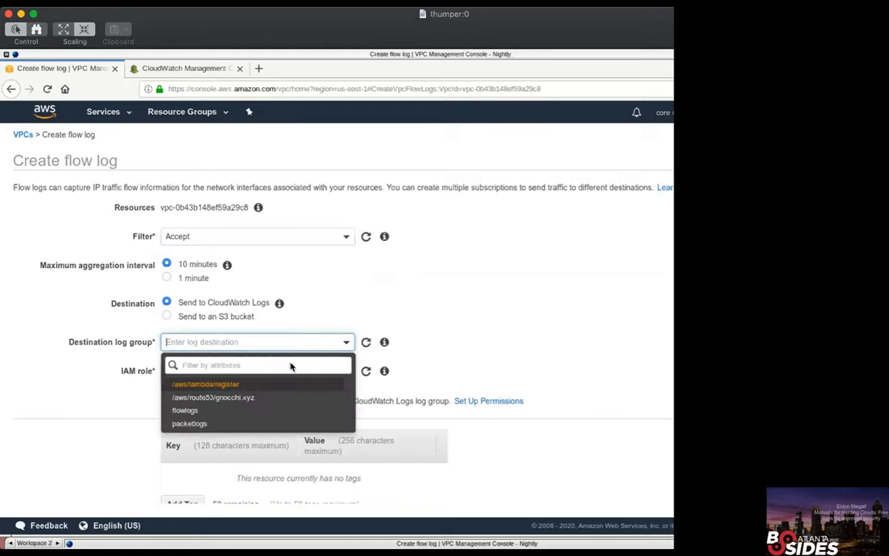
pyautogui.click(184, 411)
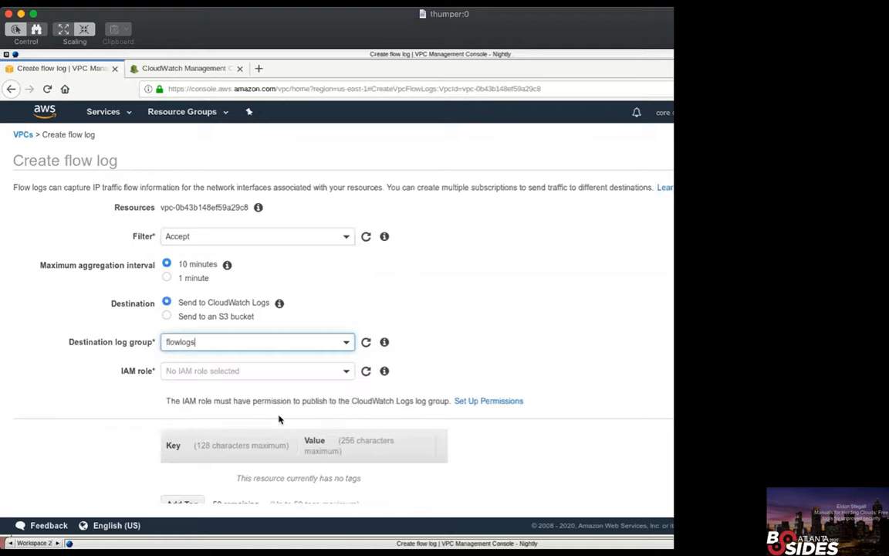
# Choose flowlogsRole as the flow log's IAM role so its ARN appears on the form
pyautogui.click(258, 371)
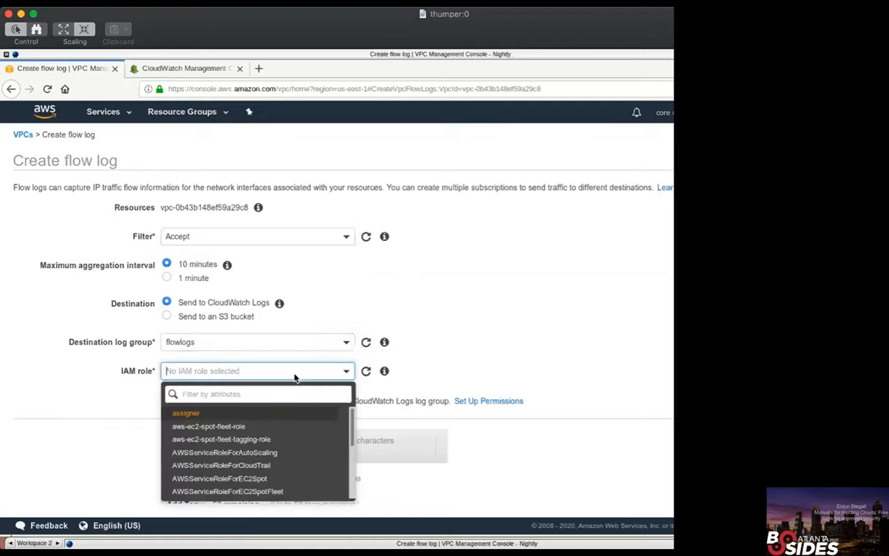
pyautogui.scroll(-3)
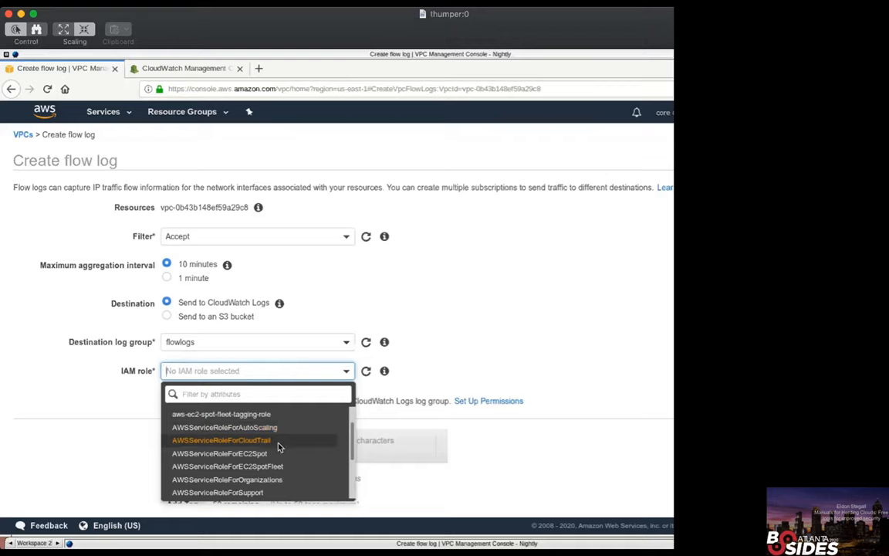
pyautogui.moveTo(279, 454)
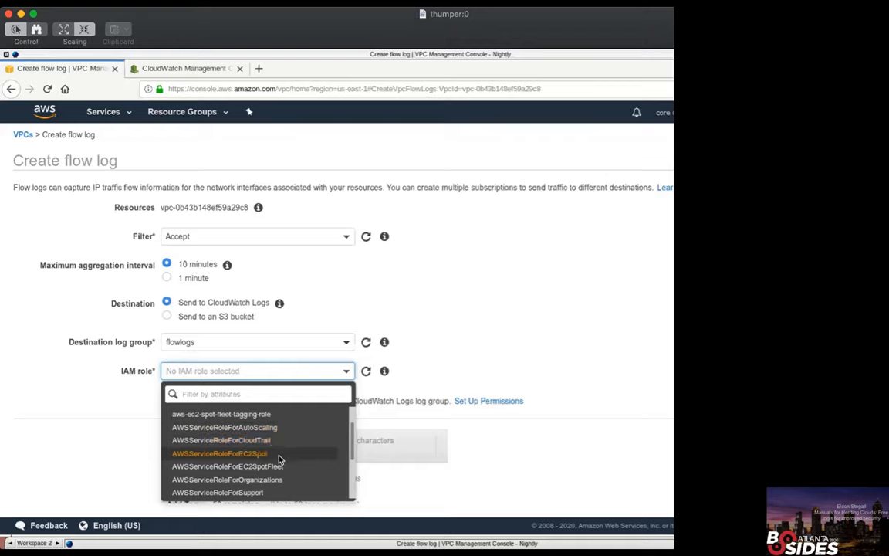
pyautogui.scroll(-3)
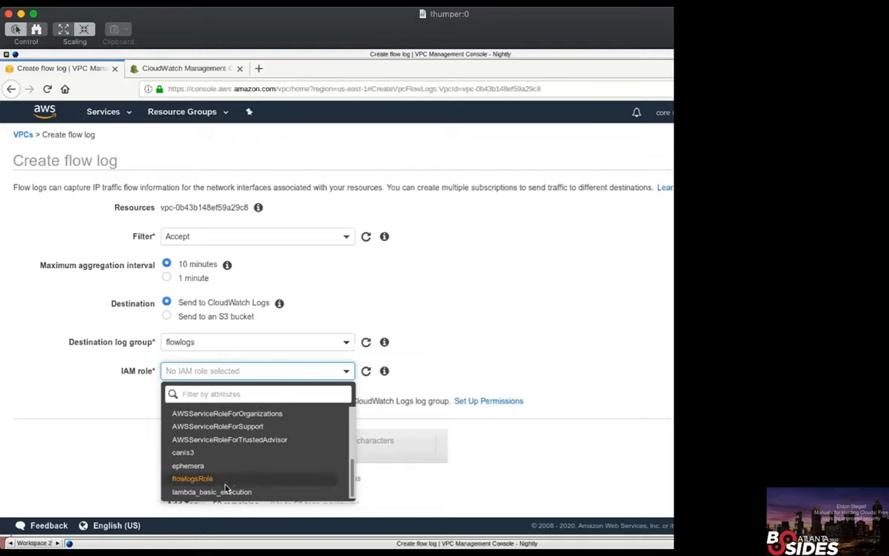
pyautogui.click(190, 479)
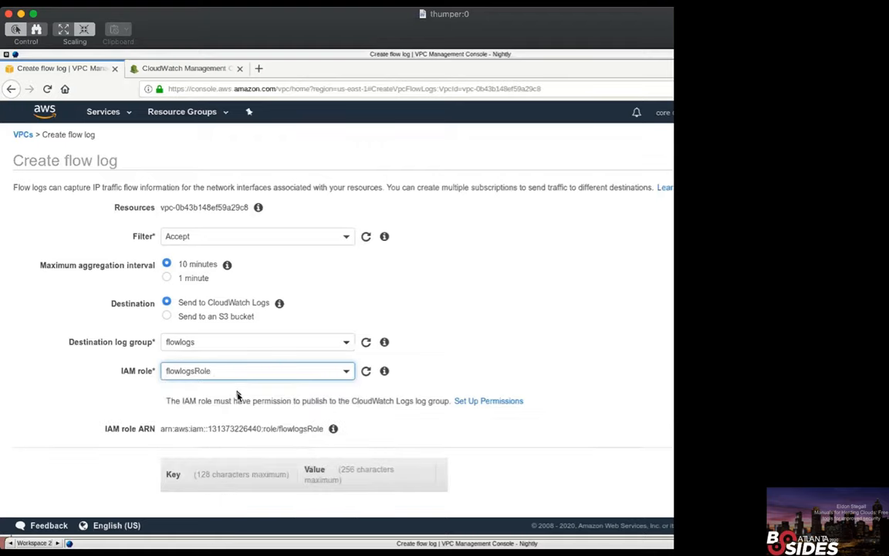
pyautogui.click(257, 371)
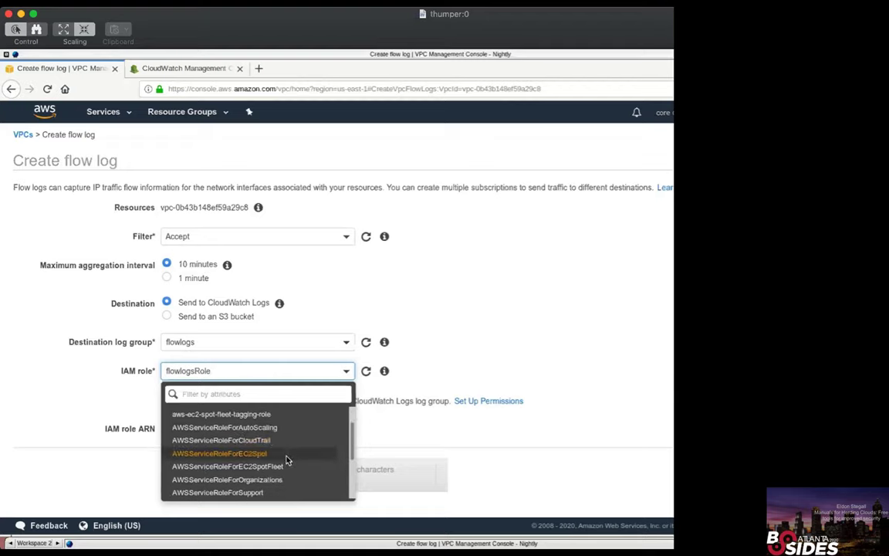
pyautogui.moveTo(287, 440)
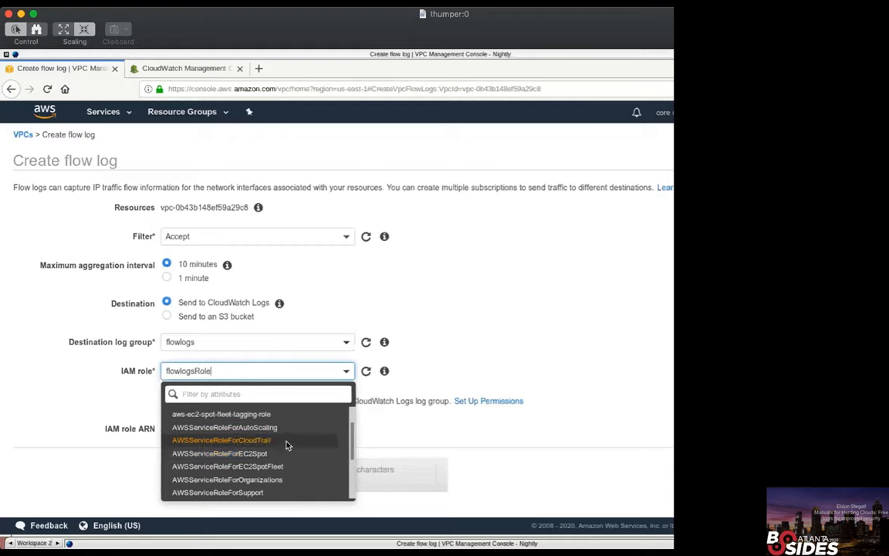
pyautogui.moveTo(289, 453)
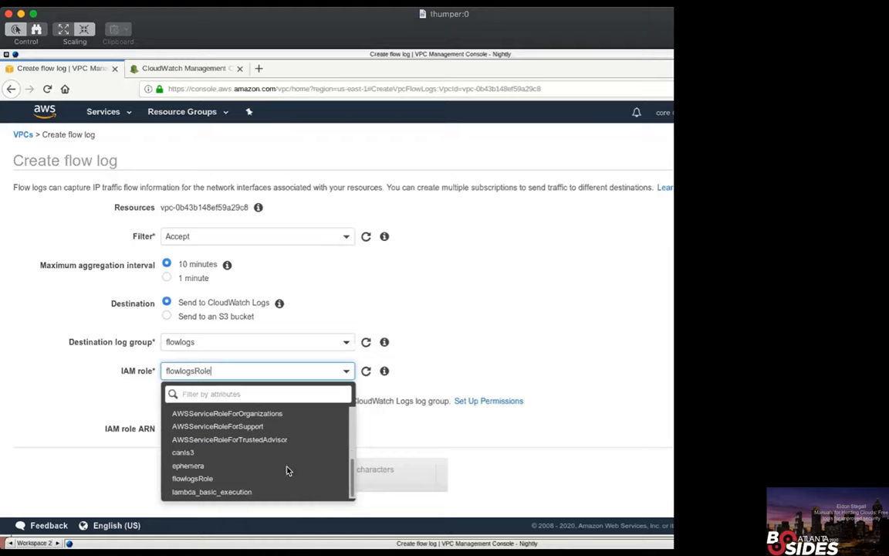
pyautogui.click(190, 479)
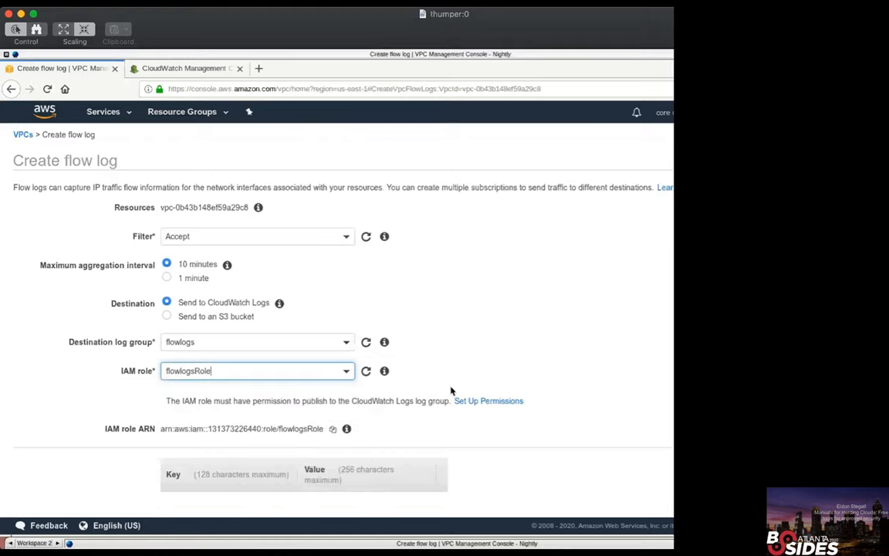
pyautogui.scroll(-3)
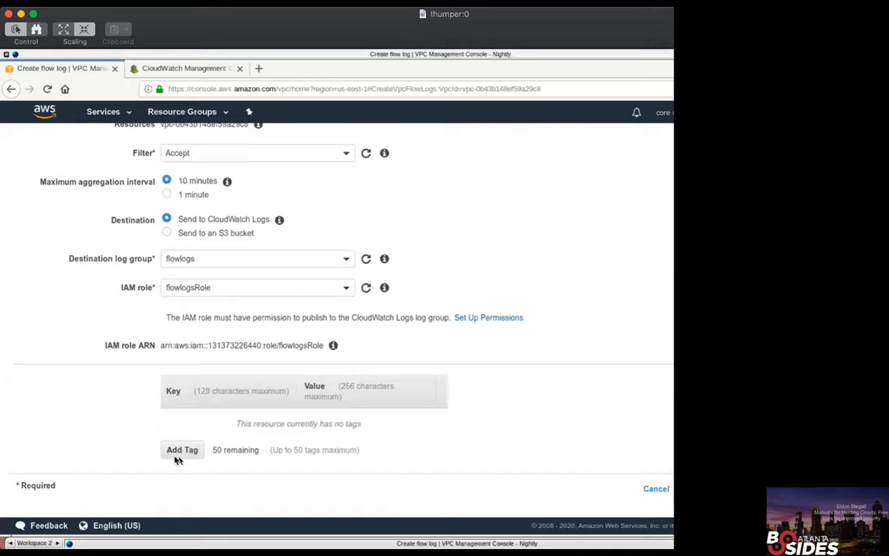
pyautogui.moveTo(662, 452)
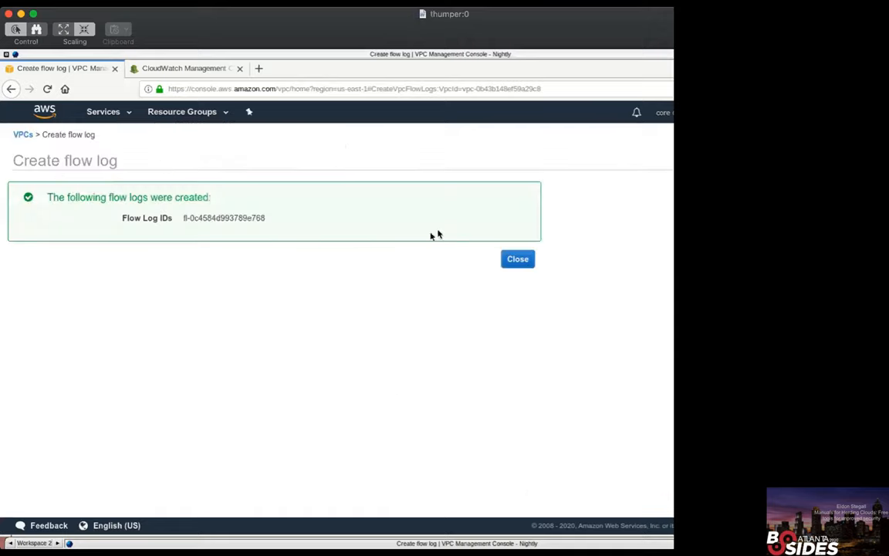
pyautogui.moveTo(477, 244)
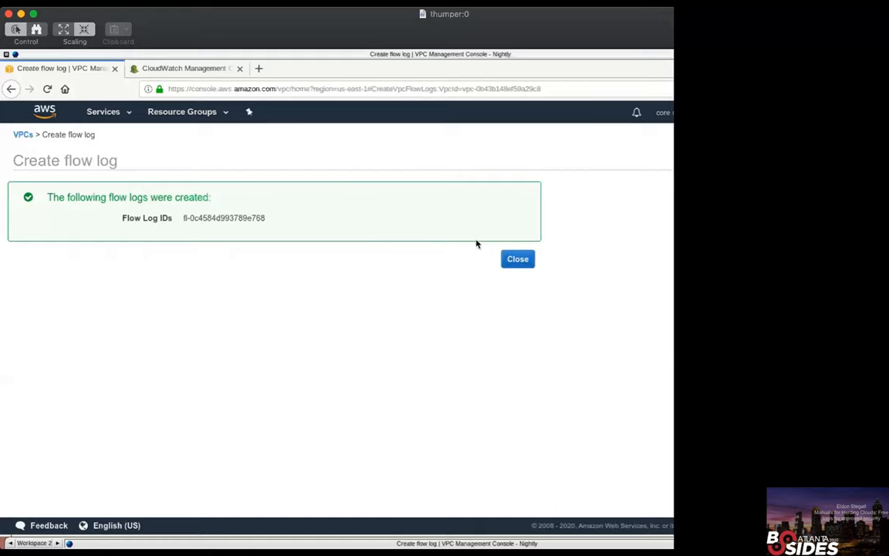
pyautogui.moveTo(529, 270)
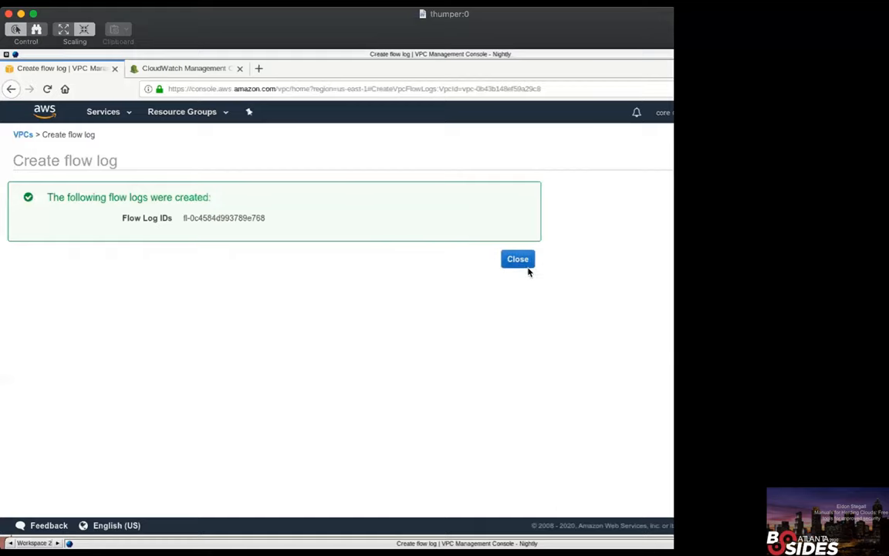
# Create the flow log and view it listed for the new VPC
pyautogui.click(517, 258)
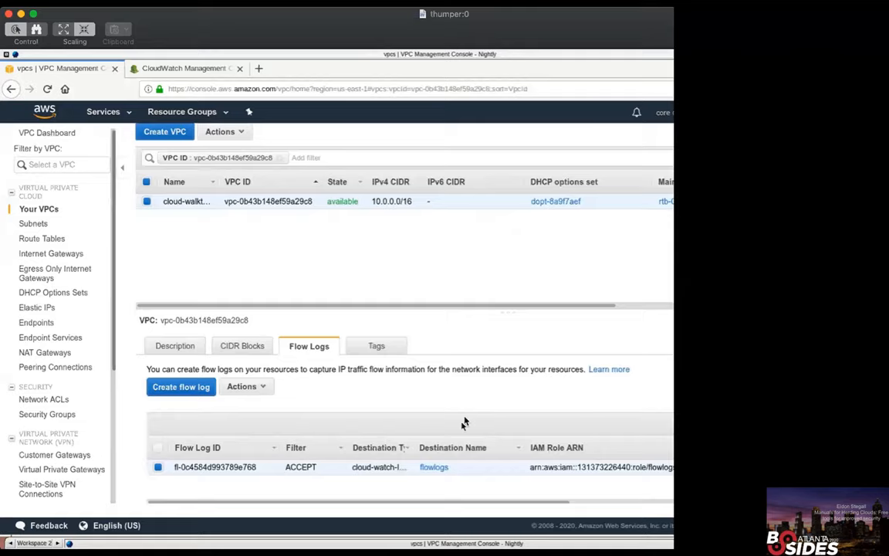
# Follow the flowlogs destination link to its CloudWatch log group streams
pyautogui.click(433, 467)
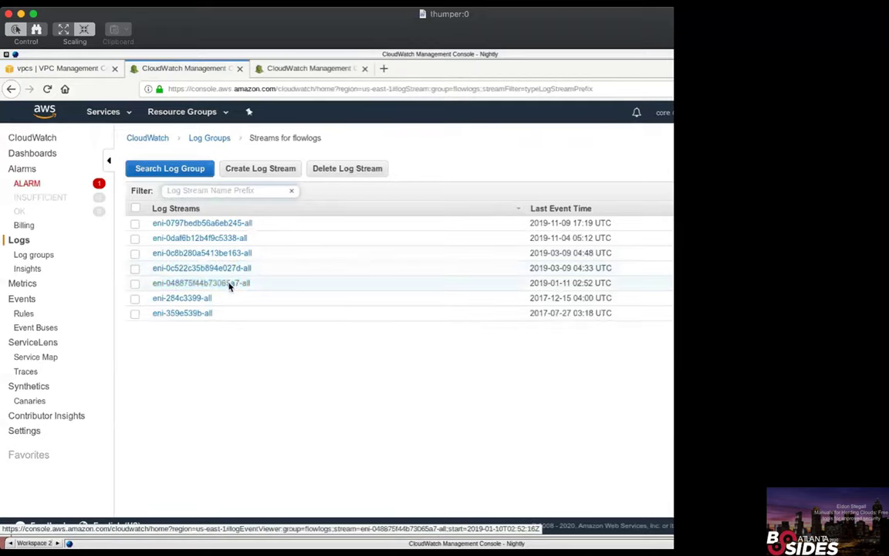
# Inspect one network interface's flow records, then return to the VPC console tab
pyautogui.click(200, 283)
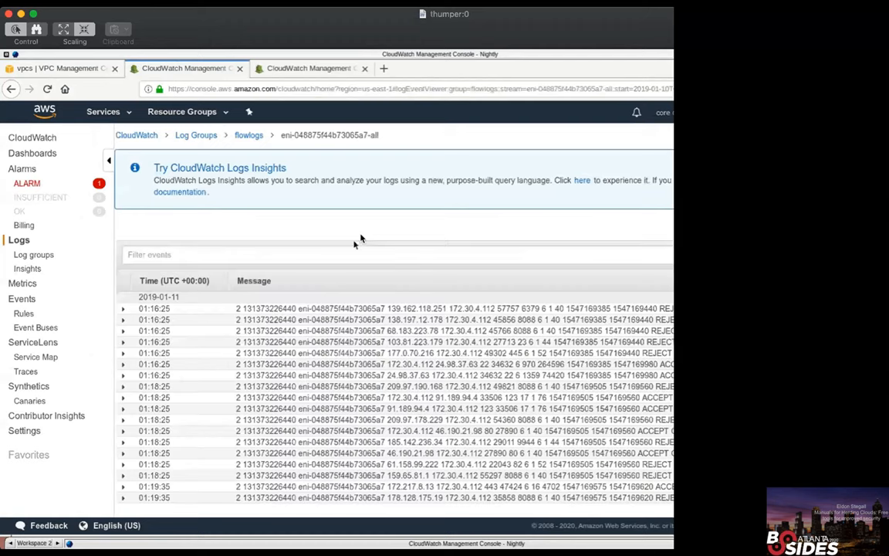
pyautogui.moveTo(249, 137)
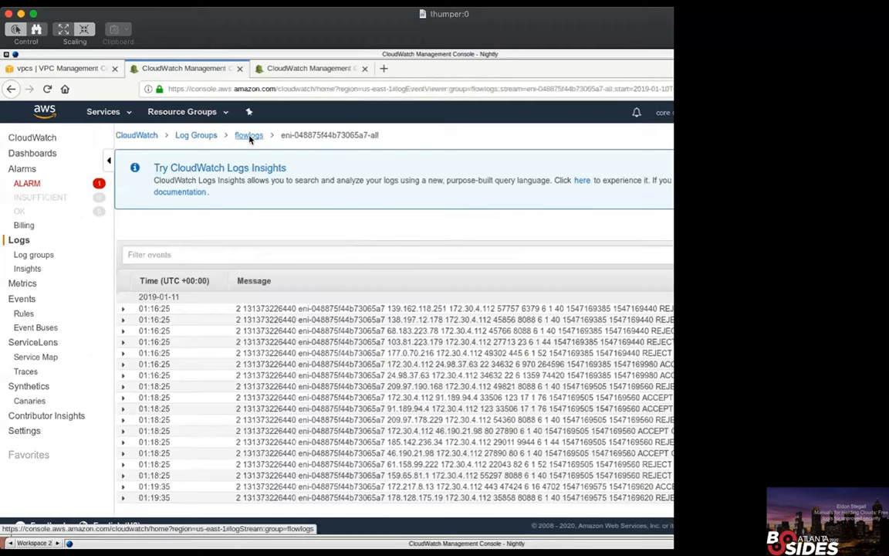
pyautogui.click(249, 135)
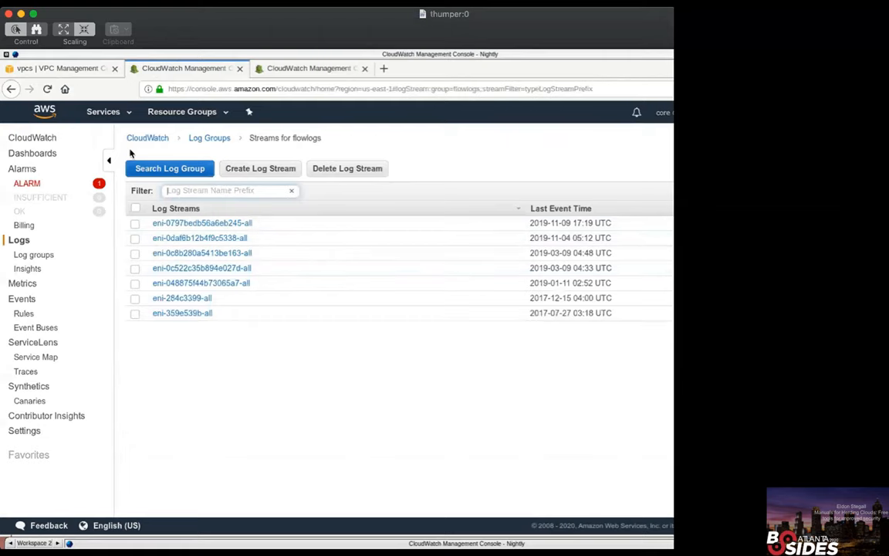
pyautogui.click(56, 72)
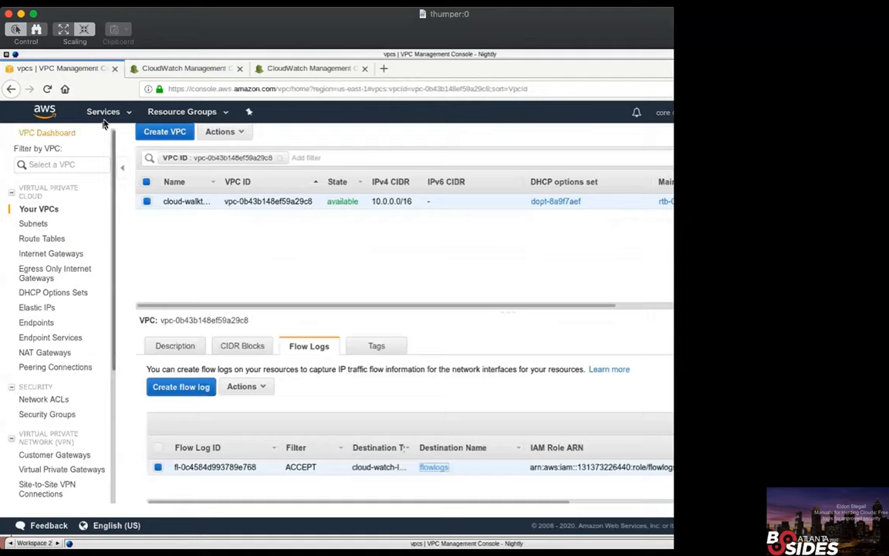
# Go to the EC2 service and start the launch instance wizard
pyautogui.click(103, 111)
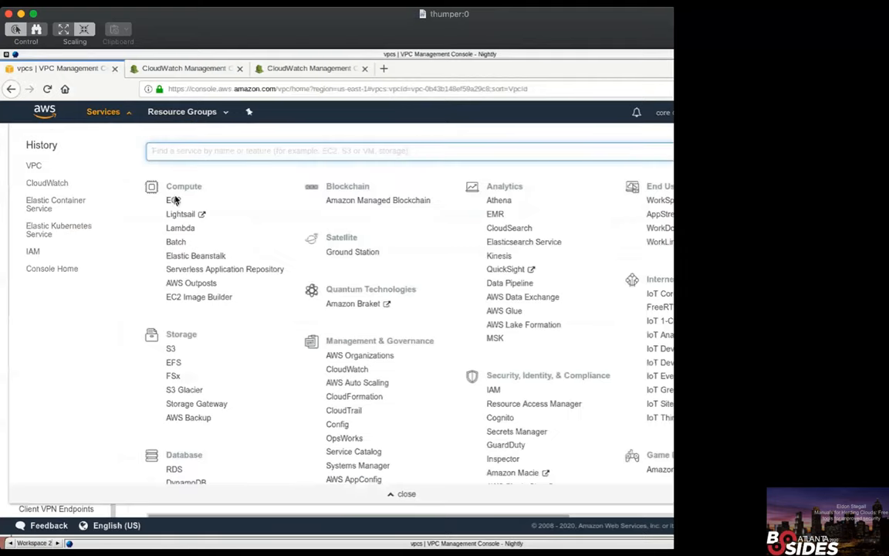
pyautogui.click(171, 200)
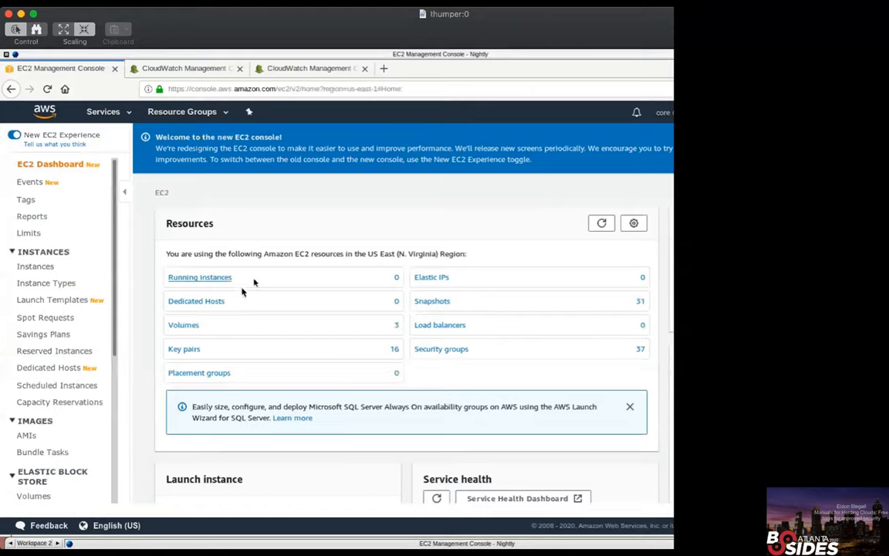
pyautogui.moveTo(250, 297)
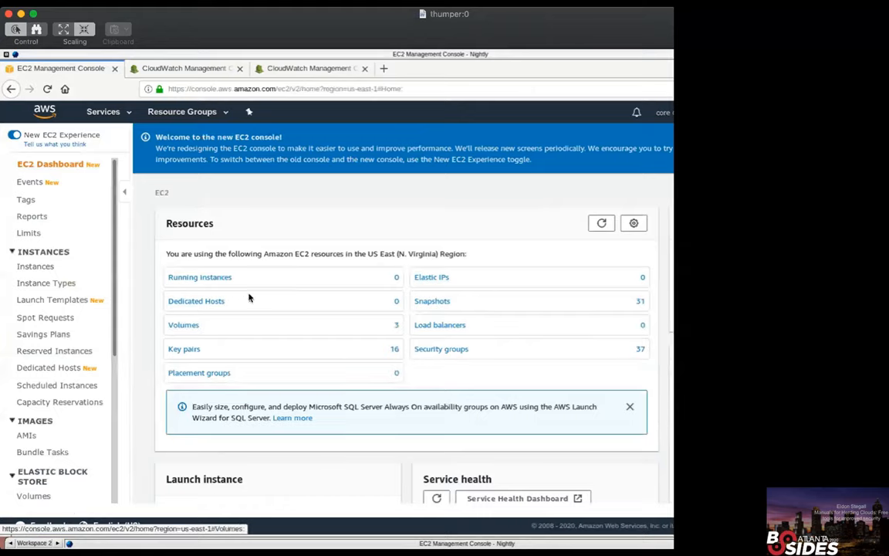
pyautogui.click(37, 269)
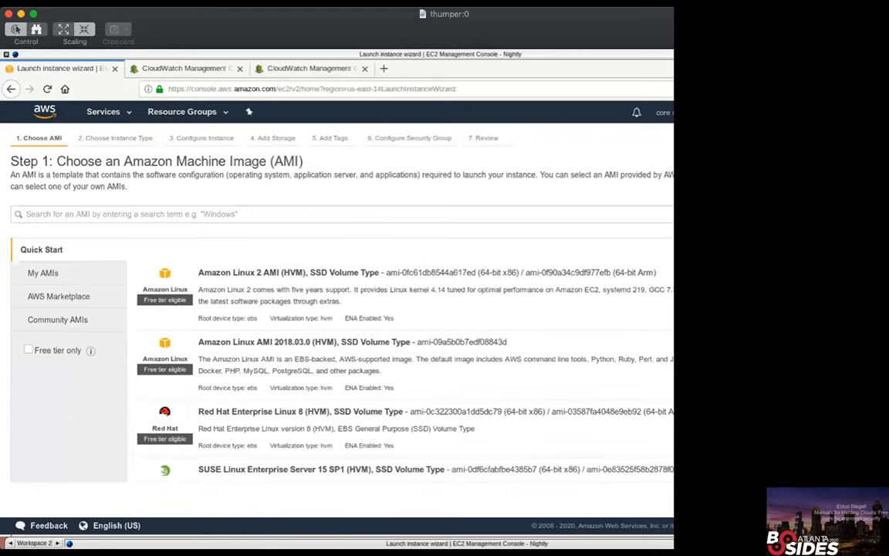
# Pick an AMI, keep t2.micro and advance to Configure Instance Details
pyautogui.scroll(-3)
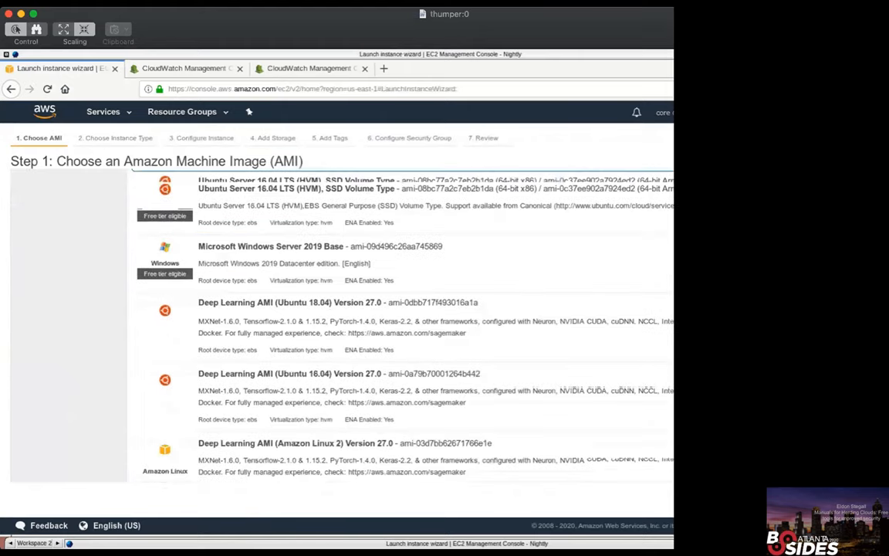
pyautogui.scroll(-3)
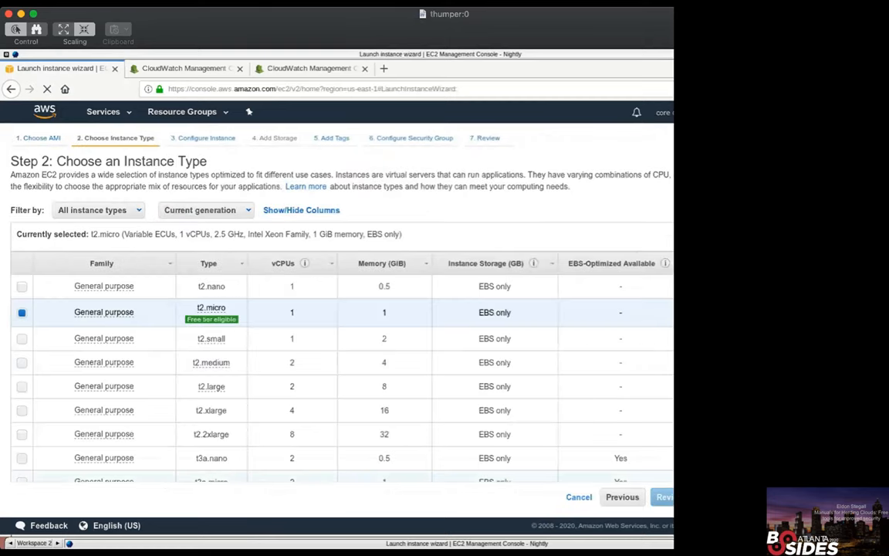
pyautogui.click(668, 497)
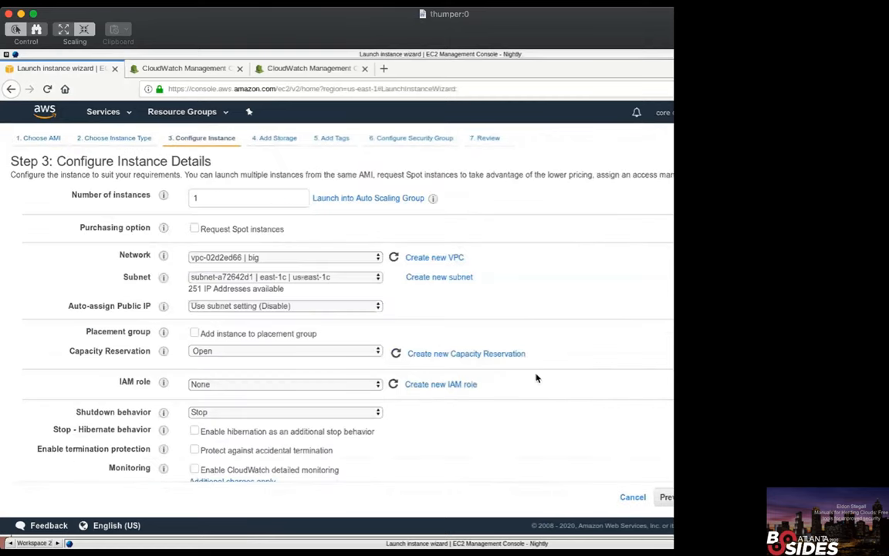
pyautogui.scroll(-3)
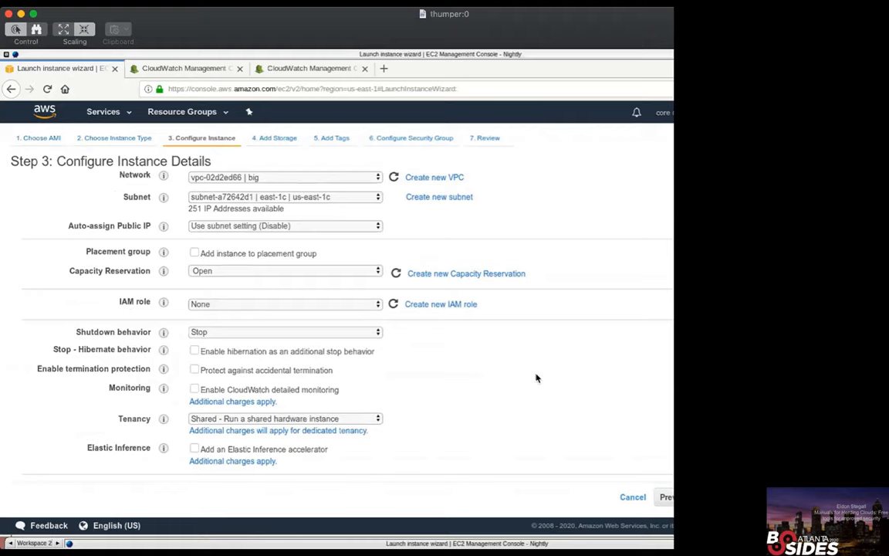
pyautogui.moveTo(526, 379)
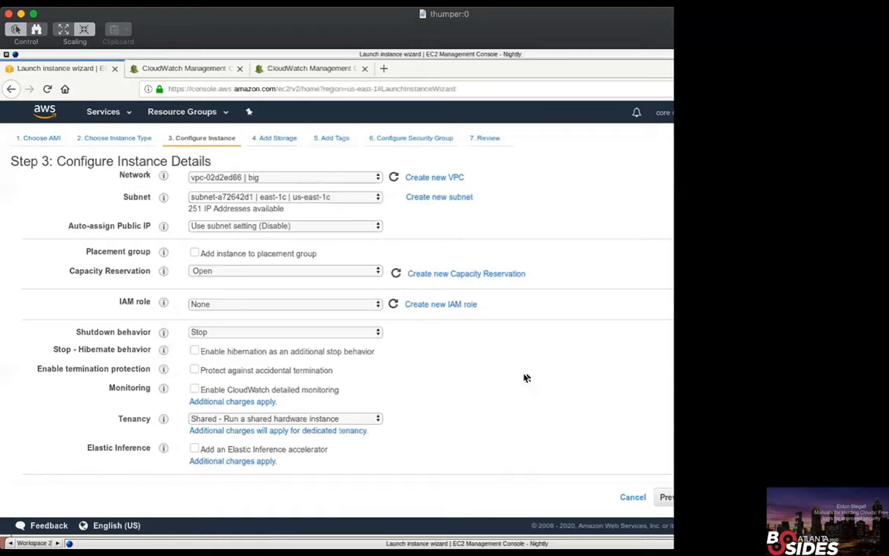
# Set the instance network to cloud-walkthough-vpc-flowlogs and start creating a subnet for it
pyautogui.click(285, 177)
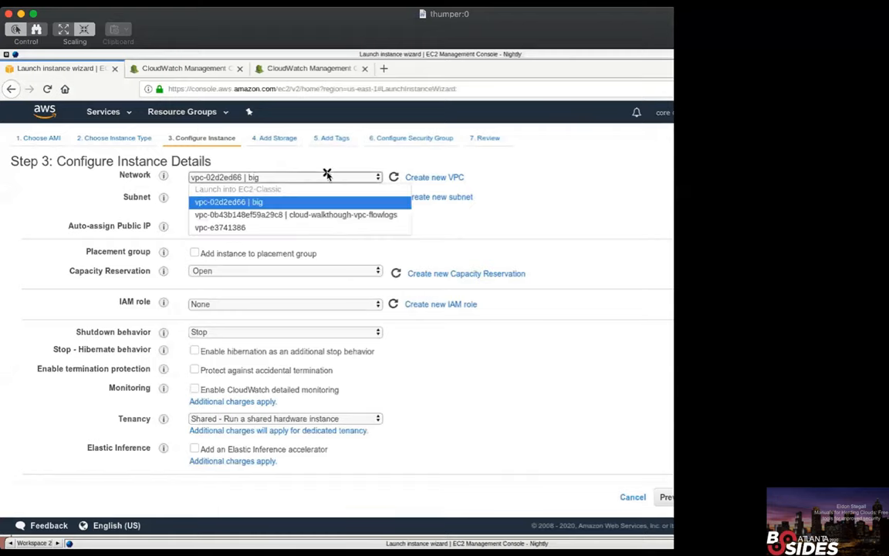
pyautogui.click(295, 214)
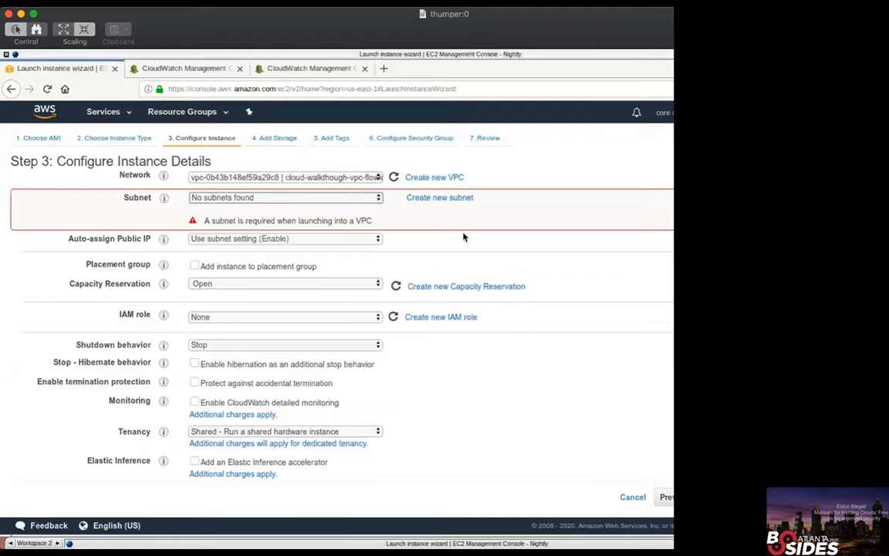
pyautogui.click(439, 197)
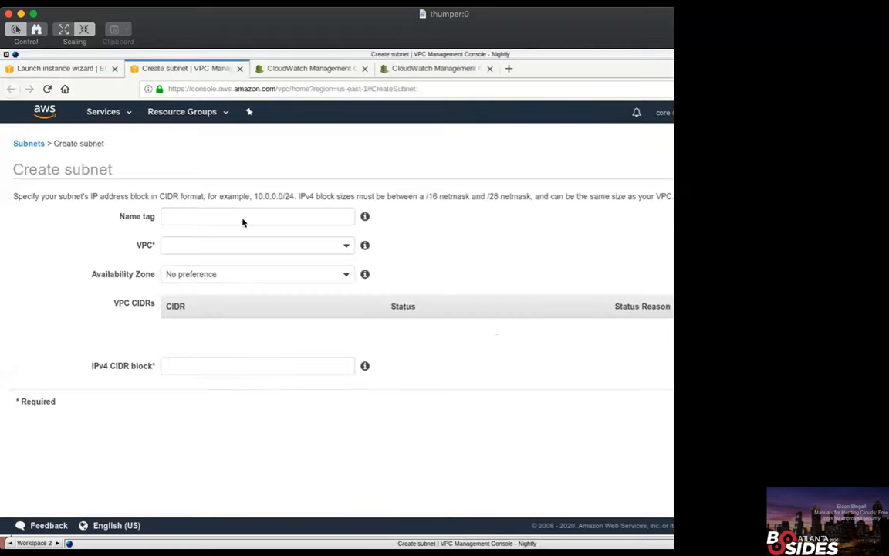
# Create the subnet in the flow-logs VPC, zone us-east-1a, with CIDR 10.0.0.0/24
pyautogui.click(257, 245)
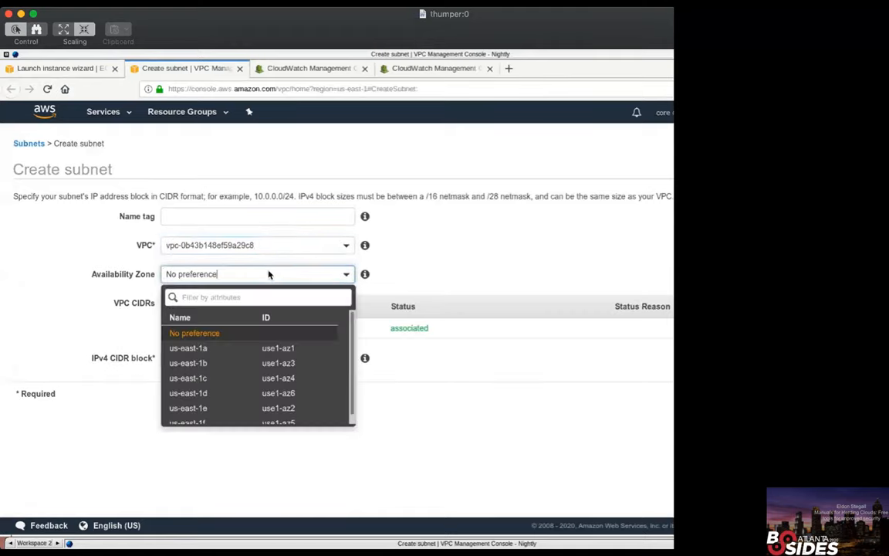
pyautogui.moveTo(293, 348)
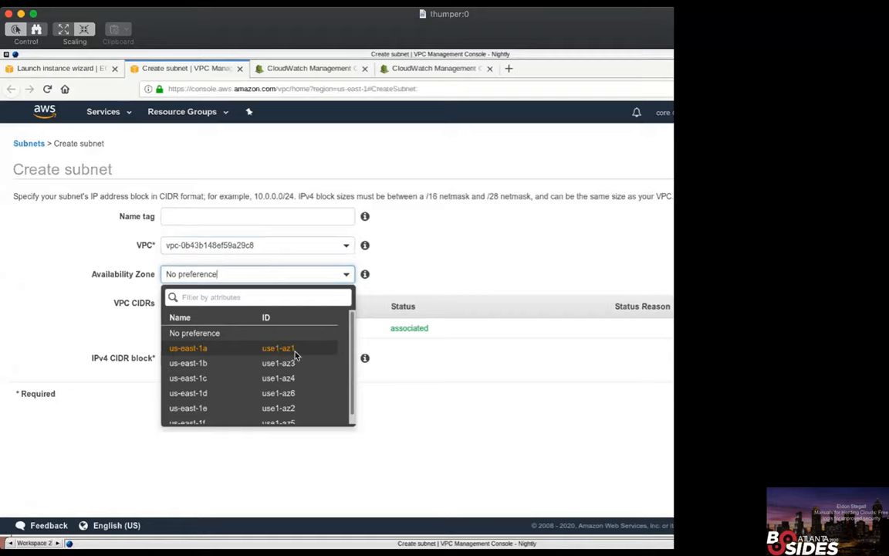
pyautogui.click(197, 347)
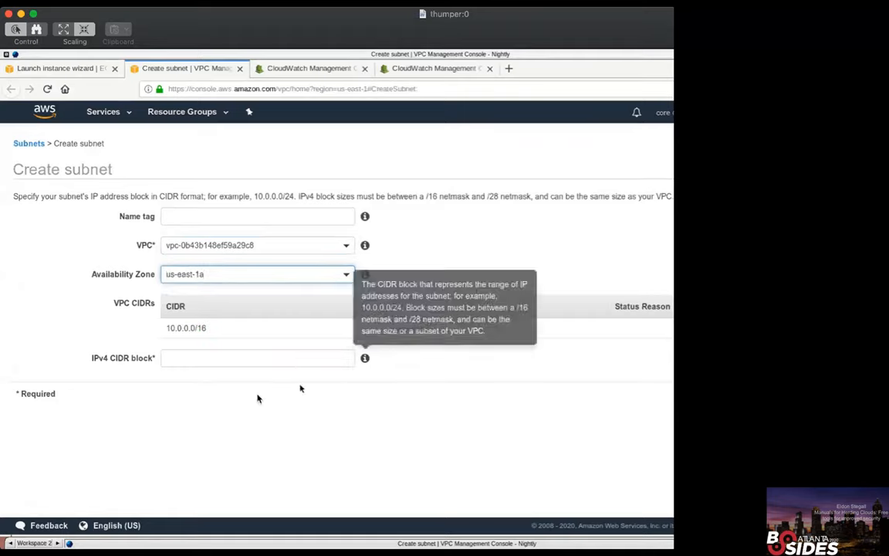
pyautogui.click(258, 358)
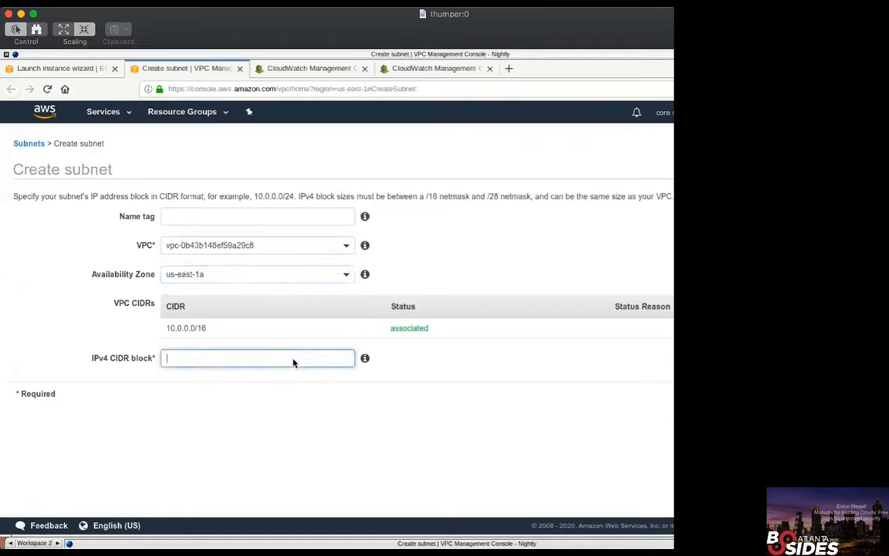
pyautogui.write('10.0.0.0/')
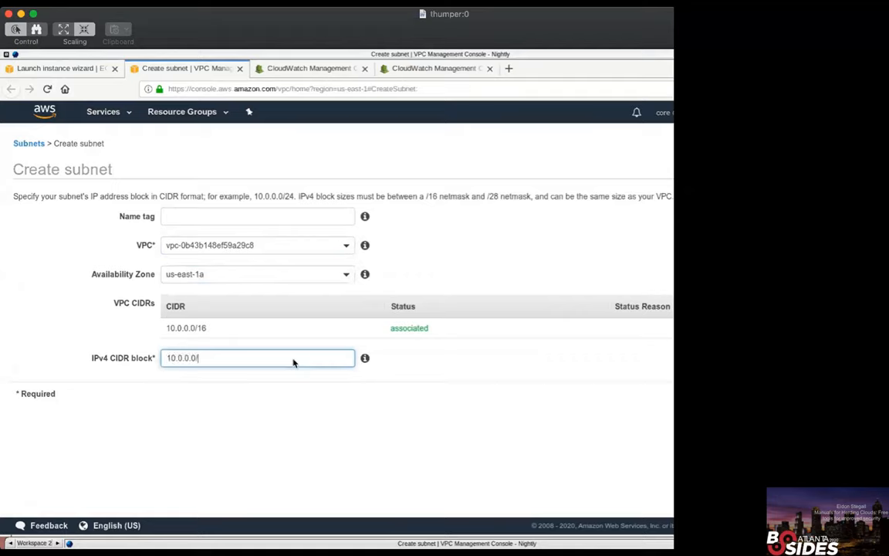
pyautogui.write('24')
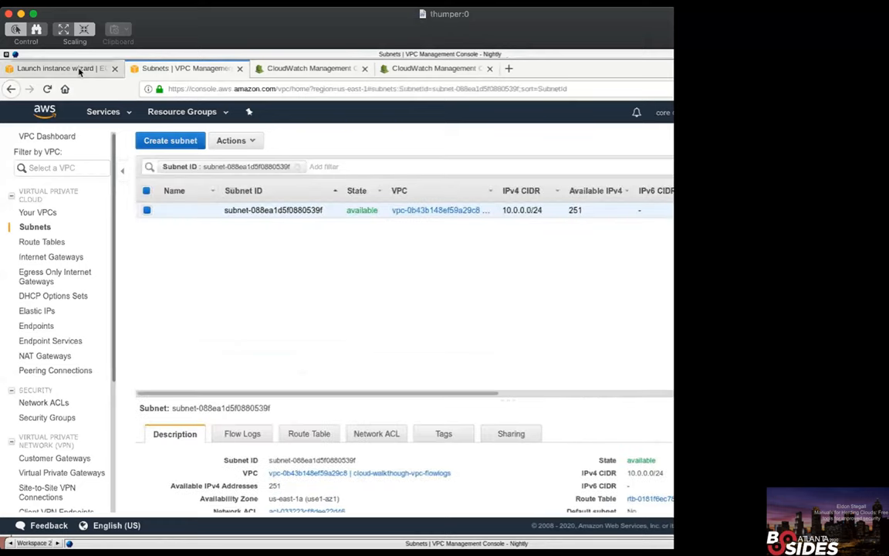
# Refresh the wizard's networks and target the cloud-walkthough-vpc-flowlogs VPC with its new subnet
pyautogui.click(58, 70)
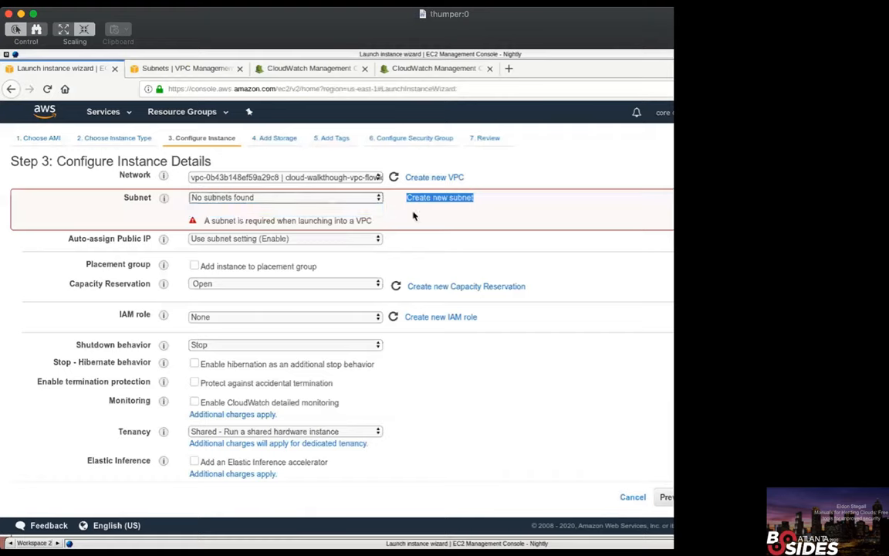
pyautogui.click(286, 177)
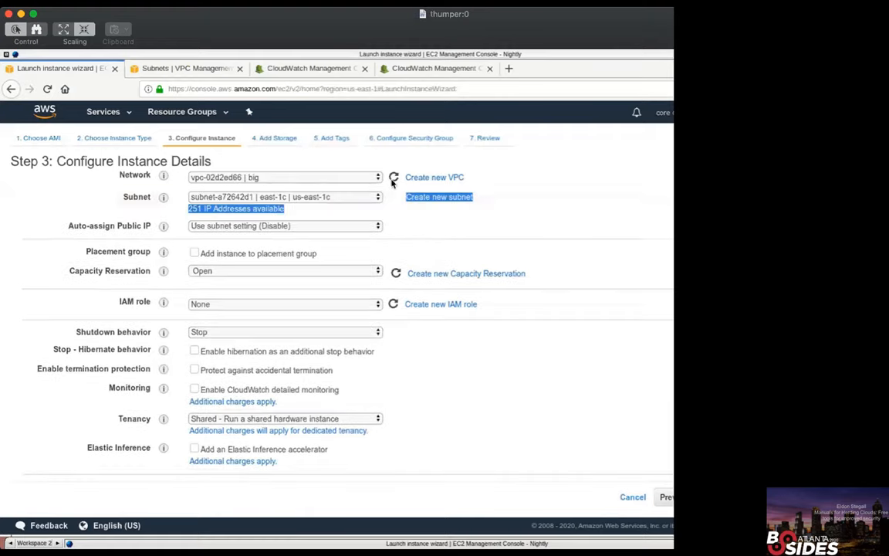
pyautogui.click(285, 176)
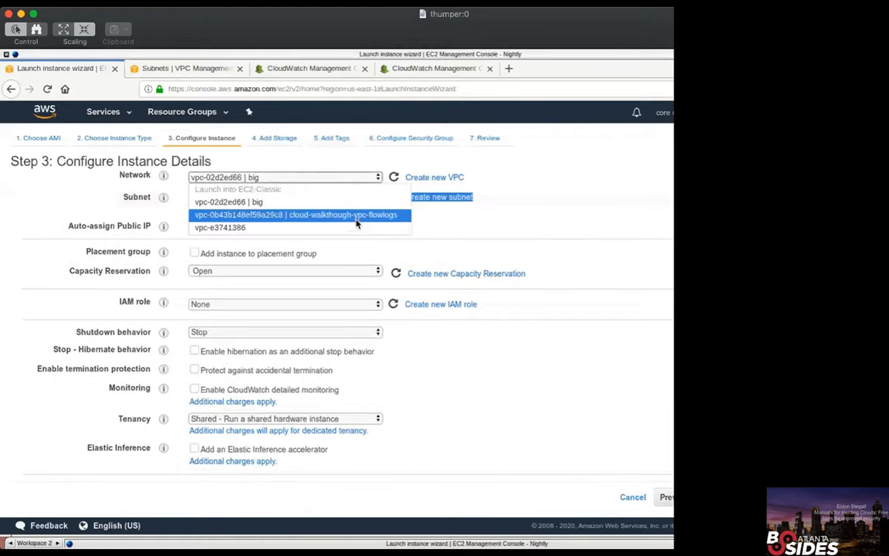
pyautogui.click(292, 215)
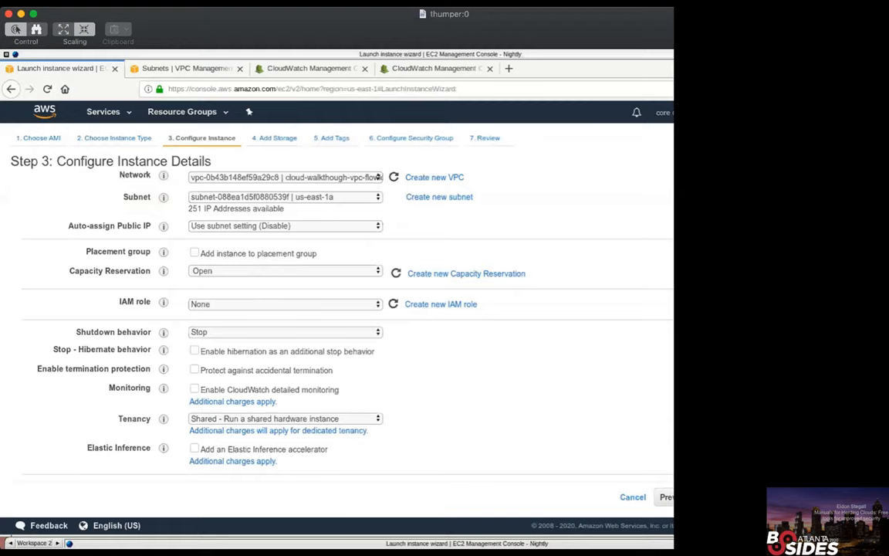
# Attach the ephemera IAM role to the instance
pyautogui.click(285, 304)
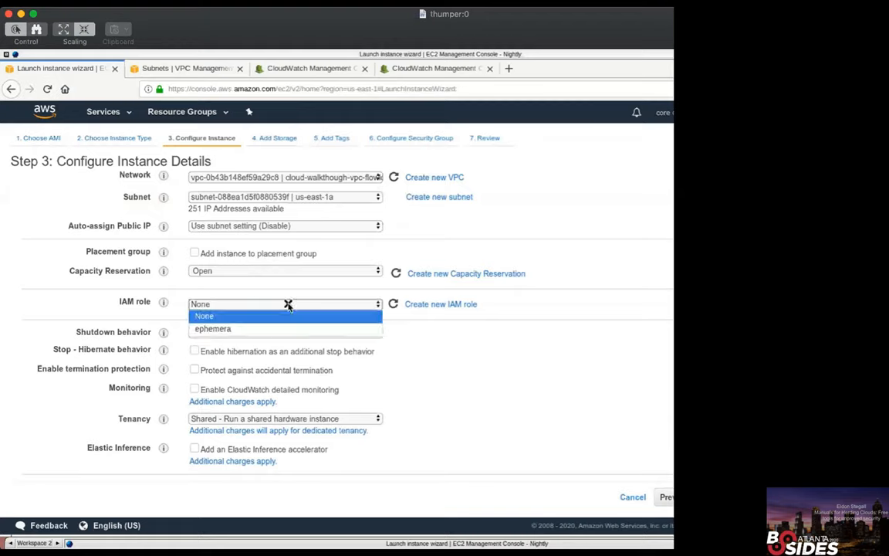
pyautogui.click(213, 329)
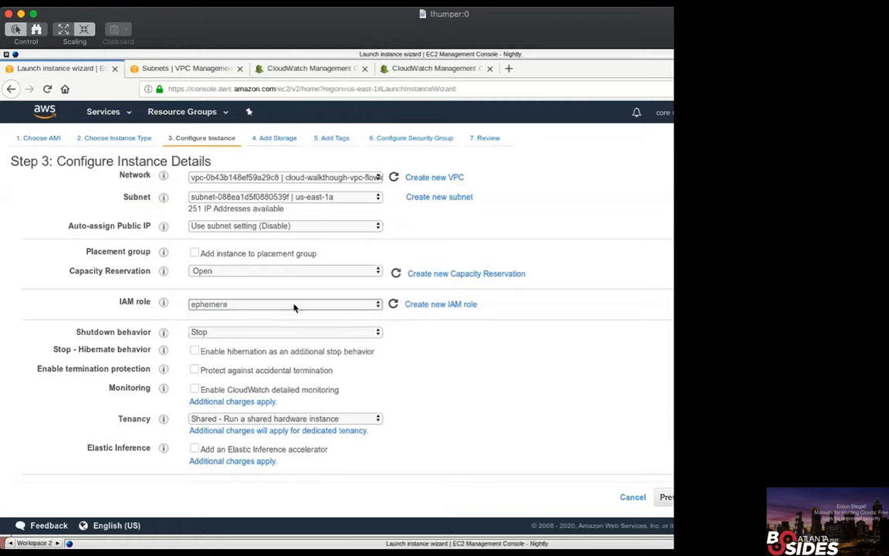
pyautogui.moveTo(152, 328)
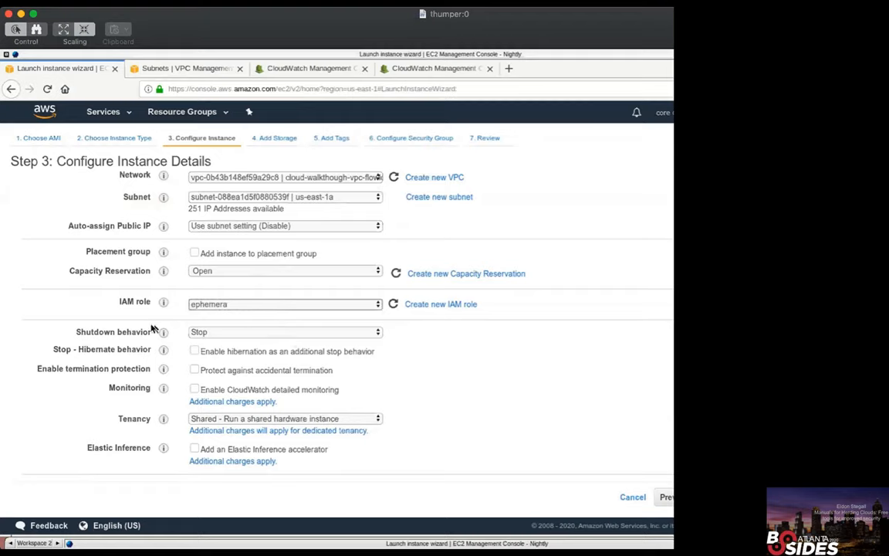
pyautogui.moveTo(223, 305)
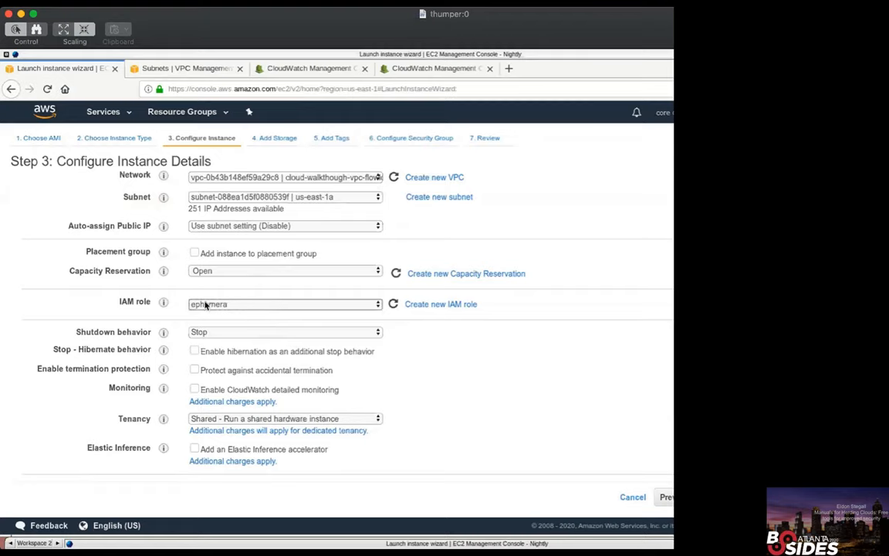
pyautogui.moveTo(249, 299)
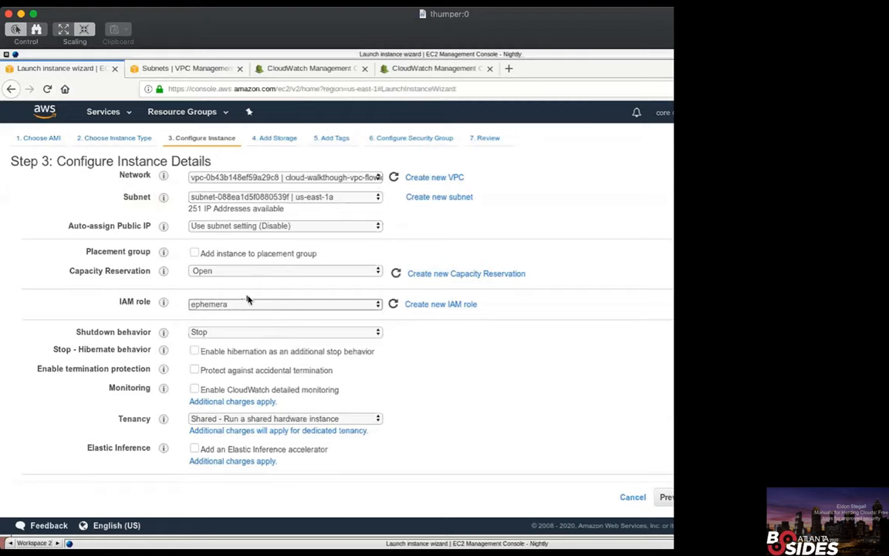
pyautogui.moveTo(176, 302)
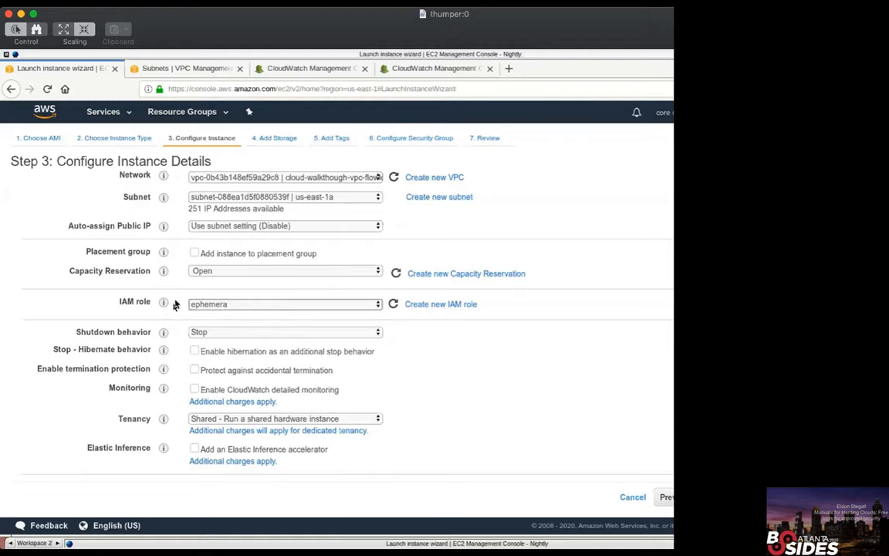
pyautogui.moveTo(191, 250)
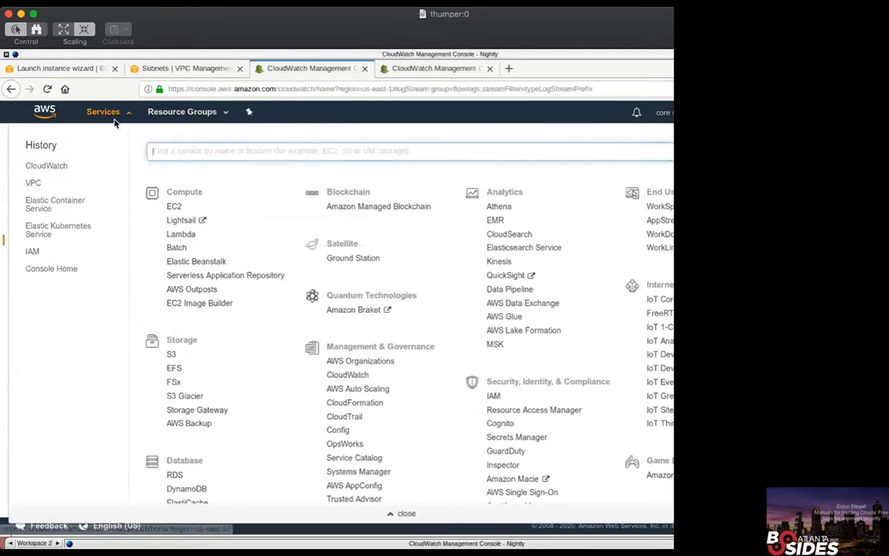
# Navigate to IAM Roles and view the ephemera role's details
pyautogui.write('iam')
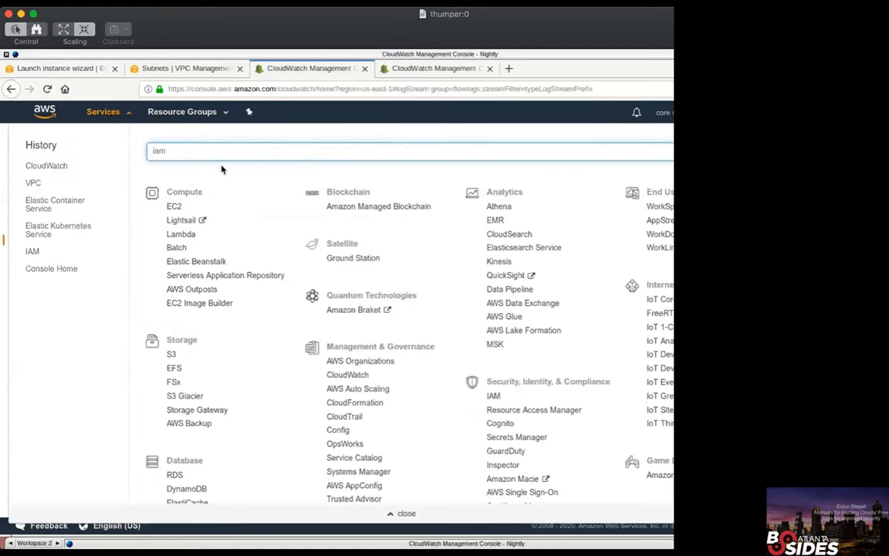
pyautogui.click(32, 251)
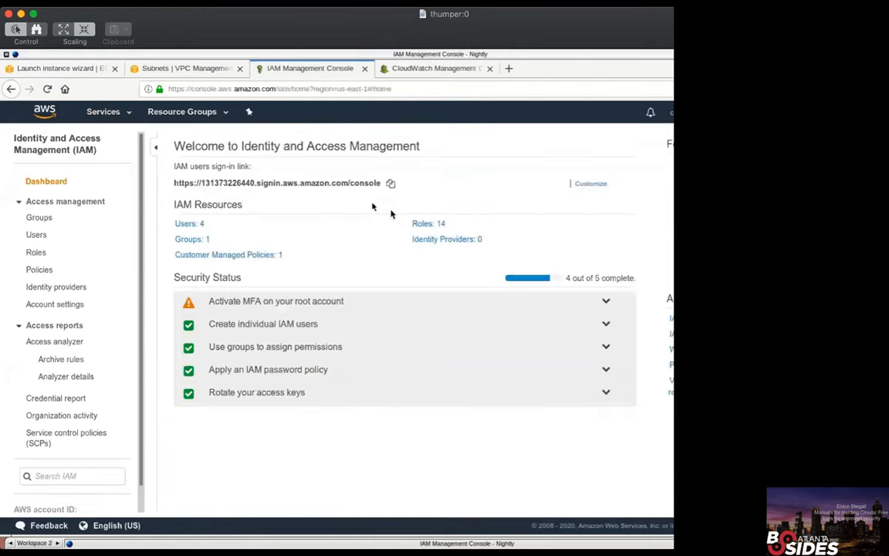
pyautogui.click(36, 252)
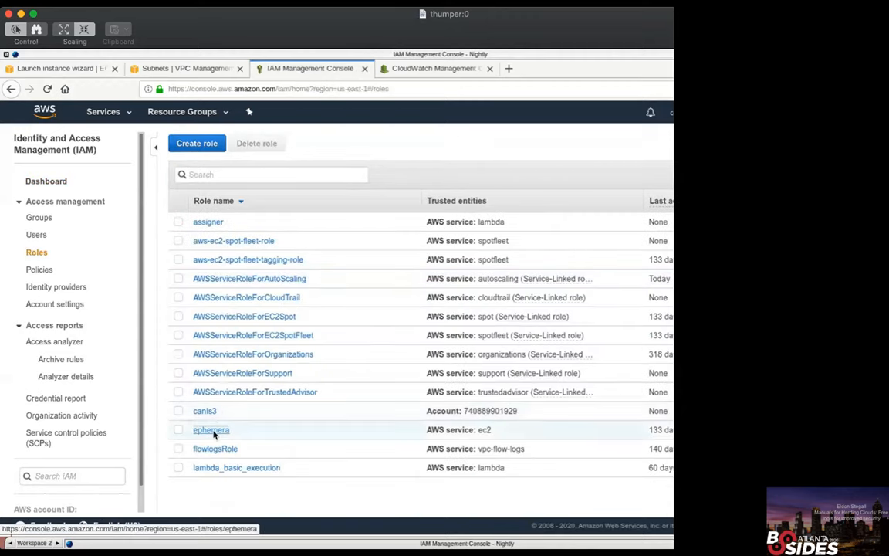
pyautogui.click(210, 430)
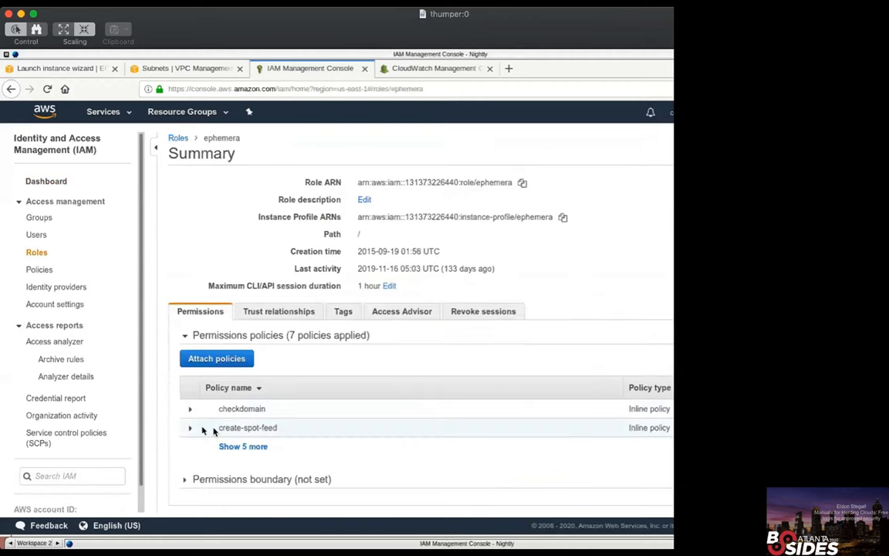
# Expand the ephemera-send-sqs inline policy to show its sqs:SendMessage JSON on the cheapo queue
pyautogui.click(242, 446)
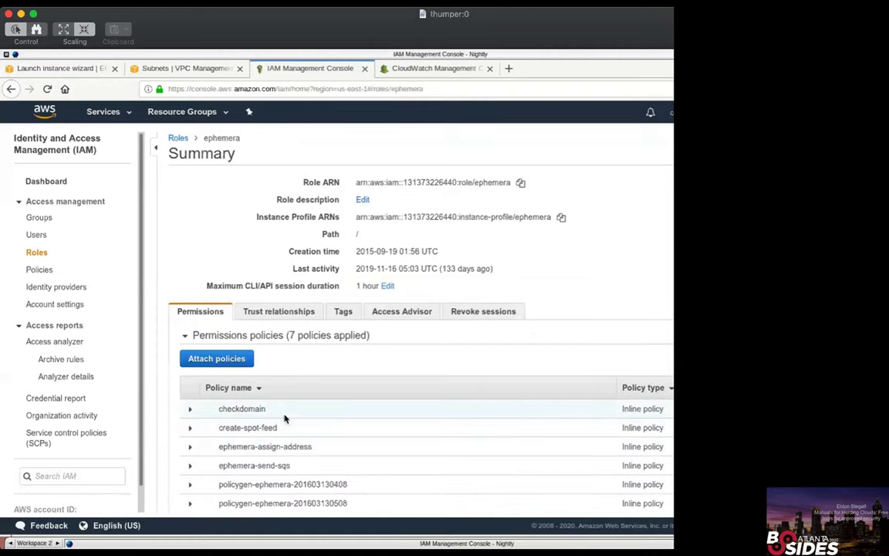
pyautogui.scroll(-3)
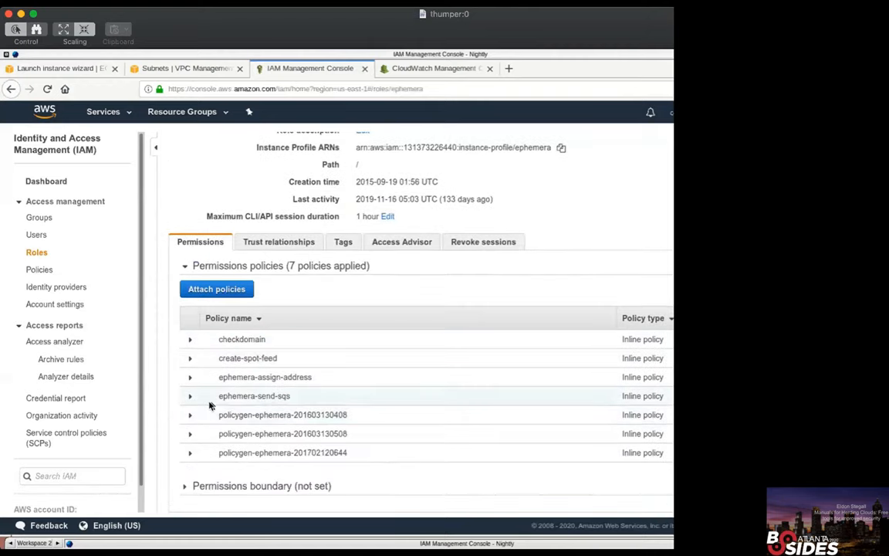
pyautogui.click(190, 396)
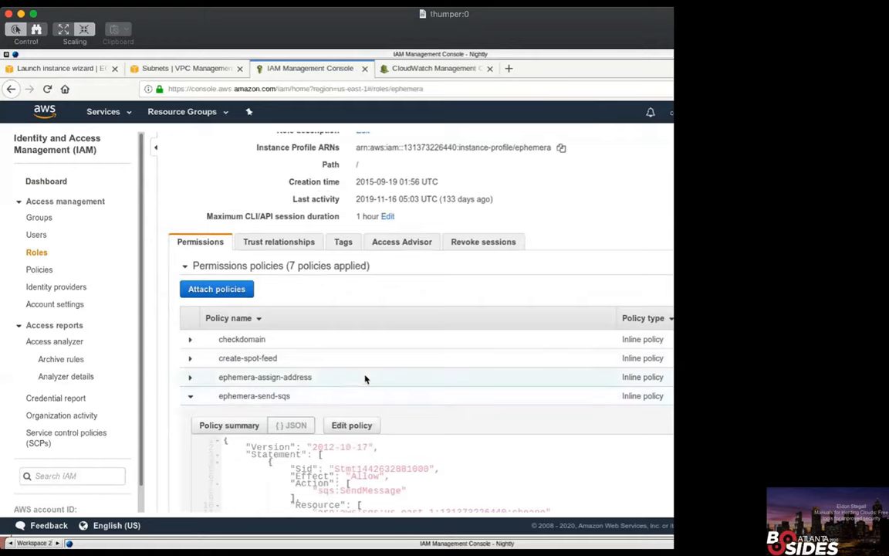
pyautogui.scroll(-3)
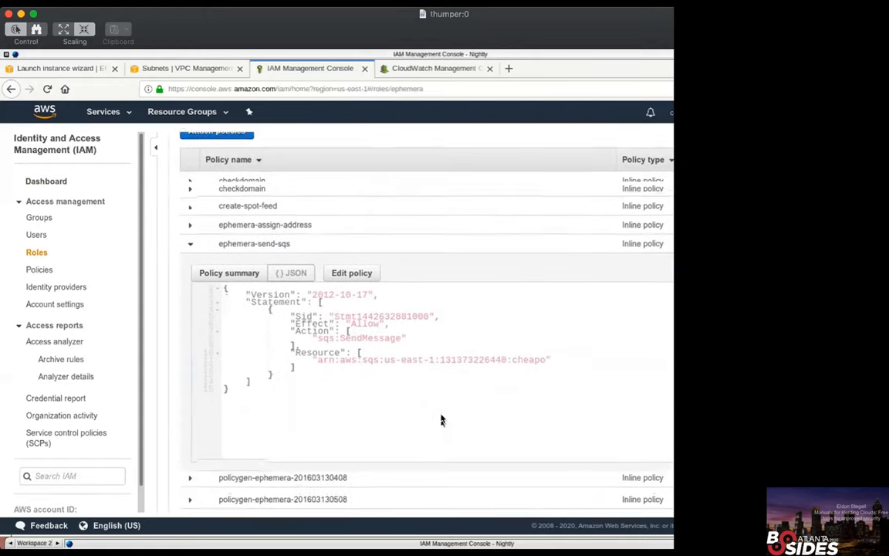
pyautogui.scroll(-3)
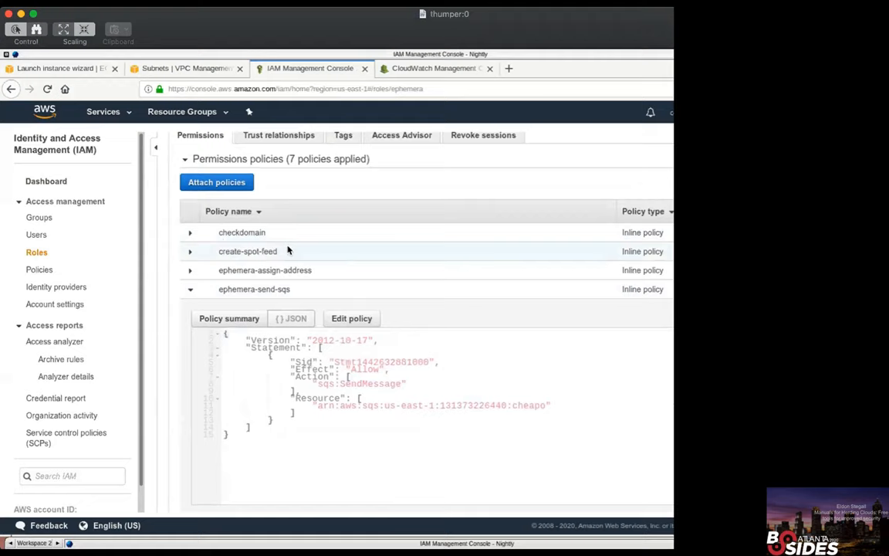
pyautogui.moveTo(322, 255)
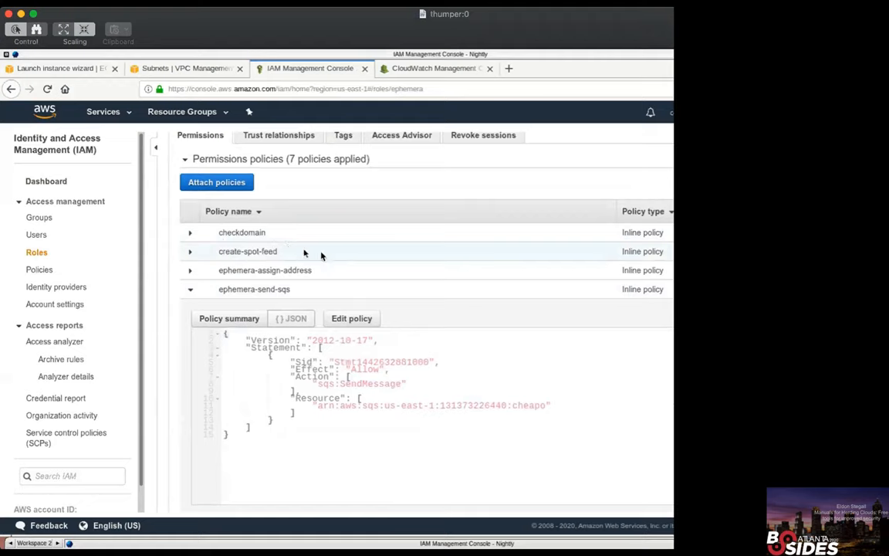
pyautogui.moveTo(278, 404)
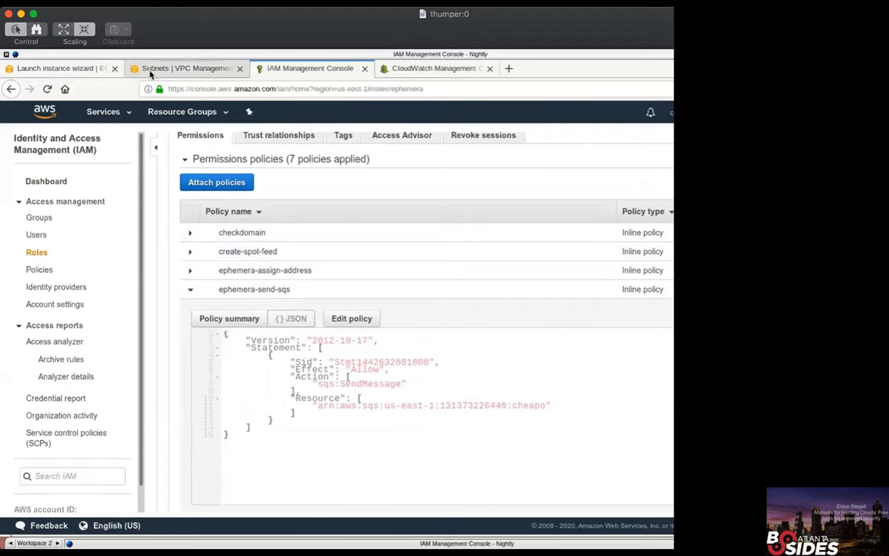
# Return to the launch wizard review and show the key pair options (existing, new, or none)
pyautogui.click(54, 71)
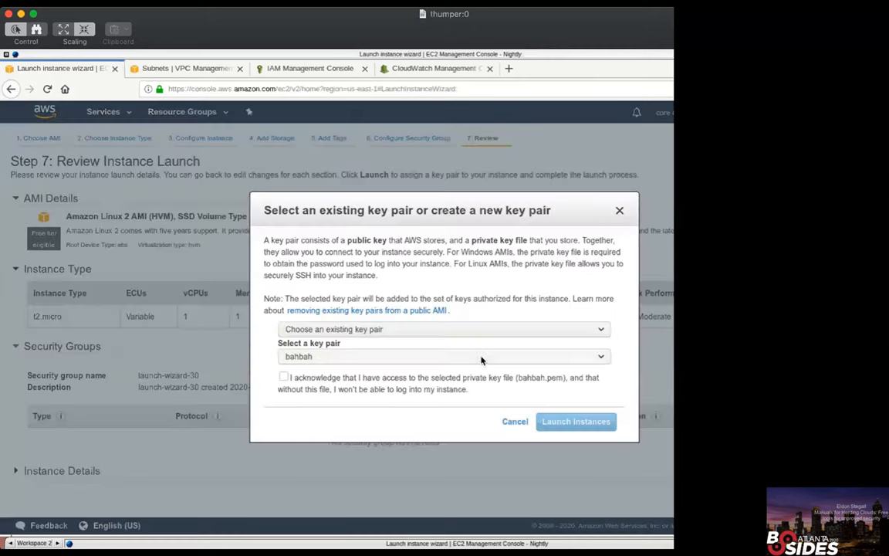
pyautogui.click(443, 329)
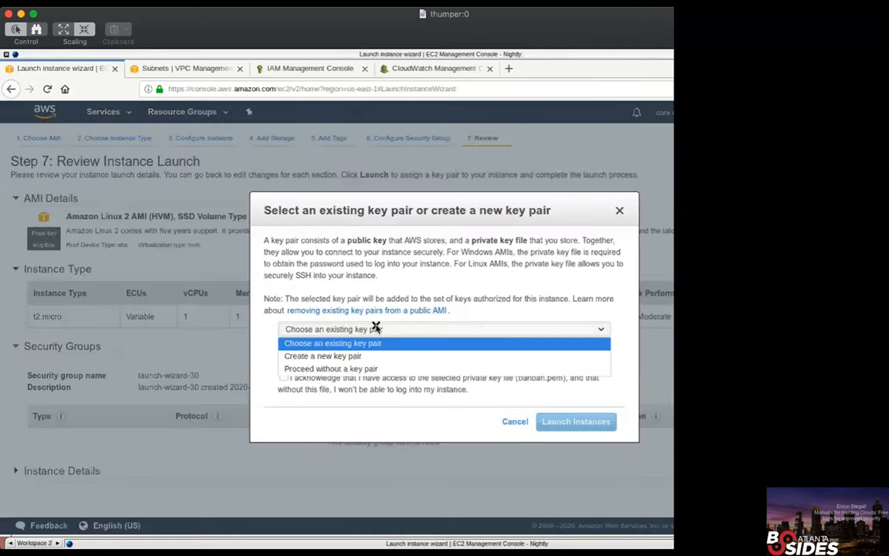
pyautogui.moveTo(376, 356)
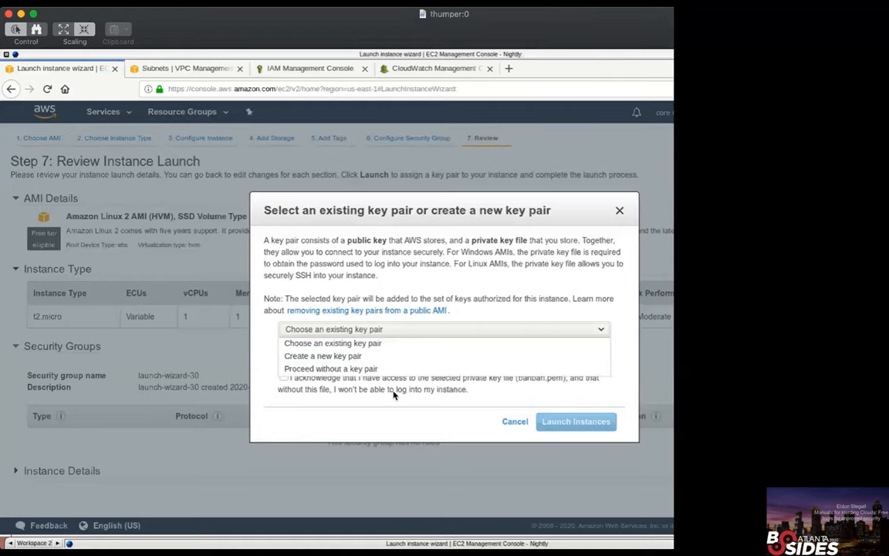
pyautogui.moveTo(344, 342)
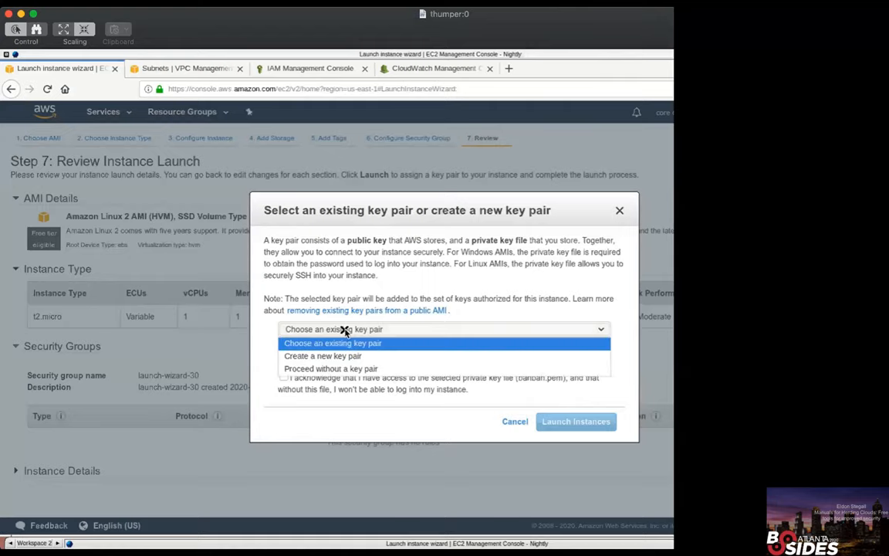
pyautogui.moveTo(345, 343)
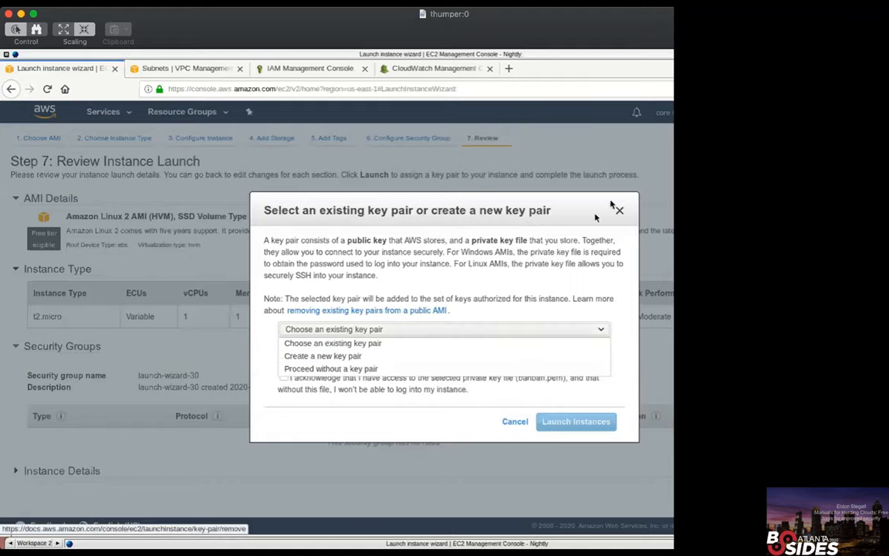
pyautogui.moveTo(621, 211)
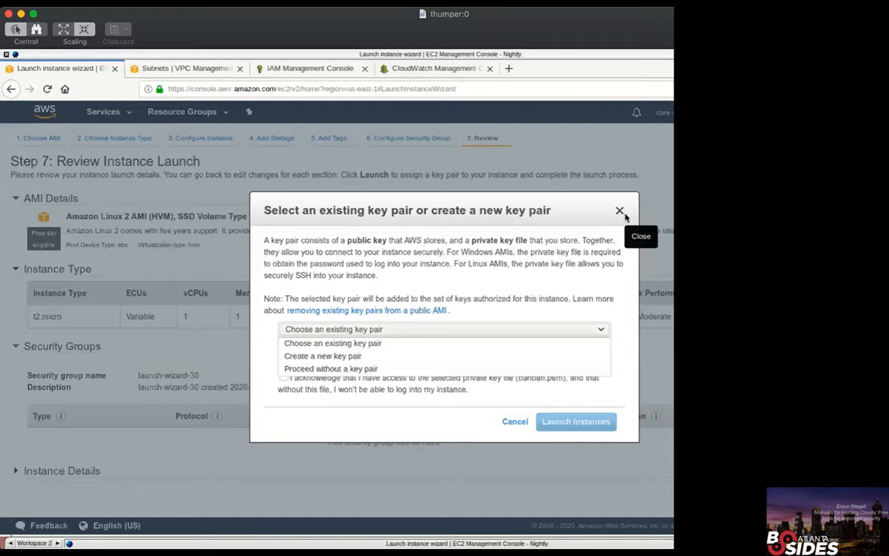
pyautogui.moveTo(442, 323)
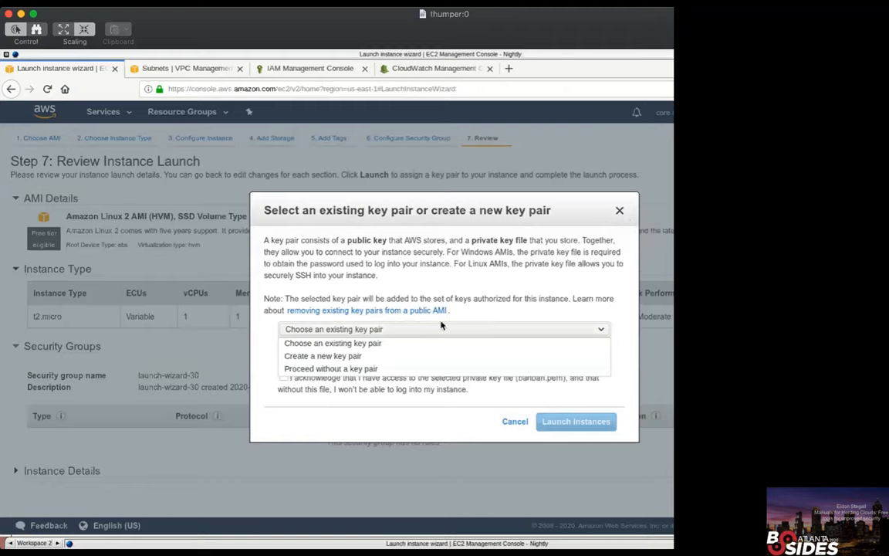
pyautogui.moveTo(3, 420)
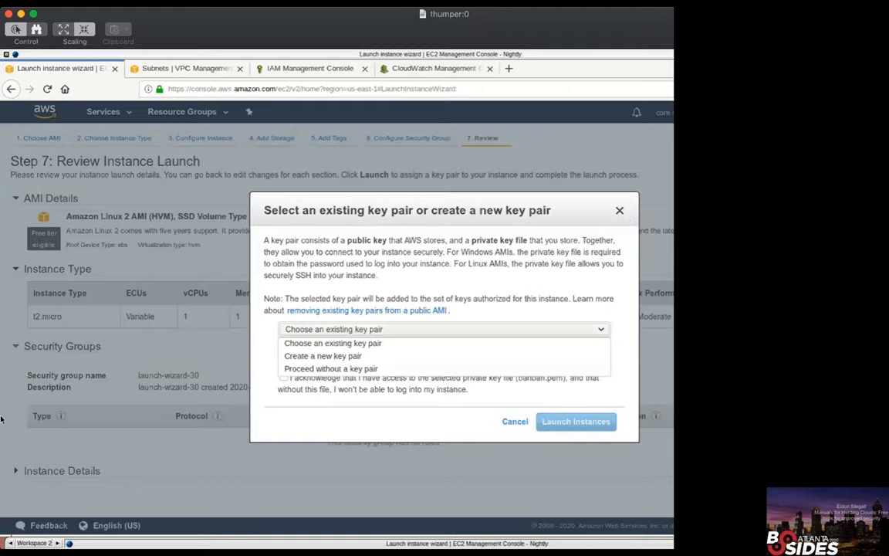